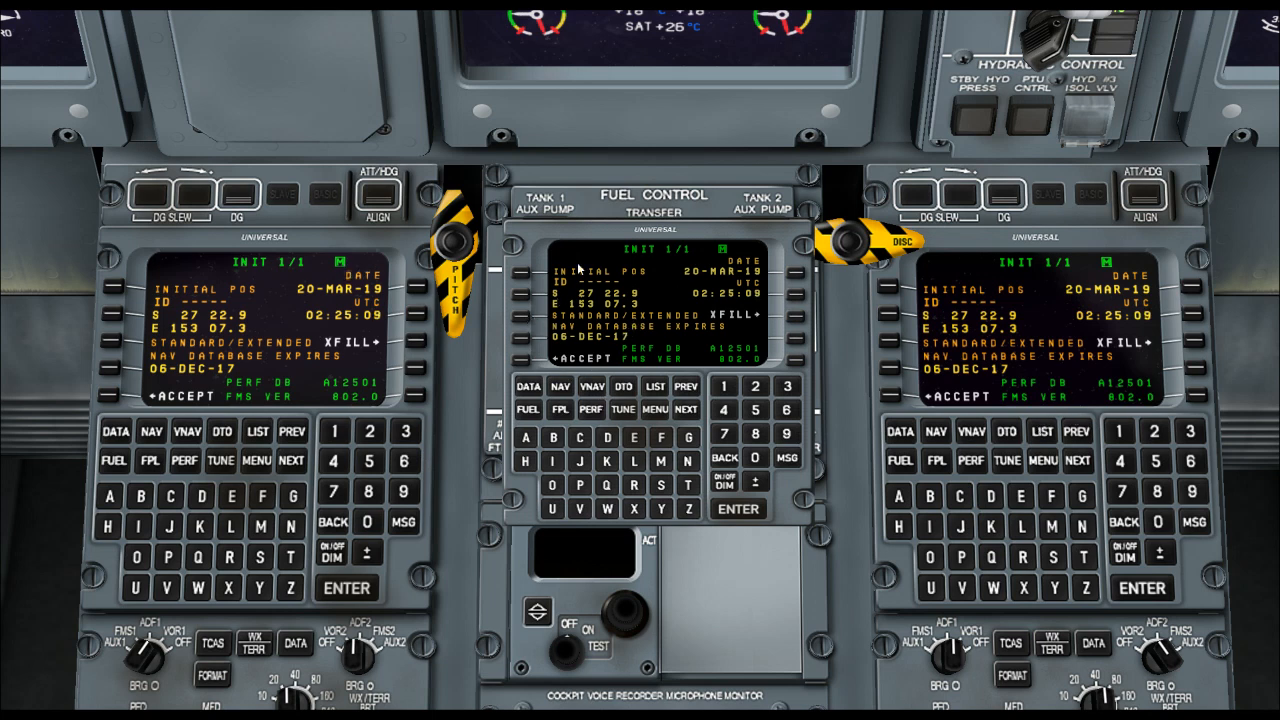
{"action": "mouse_move", "coordinate": [645, 158]}
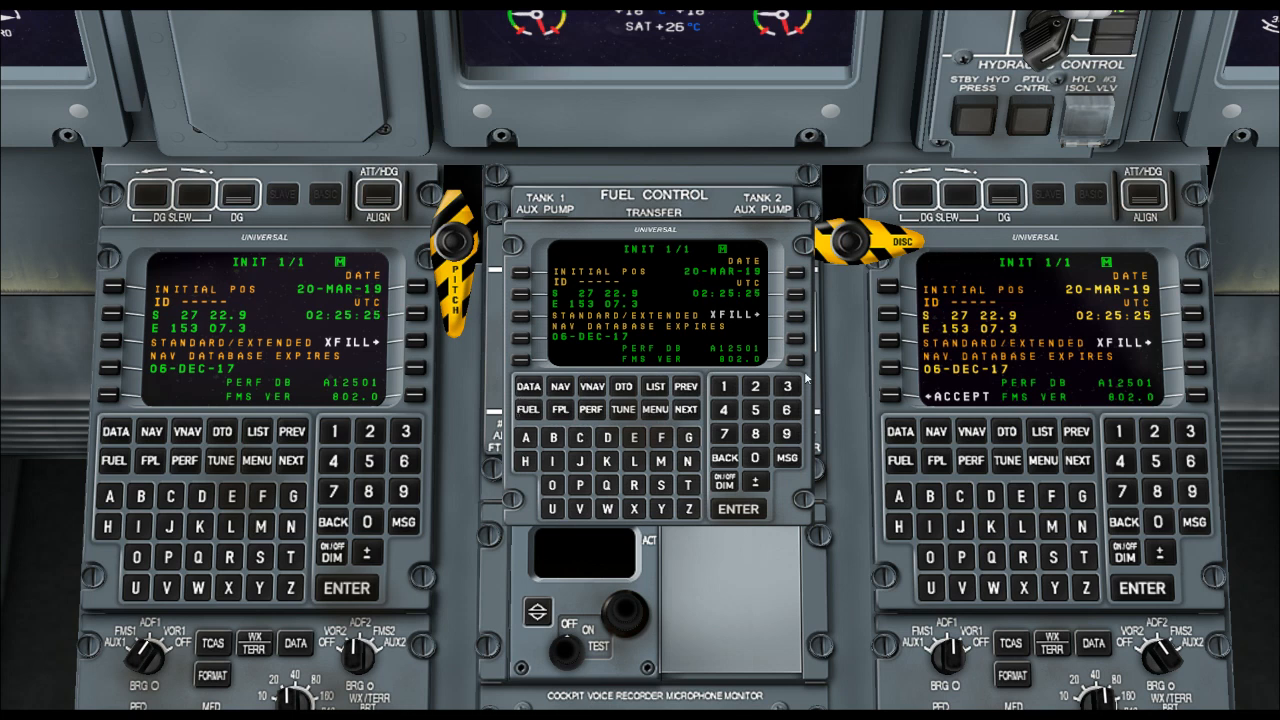
Enter zero fuel weight 25247 and reserves 446, 663 and 259, totalling 1368.
{"action": "left_click", "coordinate": [527, 410]}
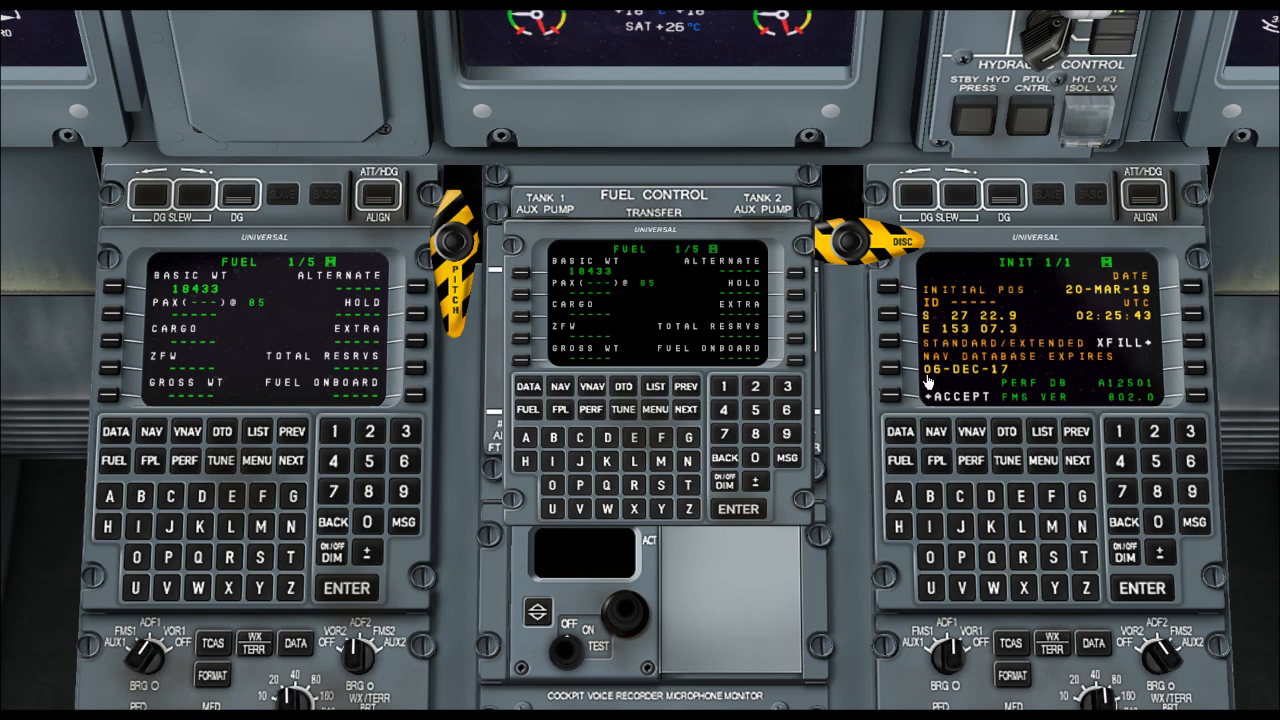
{"action": "mouse_move", "coordinate": [1248, 278]}
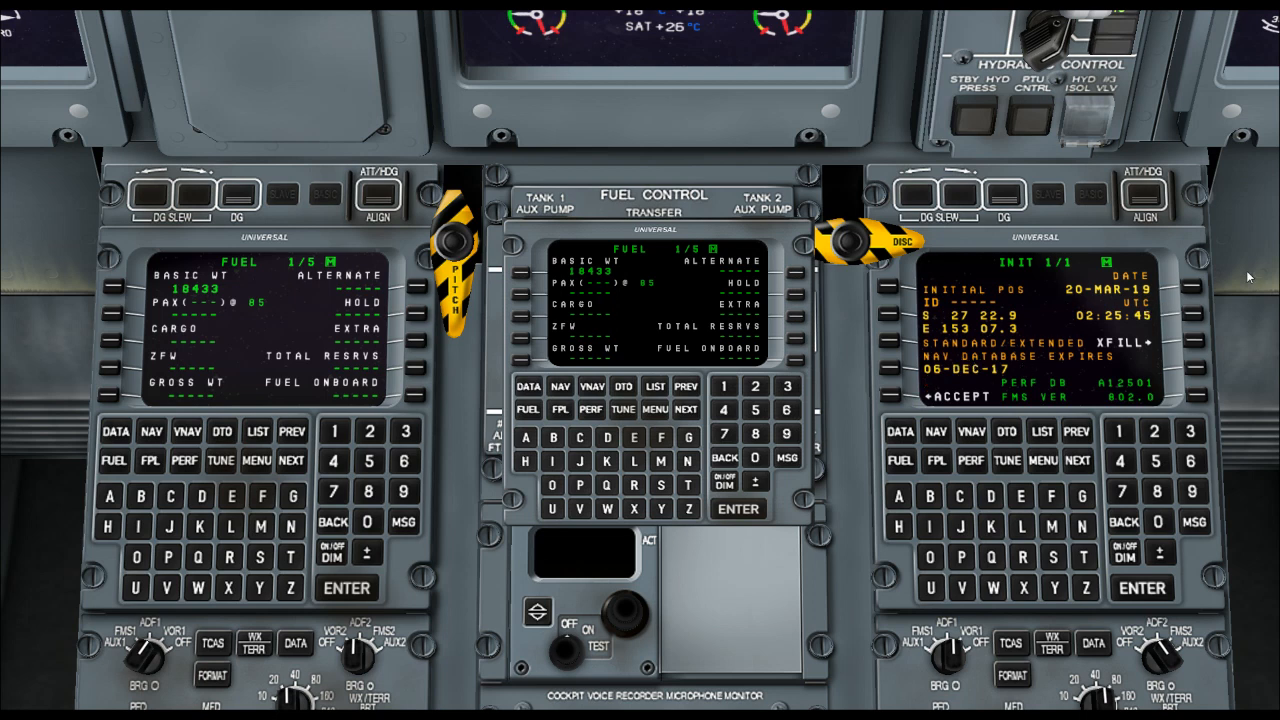
{"action": "mouse_move", "coordinate": [498, 352]}
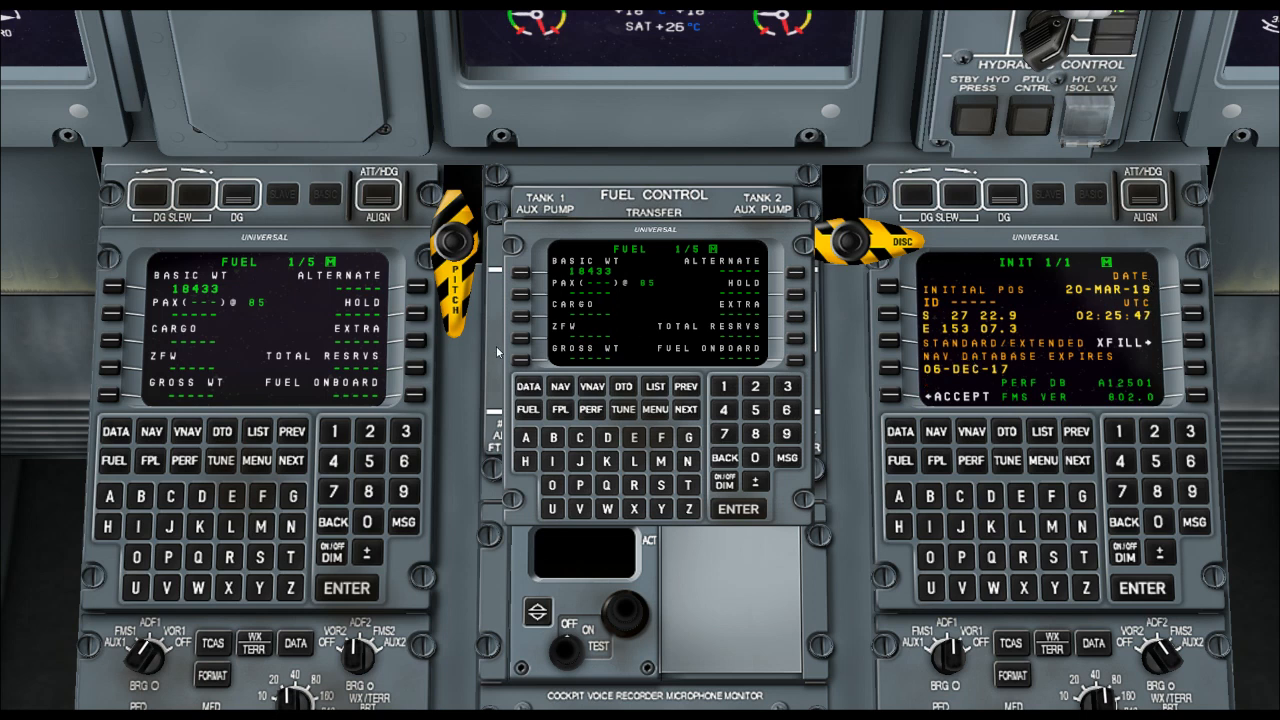
{"action": "mouse_move", "coordinate": [530, 318]}
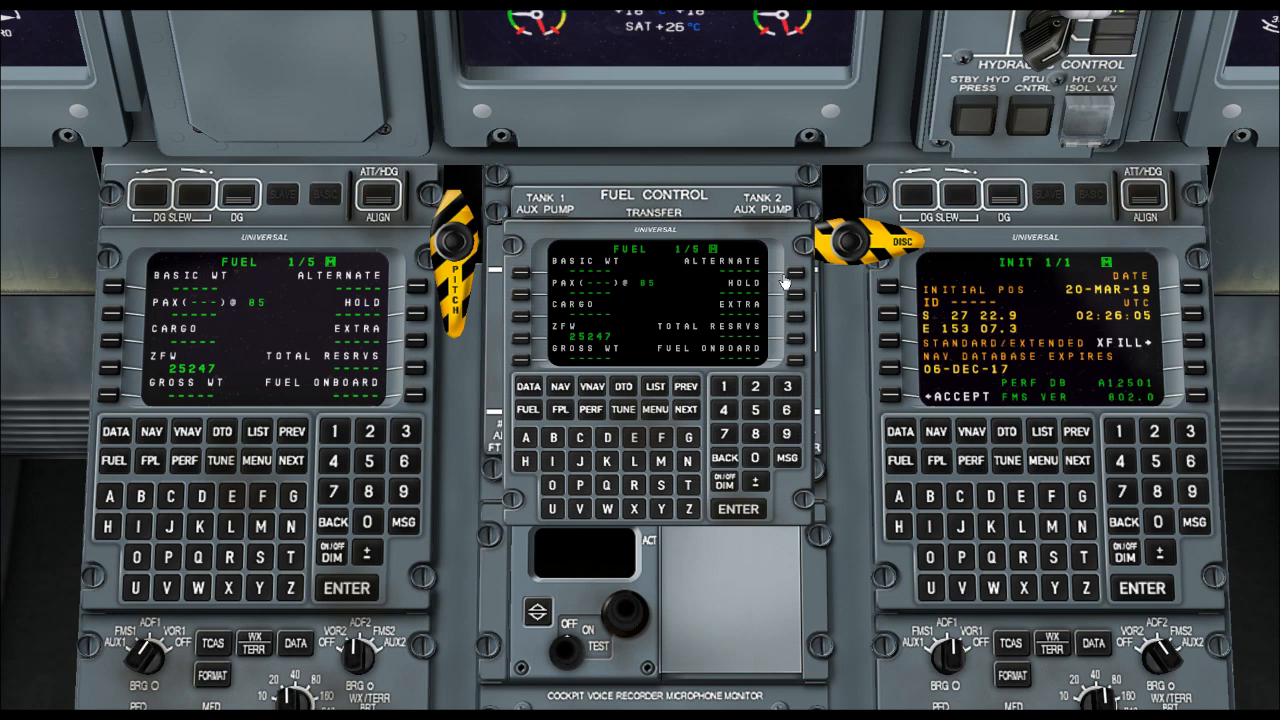
{"action": "mouse_move", "coordinate": [797, 278]}
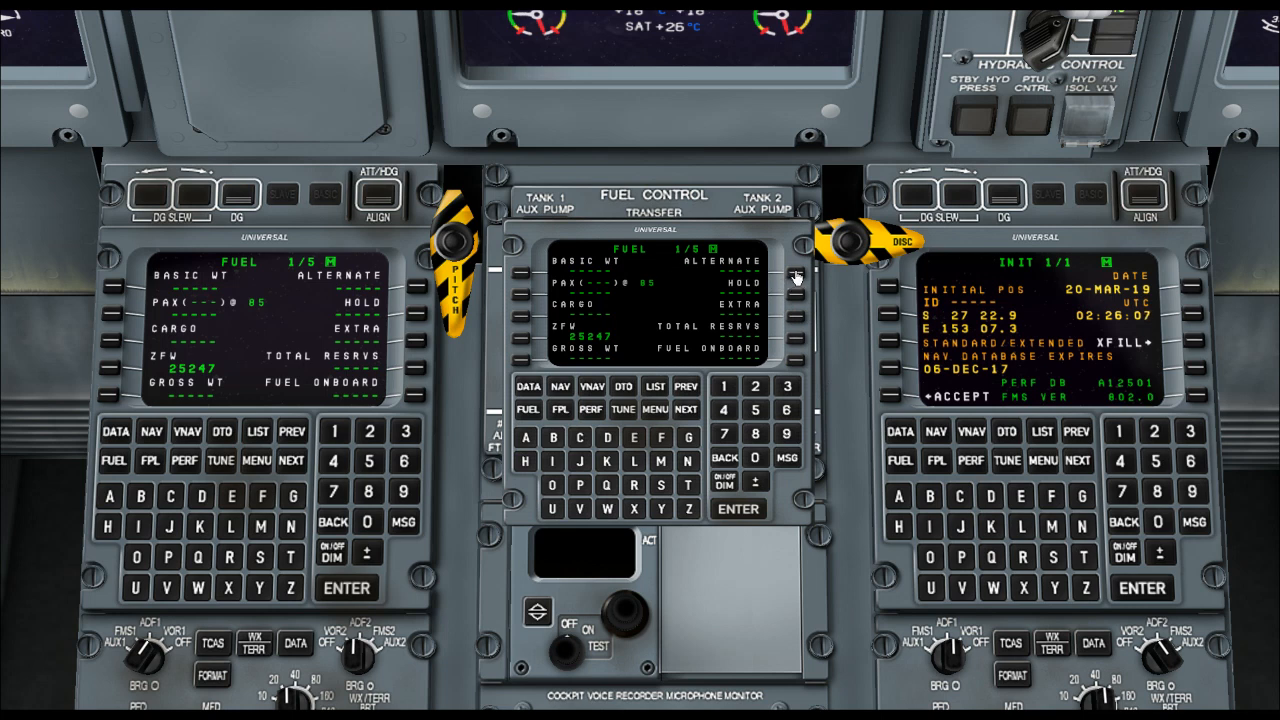
{"action": "left_click", "coordinate": [797, 280]}
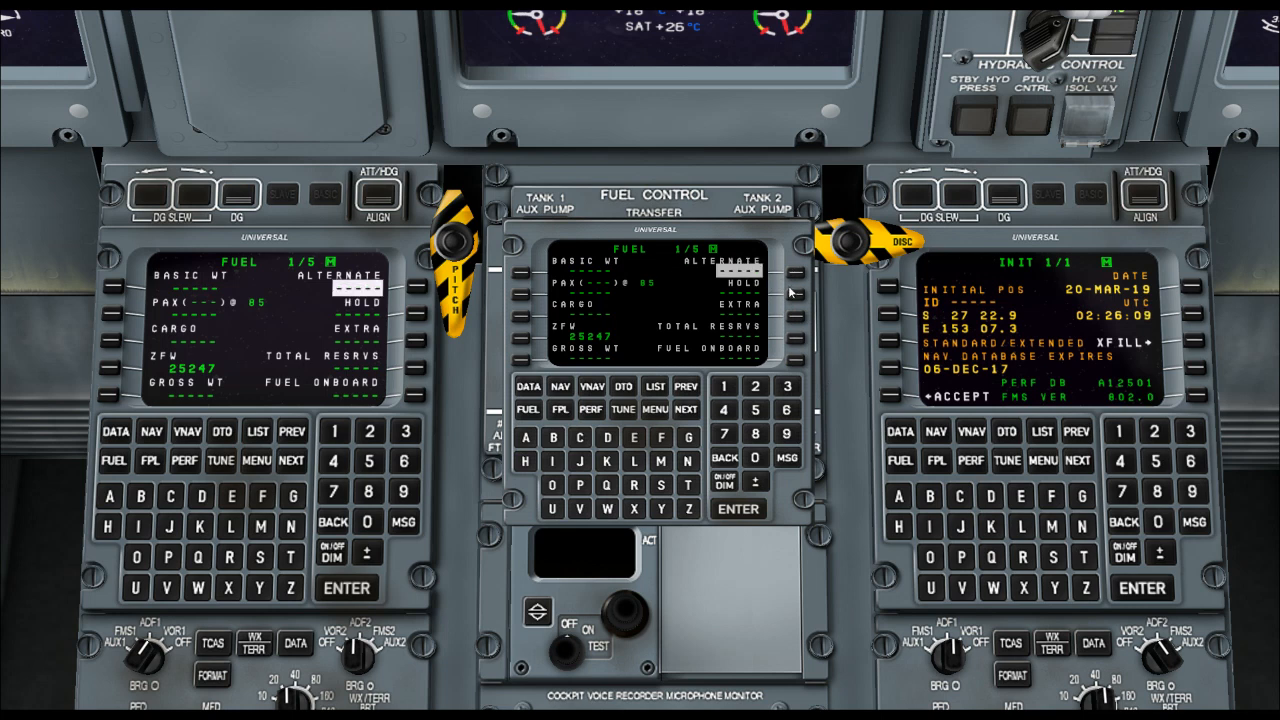
{"action": "left_click", "coordinate": [723, 410]}
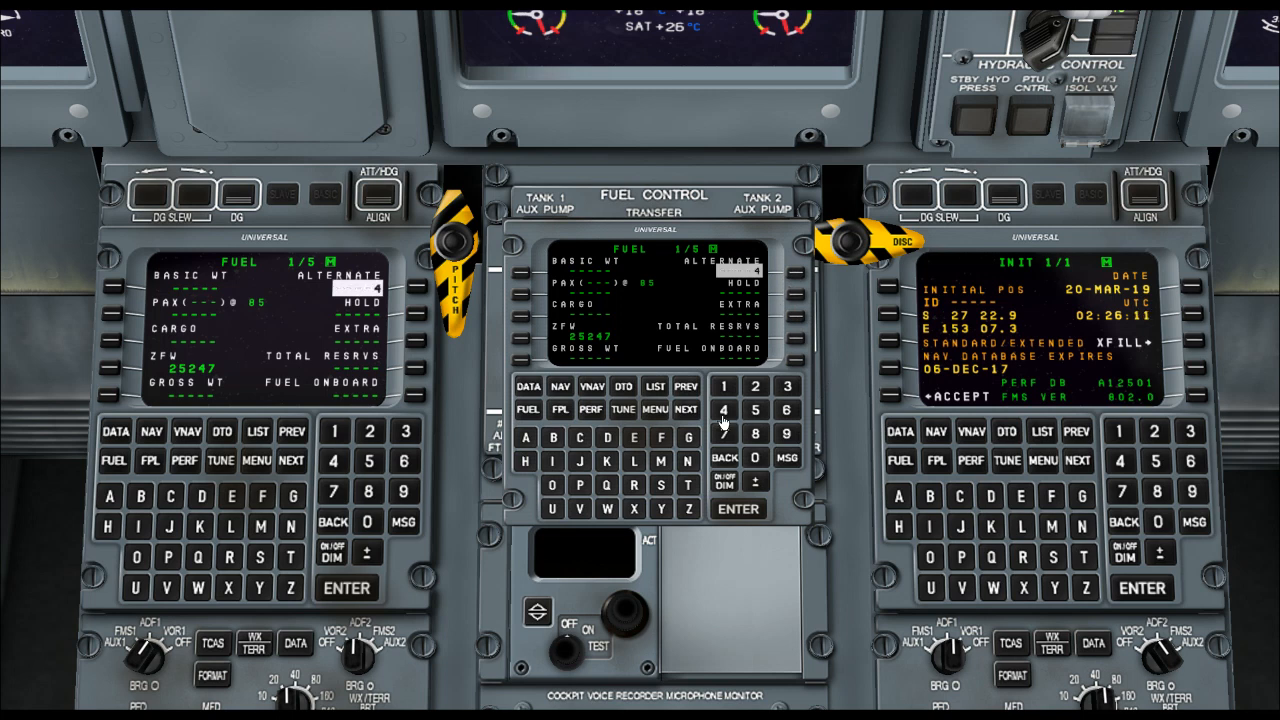
{"action": "left_click", "coordinate": [786, 410]}
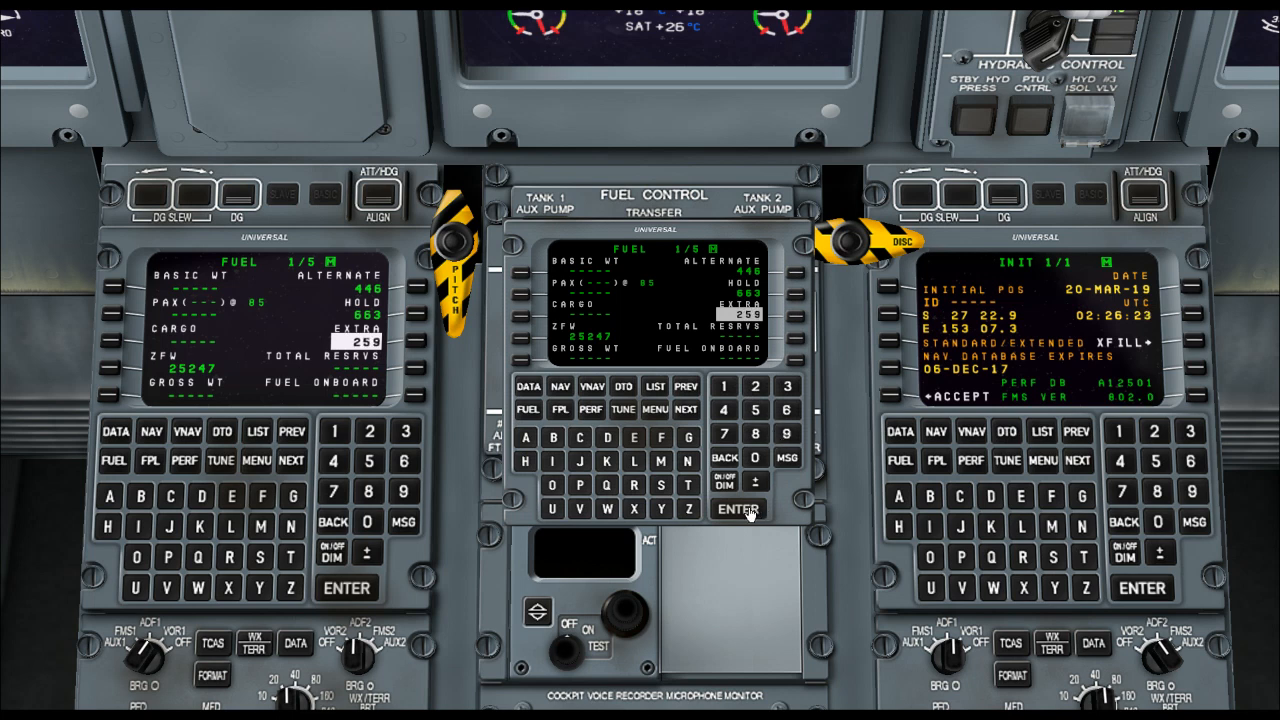
{"action": "left_click", "coordinate": [738, 509]}
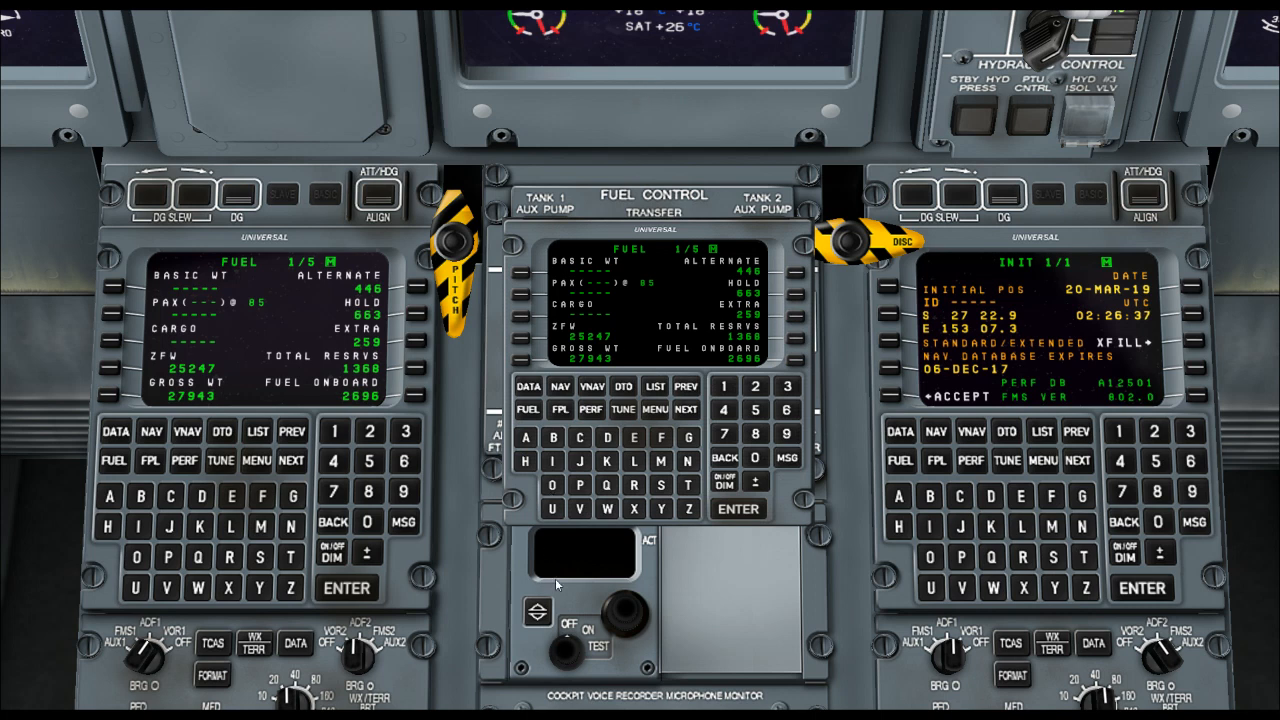
{"action": "mouse_move", "coordinate": [638, 152]}
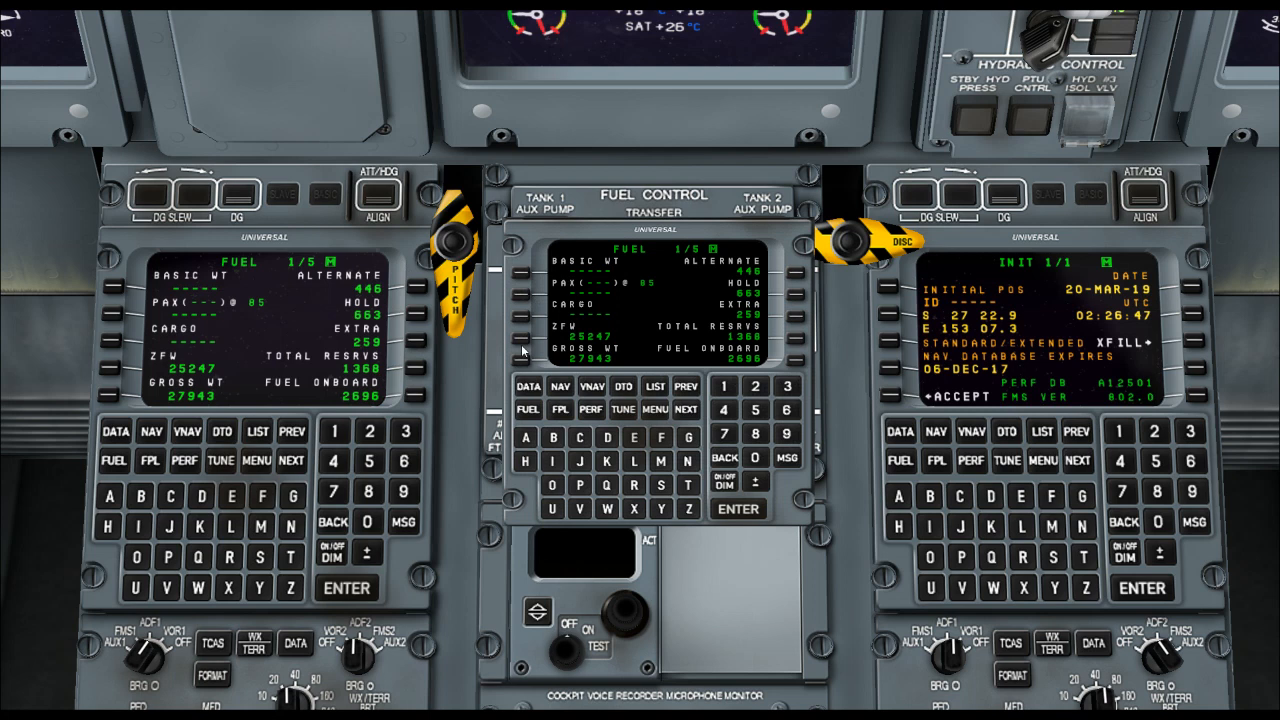
{"action": "mouse_move", "coordinate": [790, 320]}
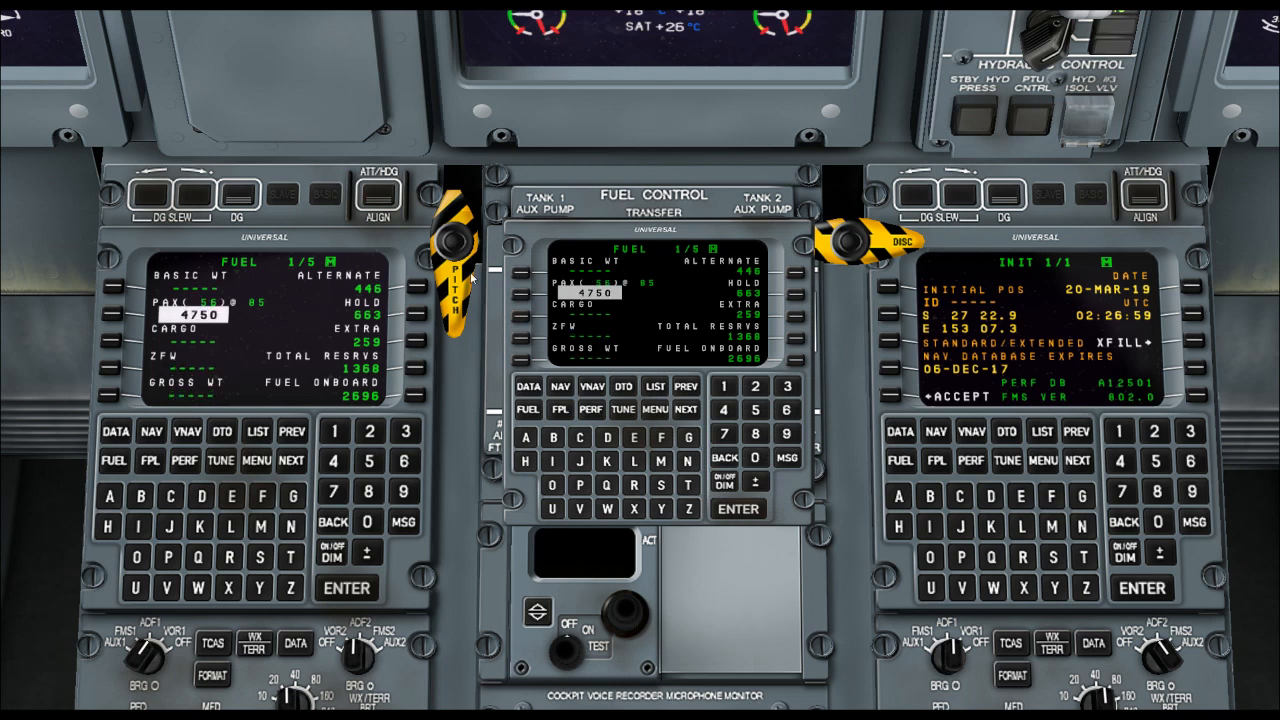
{"action": "mouse_move", "coordinate": [513, 318]}
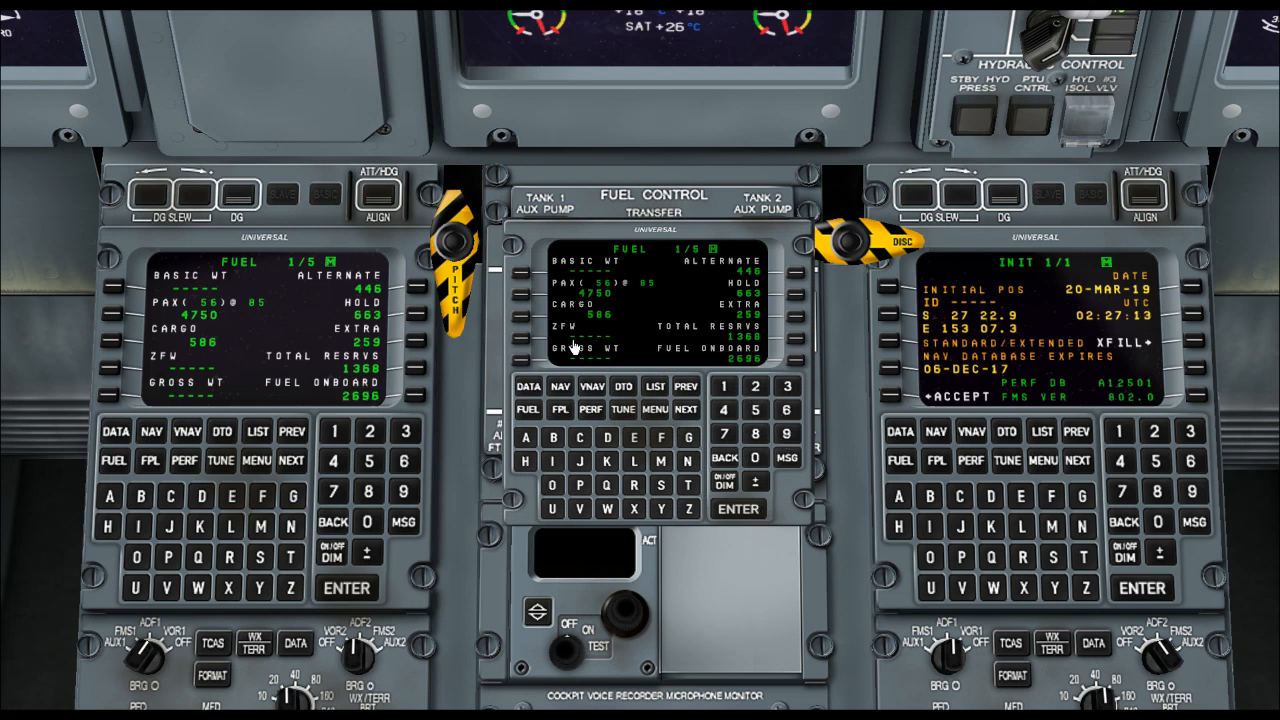
{"action": "mouse_move", "coordinate": [617, 242]}
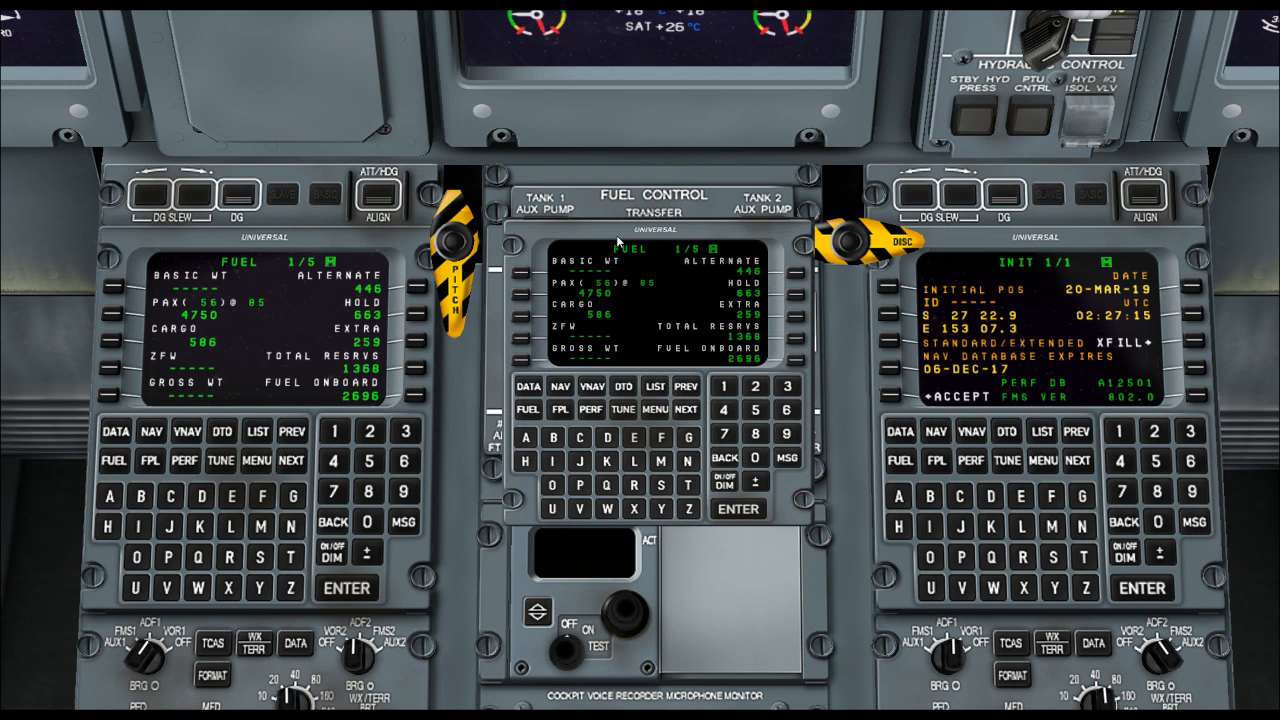
{"action": "mouse_move", "coordinate": [524, 340]}
{"action": "type", "text": "26582"}
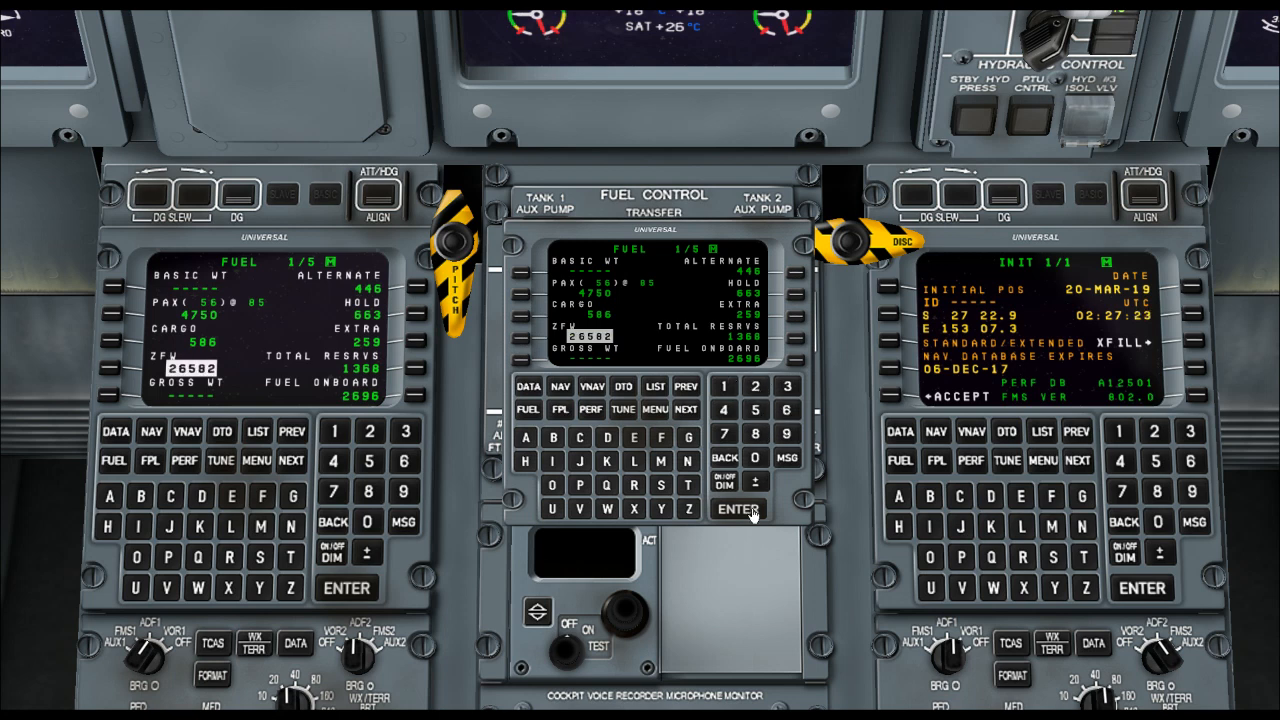
Enter basic weight 25247, 56 passengers and cargo 586, giving ZFW 30583 and gross 33279.
{"action": "left_click", "coordinate": [738, 509]}
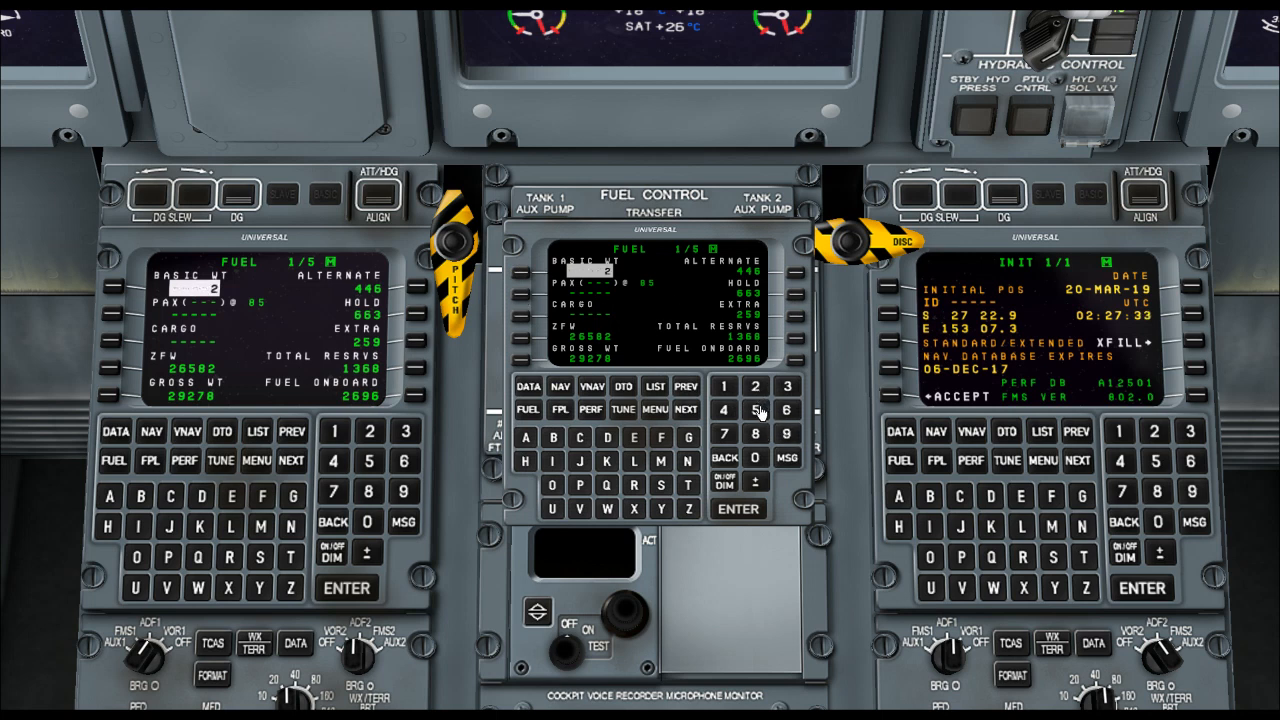
{"action": "mouse_move", "coordinate": [755, 428]}
{"action": "type", "text": "5247"}
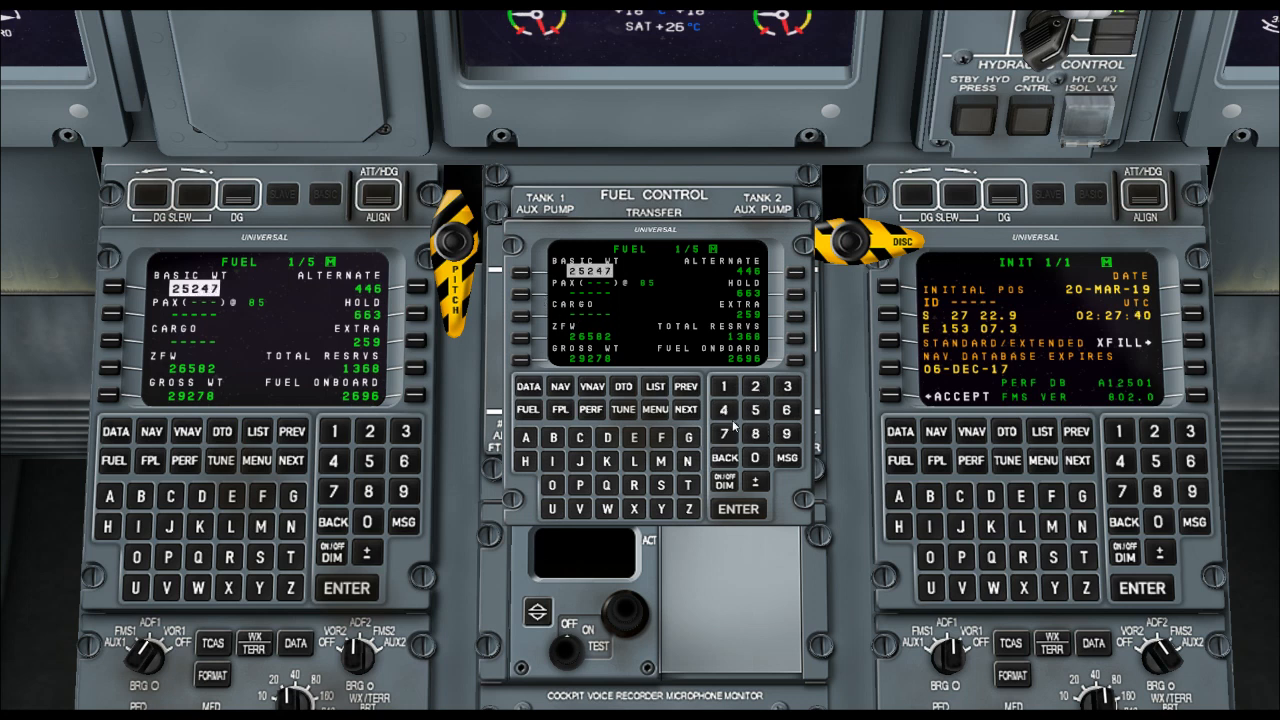
{"action": "left_click", "coordinate": [755, 410]}
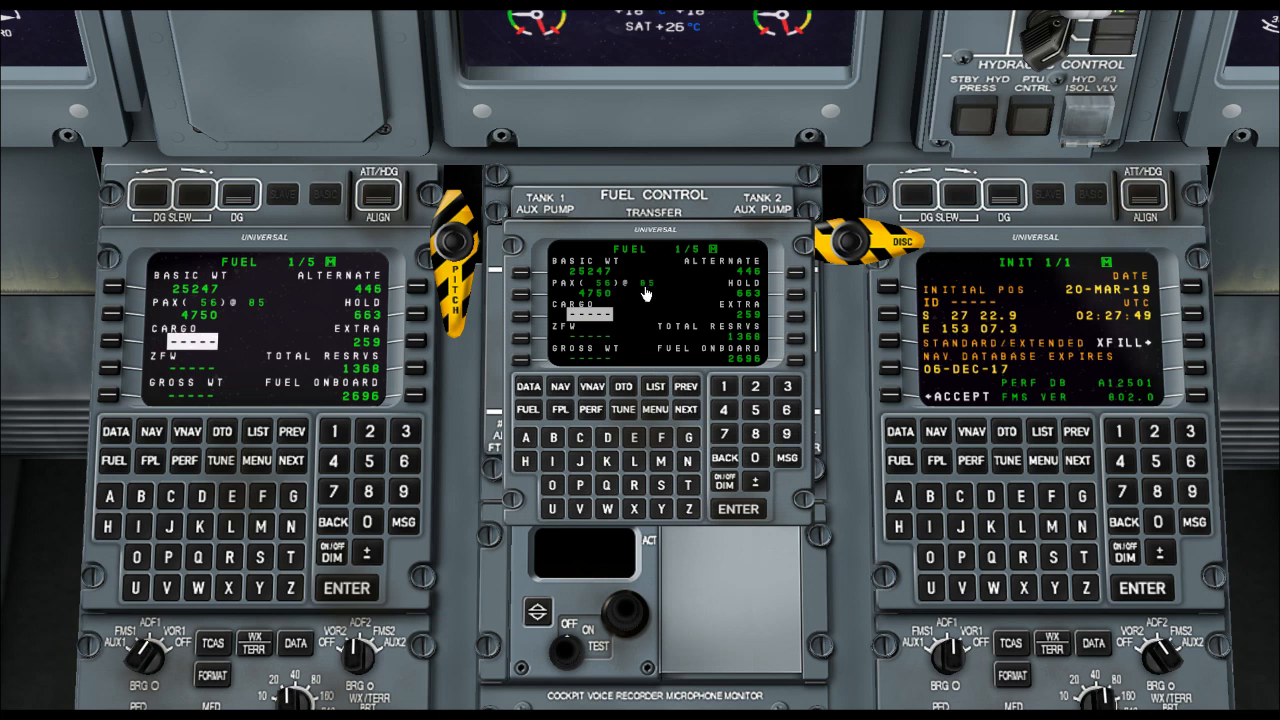
{"action": "left_click", "coordinate": [755, 410]}
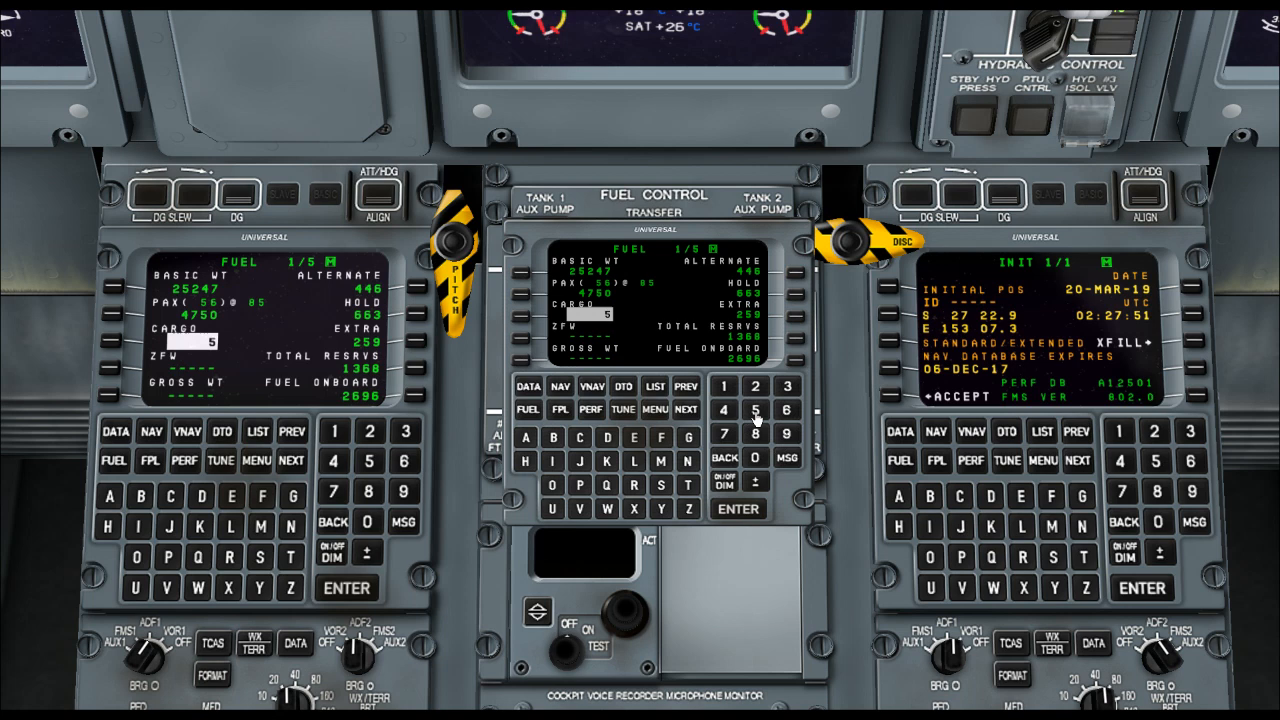
{"action": "left_click", "coordinate": [737, 509]}
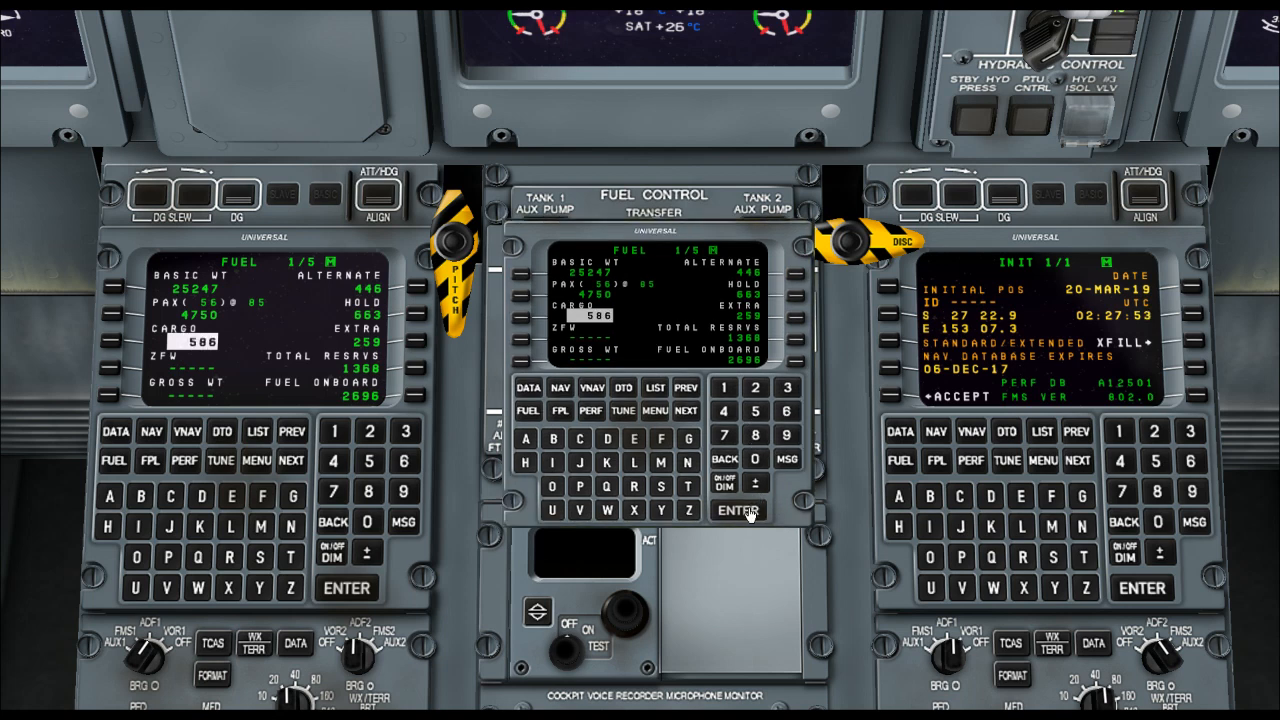
{"action": "left_click", "coordinate": [737, 510]}
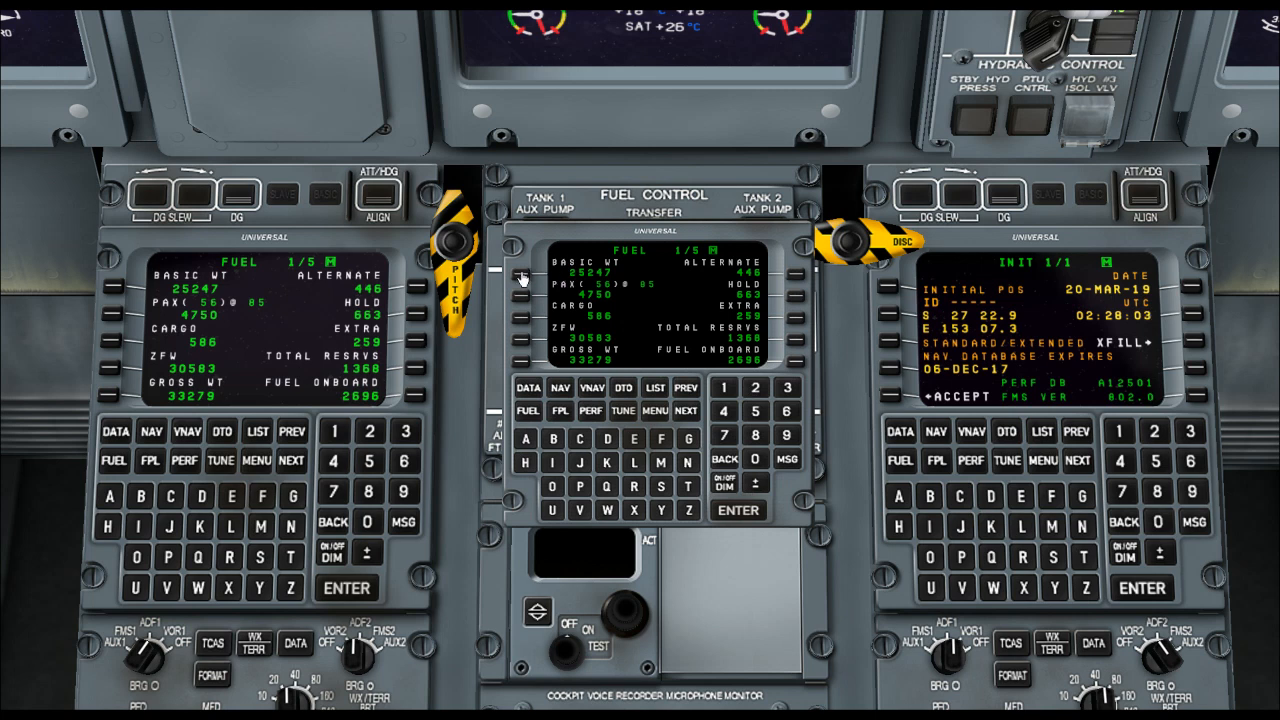
{"action": "mouse_move", "coordinate": [598, 285]}
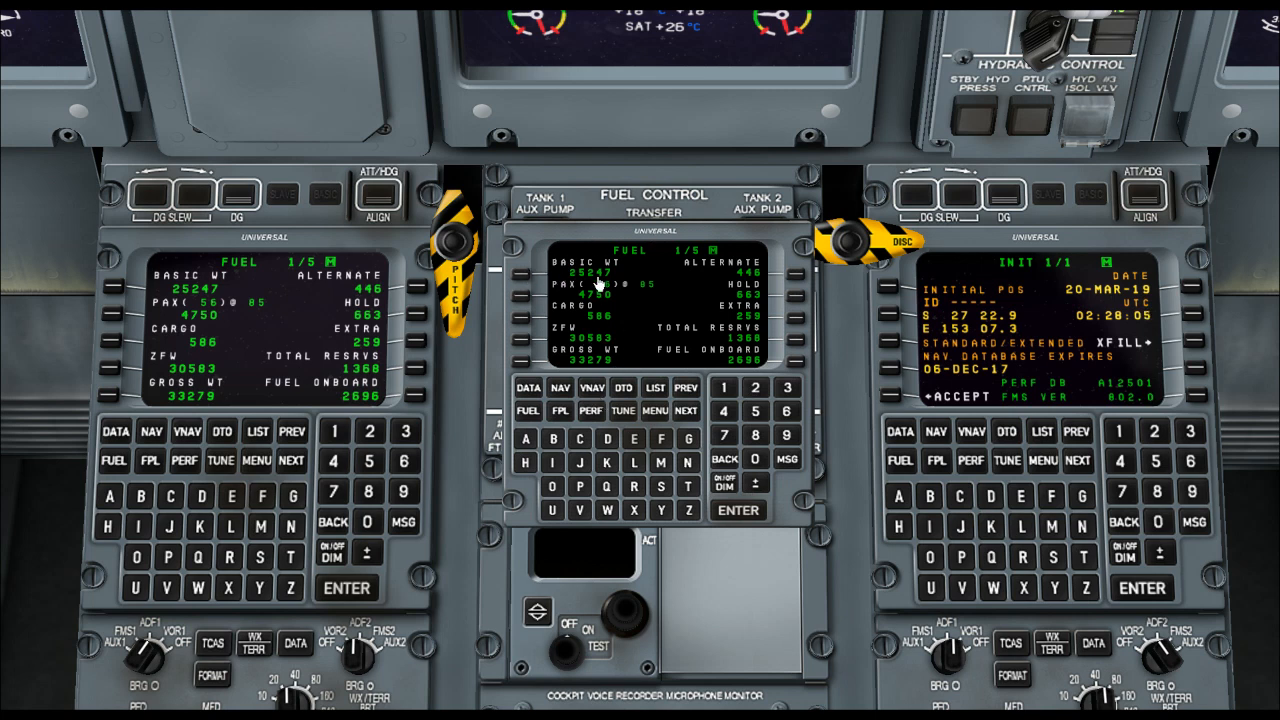
{"action": "mouse_move", "coordinate": [555, 262]}
{"action": "type", "text": "2356"}
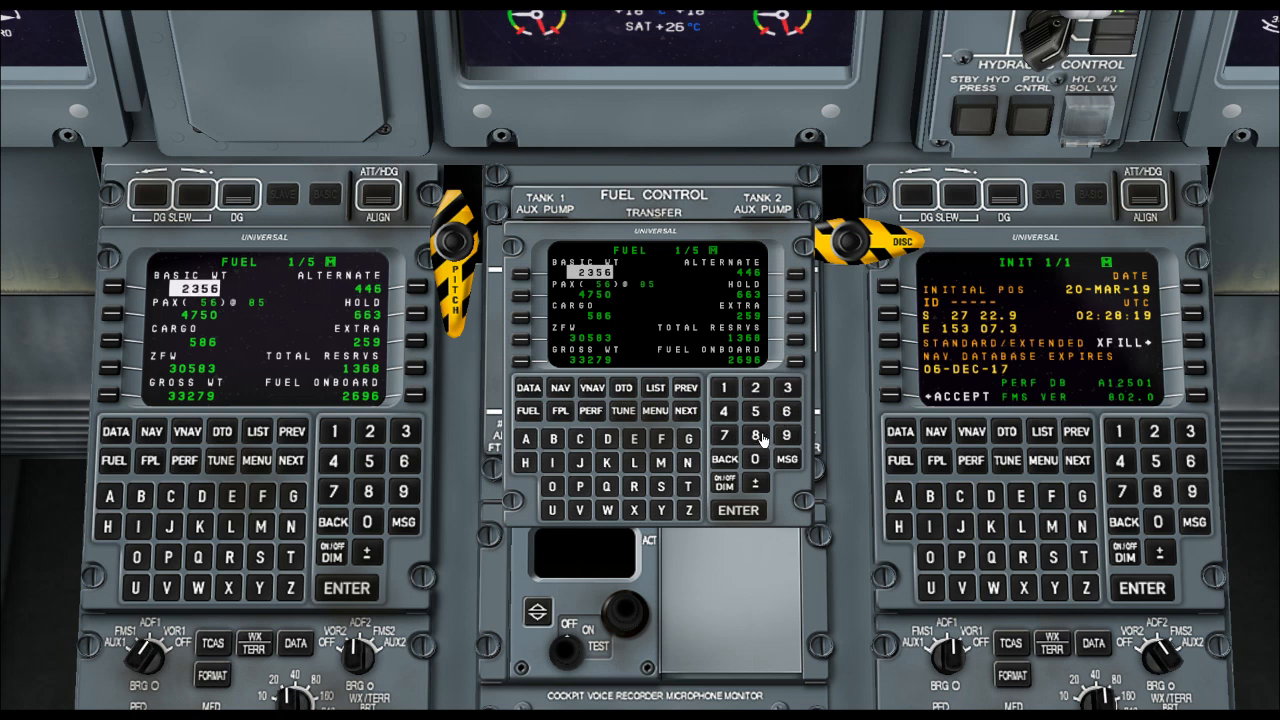
Revise the basic weight to 21585, giving ZFW 26921 and gross weight 29617.
{"action": "left_click", "coordinate": [738, 510]}
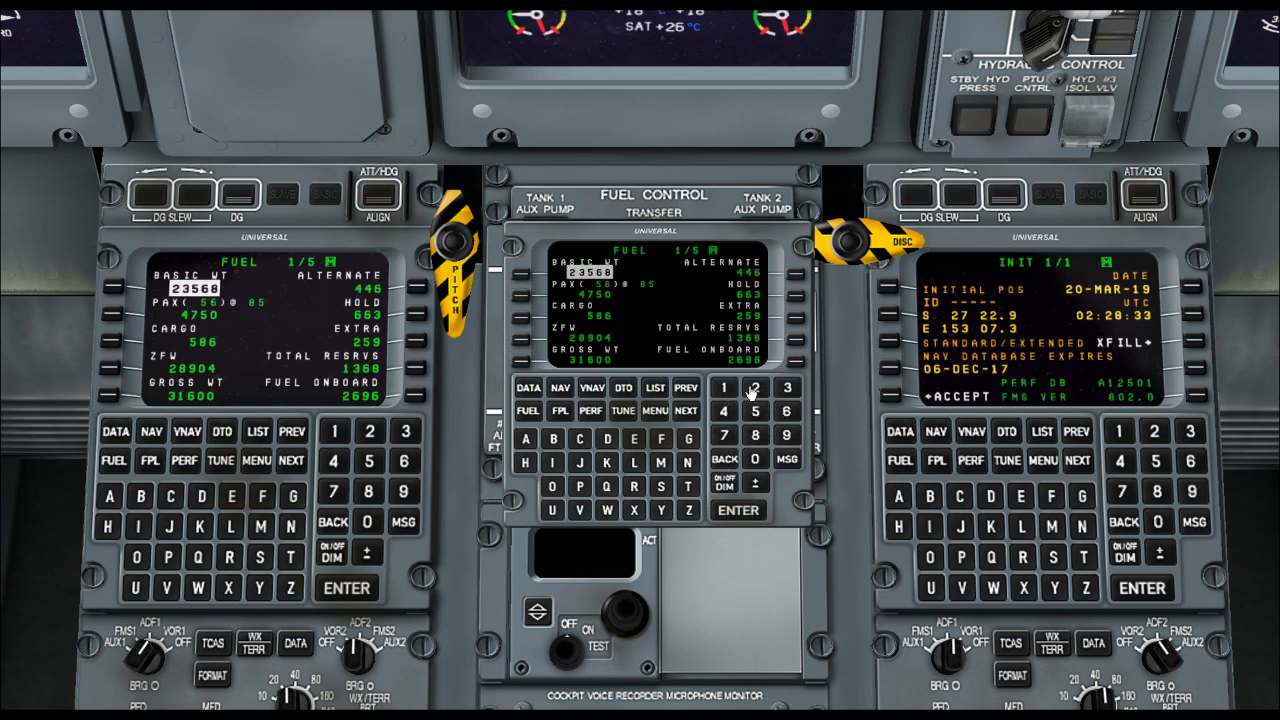
{"action": "left_click", "coordinate": [738, 510]}
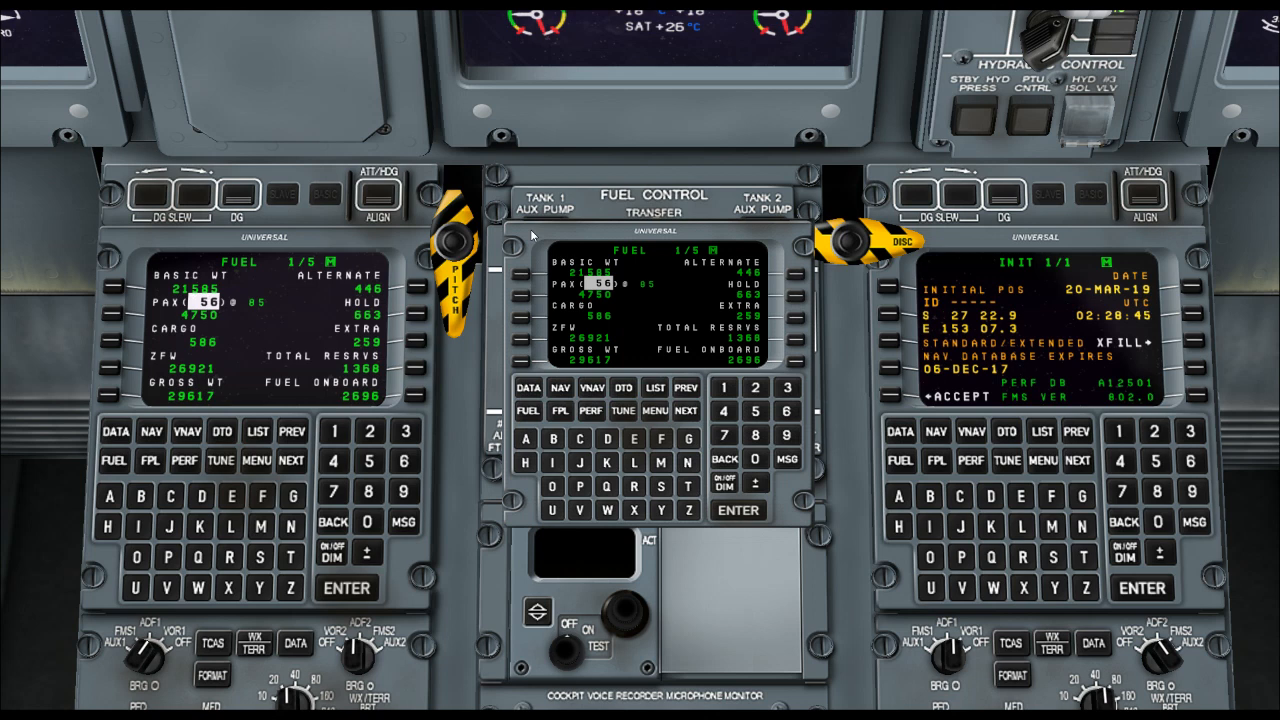
{"action": "mouse_move", "coordinate": [470, 253]}
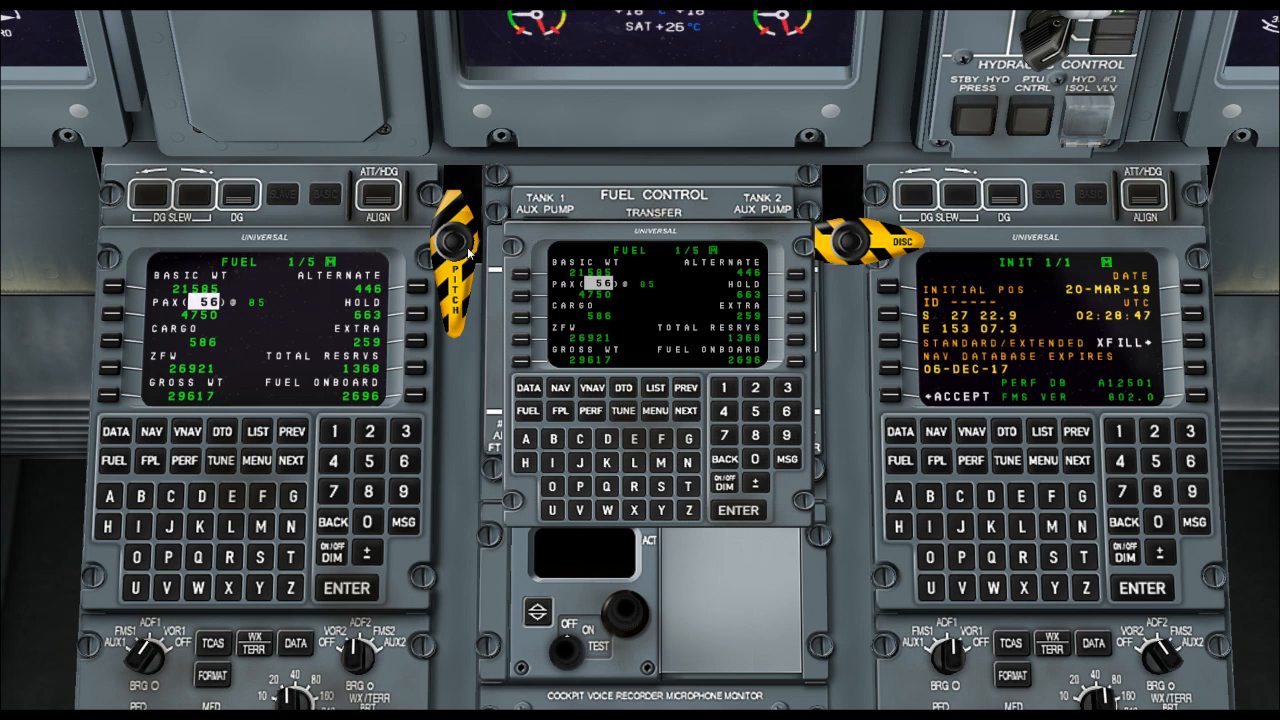
{"action": "mouse_move", "coordinate": [672, 426]}
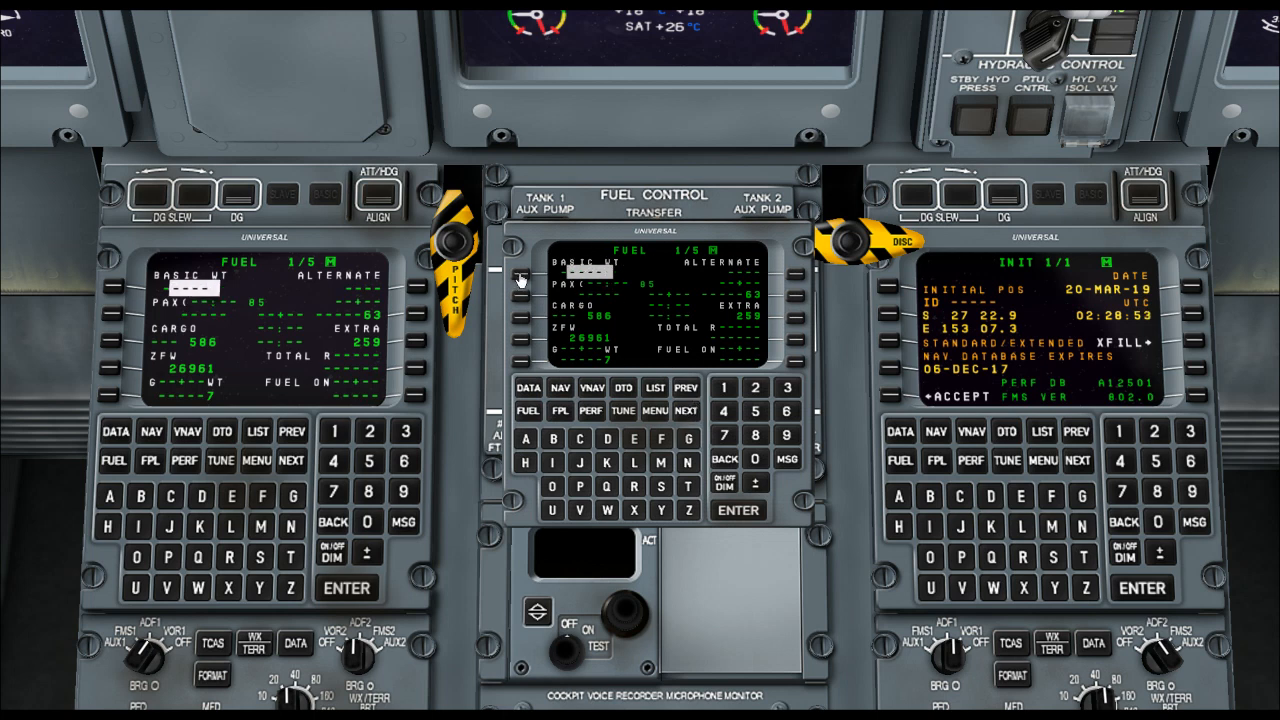
{"action": "left_click", "coordinate": [685, 411]}
{"action": "type", "text": "21585"}
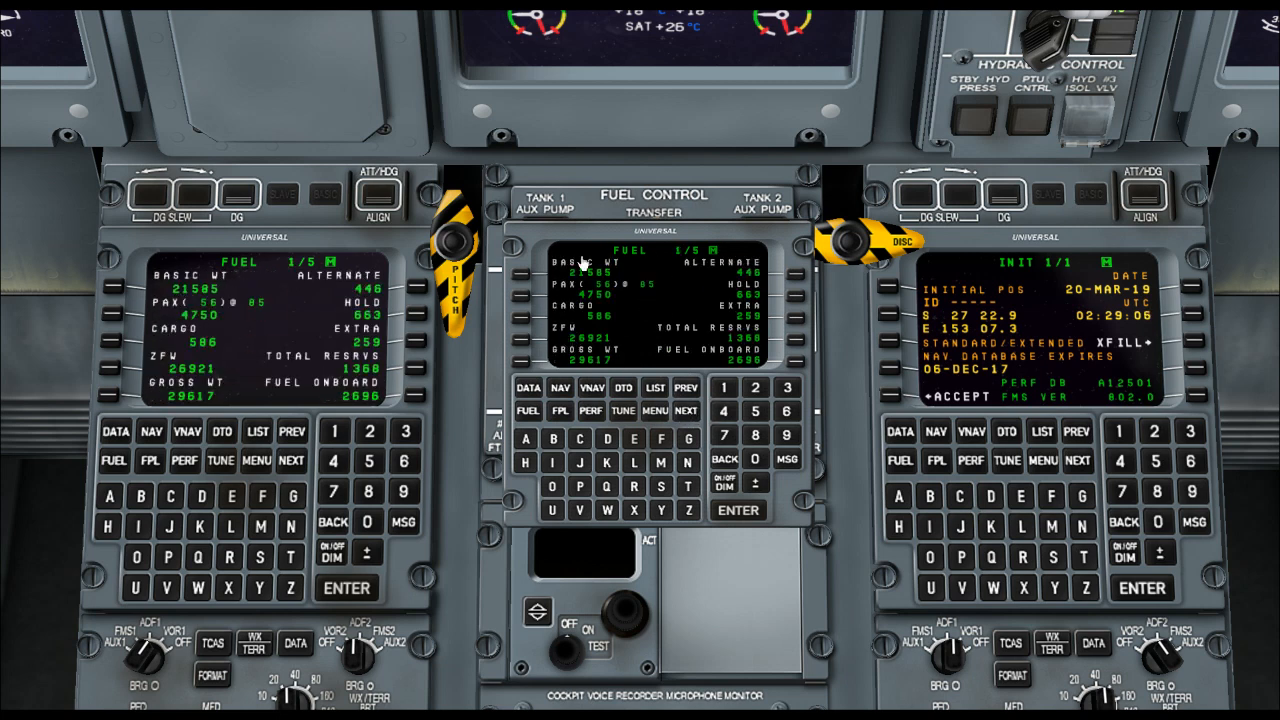
Load the stored pilot route YBRK, BUDGI, RUROX, EAGLE, SMOKA into the flight plan.
{"action": "left_click", "coordinate": [560, 411]}
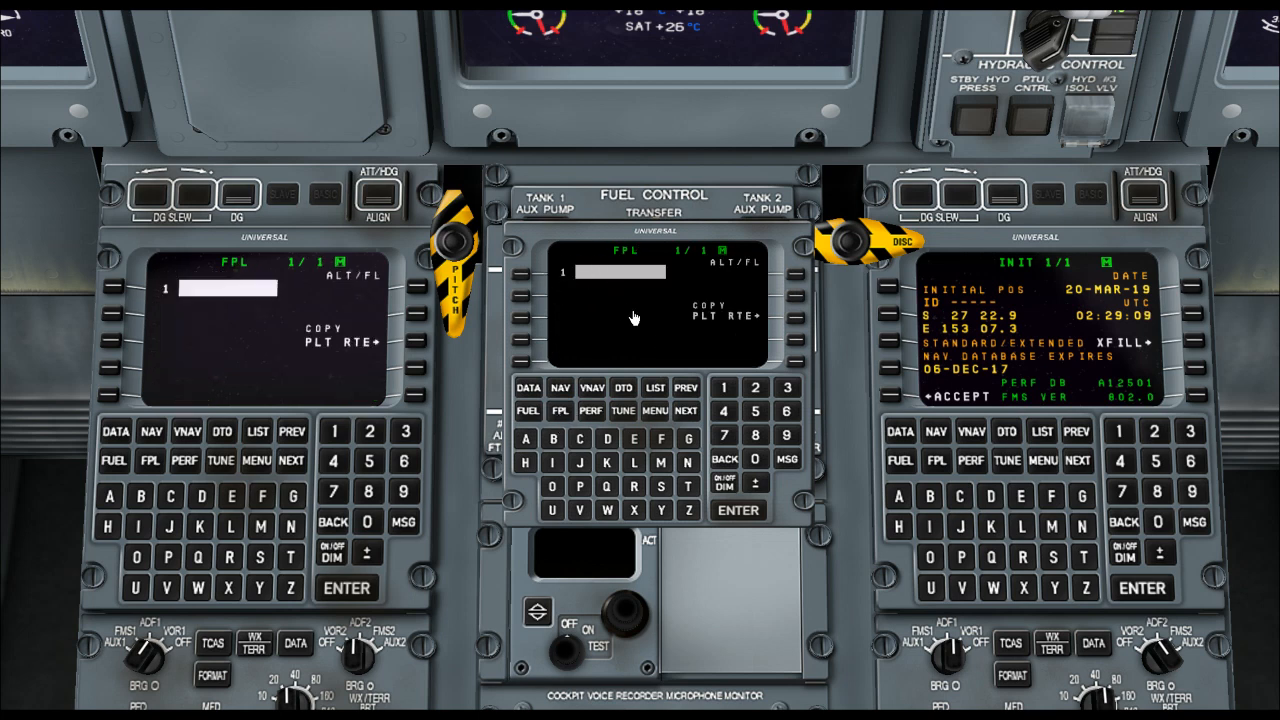
{"action": "mouse_move", "coordinate": [660, 240]}
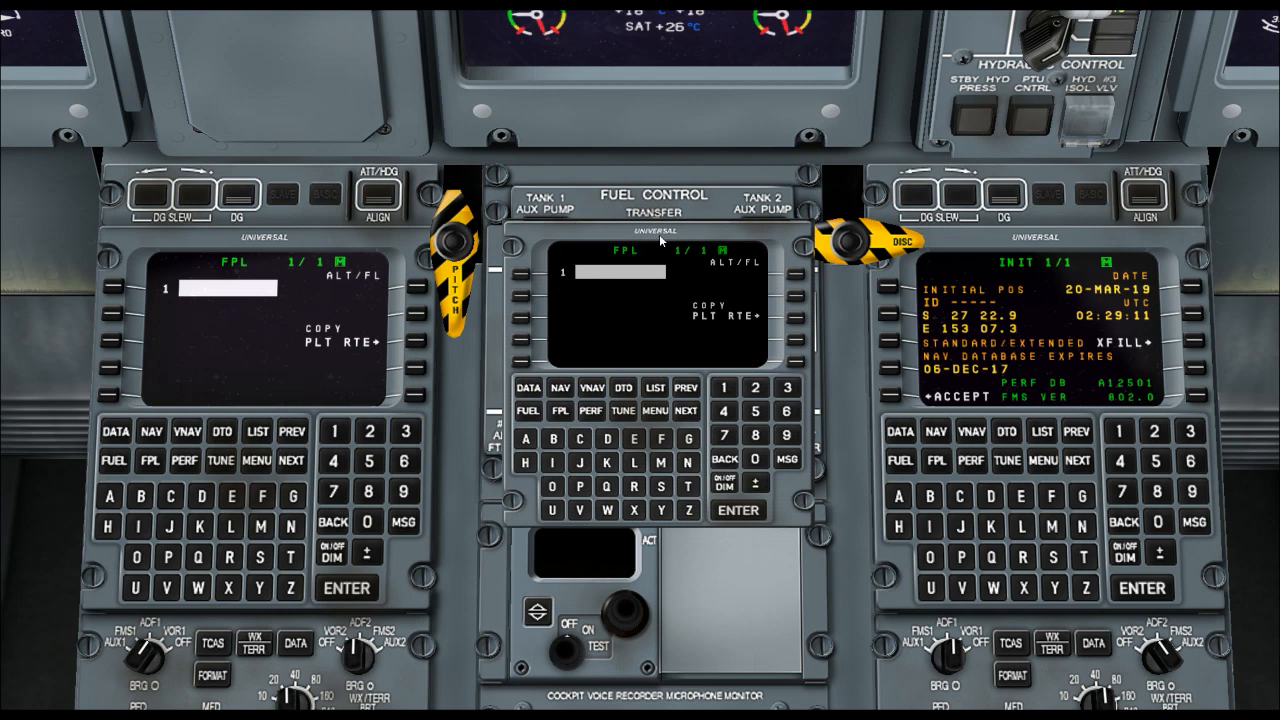
{"action": "mouse_move", "coordinate": [797, 323]}
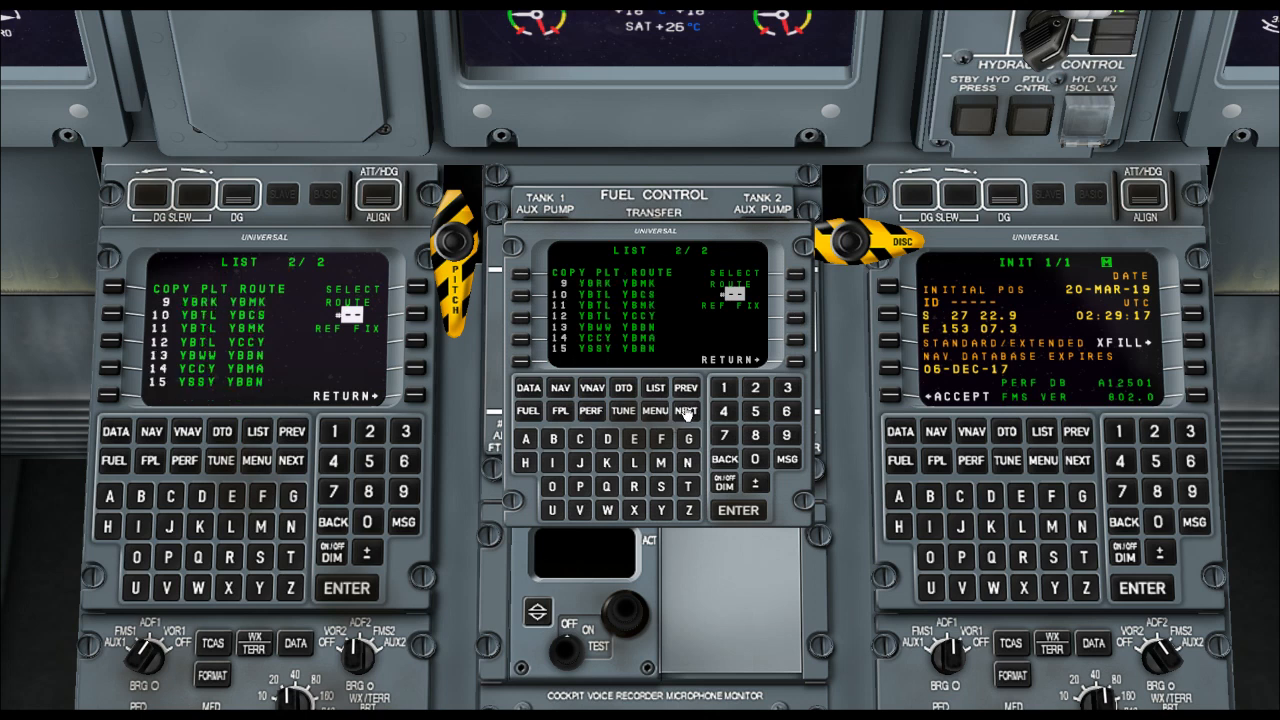
{"action": "left_click", "coordinate": [686, 389]}
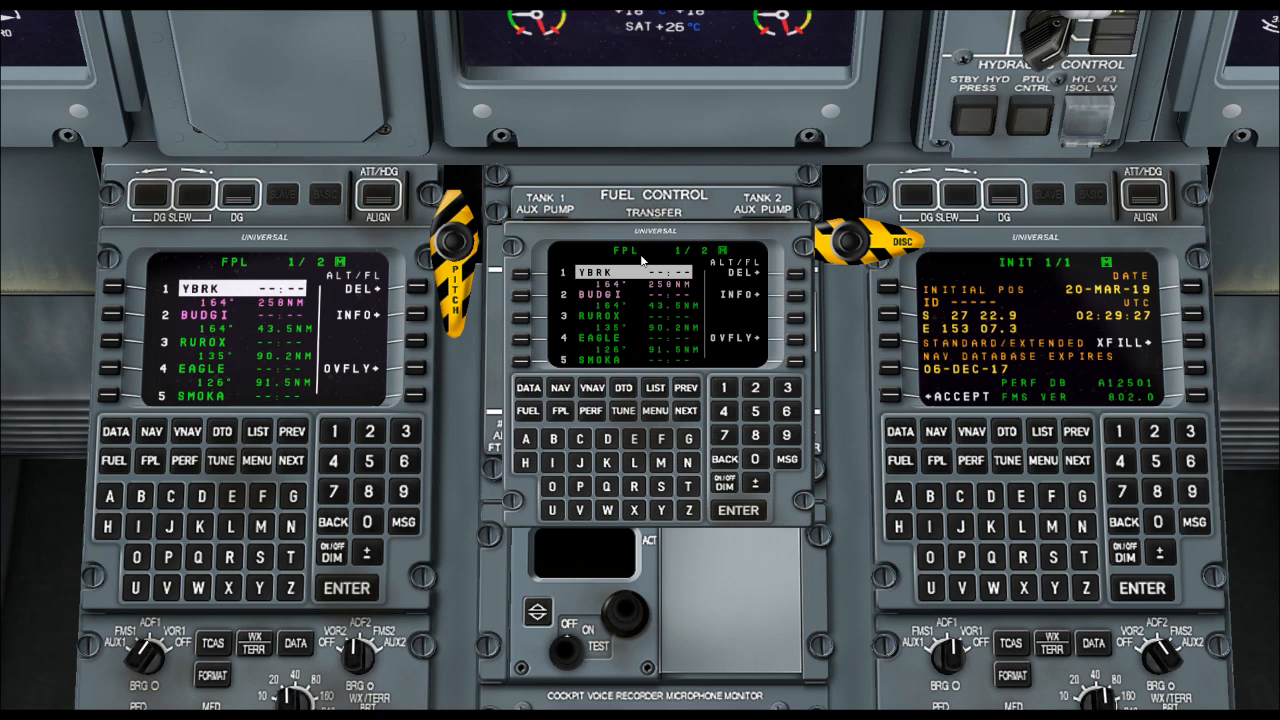
Select the BUDGI1 departure with the RW33 transition for YBRK.
{"action": "left_click", "coordinate": [528, 411]}
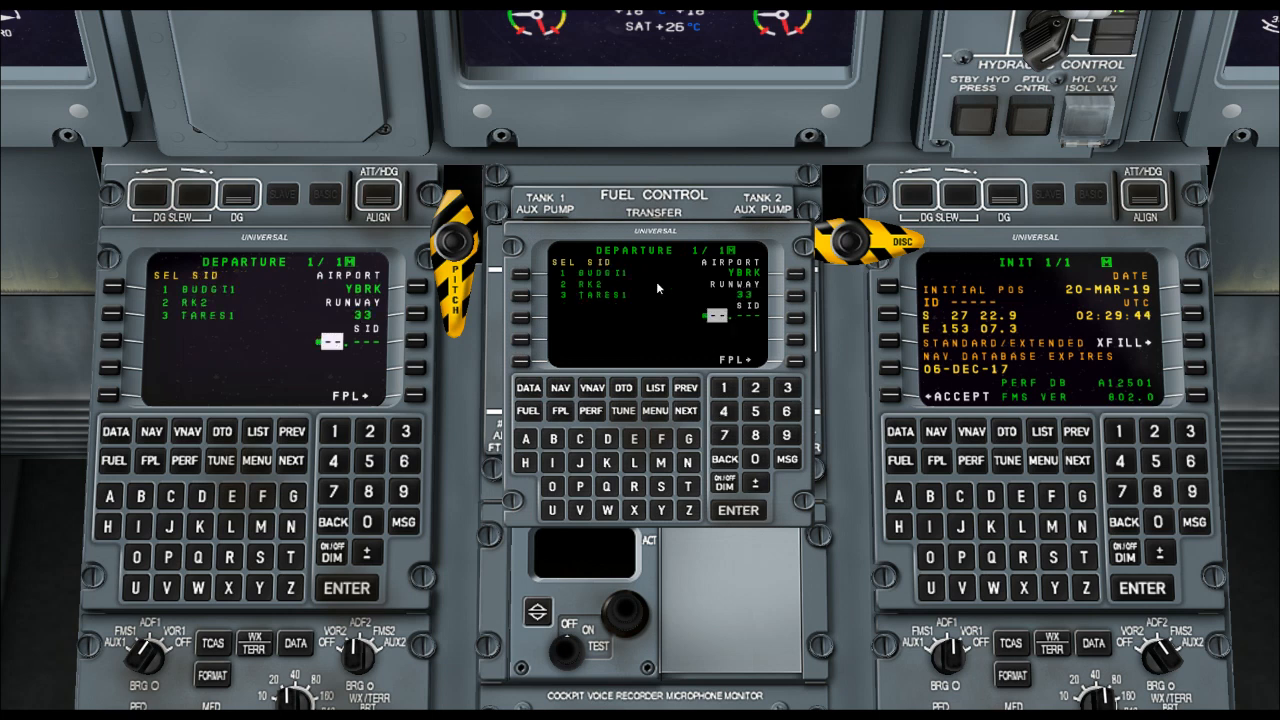
{"action": "mouse_move", "coordinate": [608, 360]}
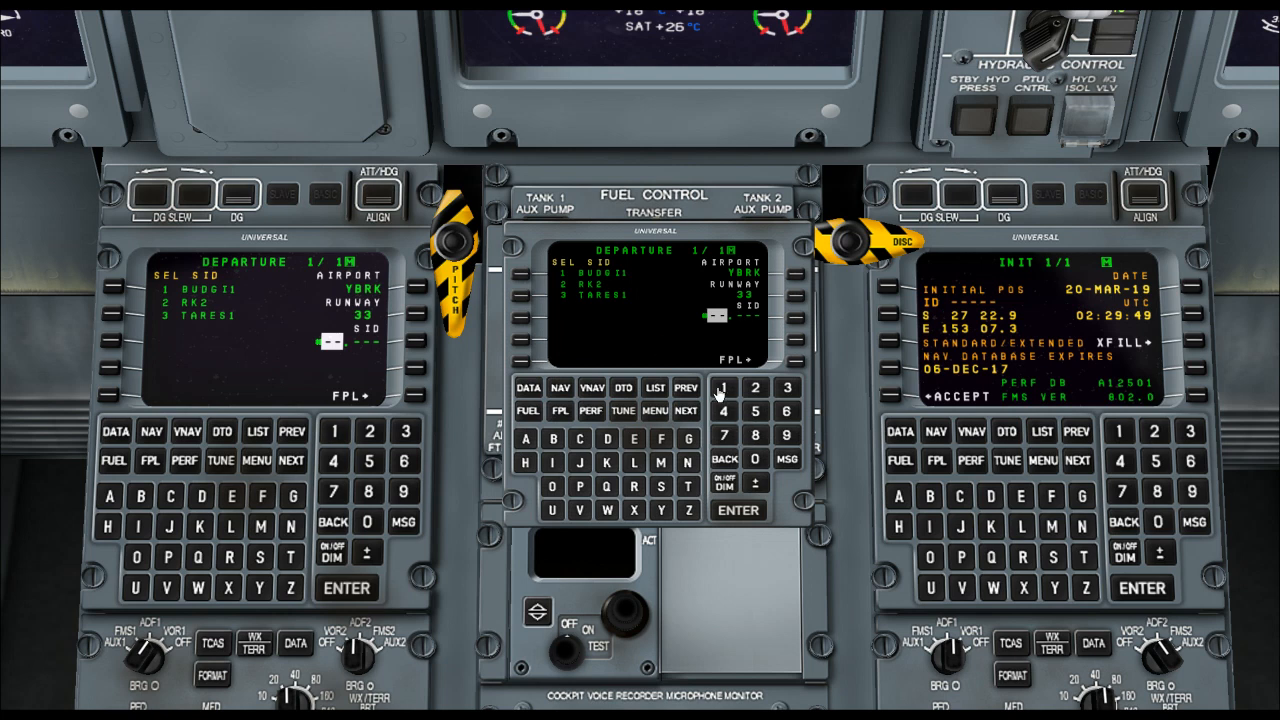
{"action": "left_click", "coordinate": [723, 388]}
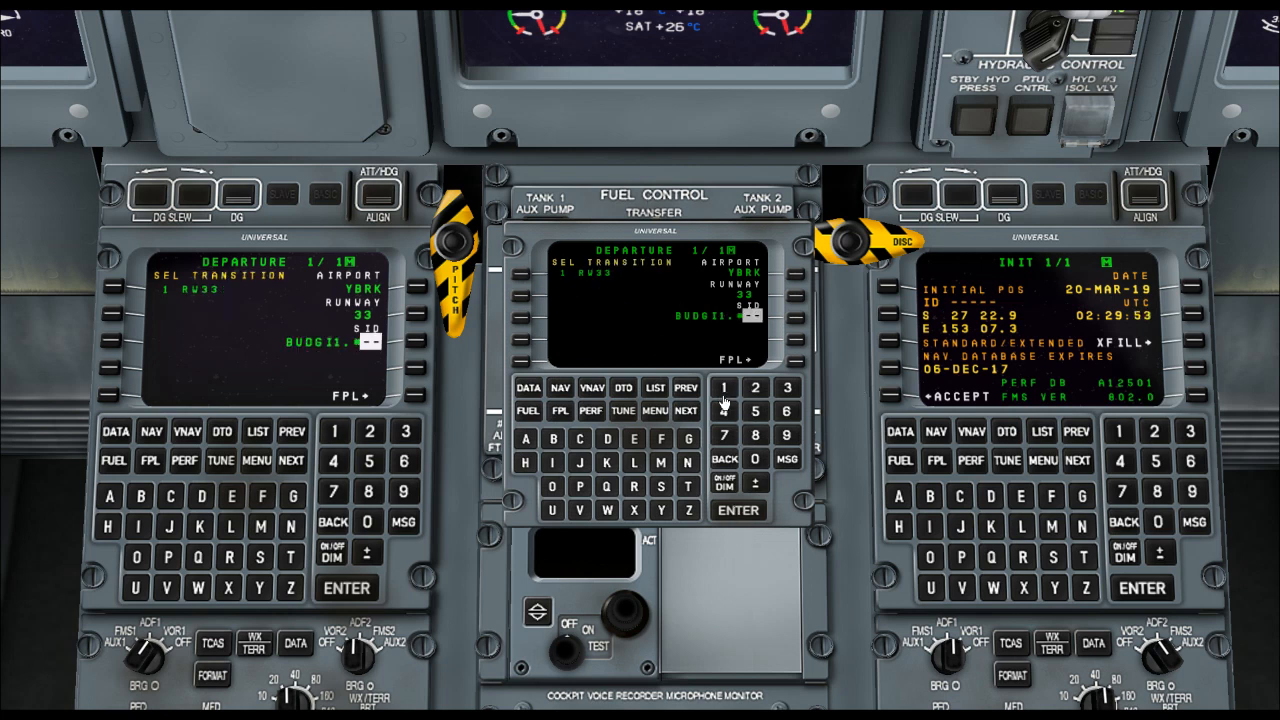
{"action": "left_click", "coordinate": [738, 510]}
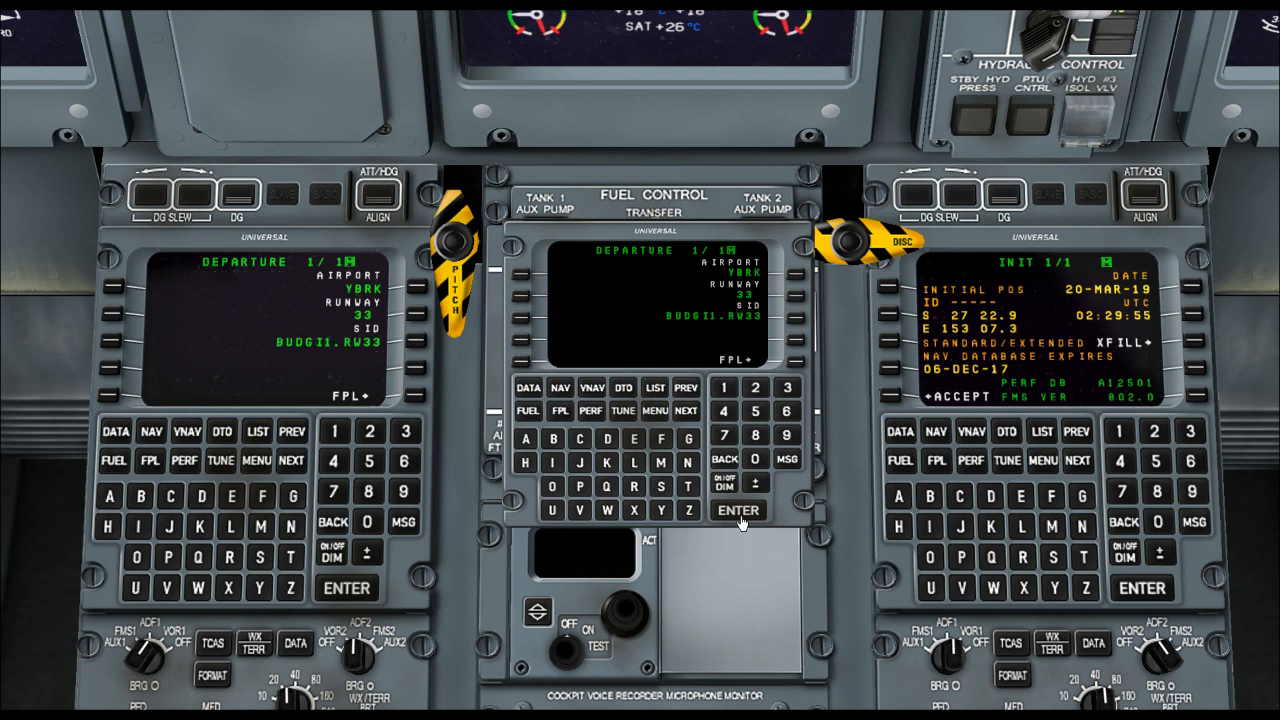
{"action": "mouse_move", "coordinate": [895, 295]}
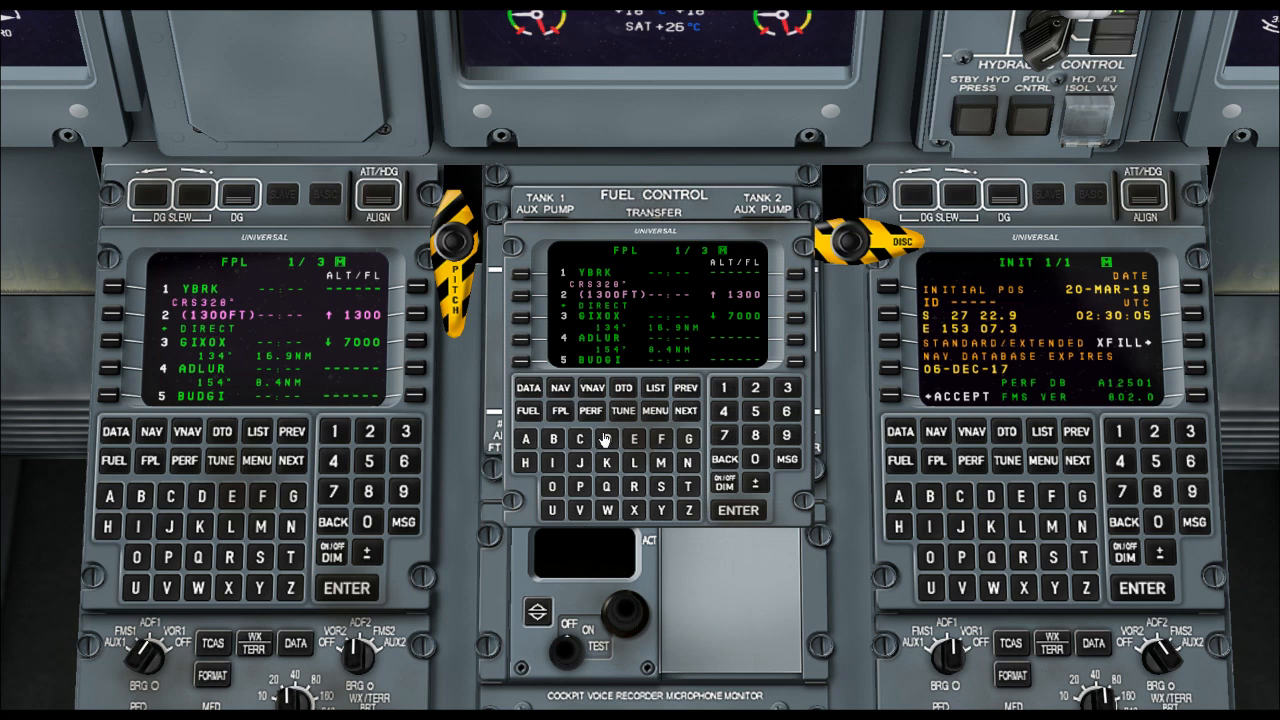
Select the RW01.KEVI4A arrival and the GLENN approach transition into YBBN.
{"action": "left_click", "coordinate": [655, 411]}
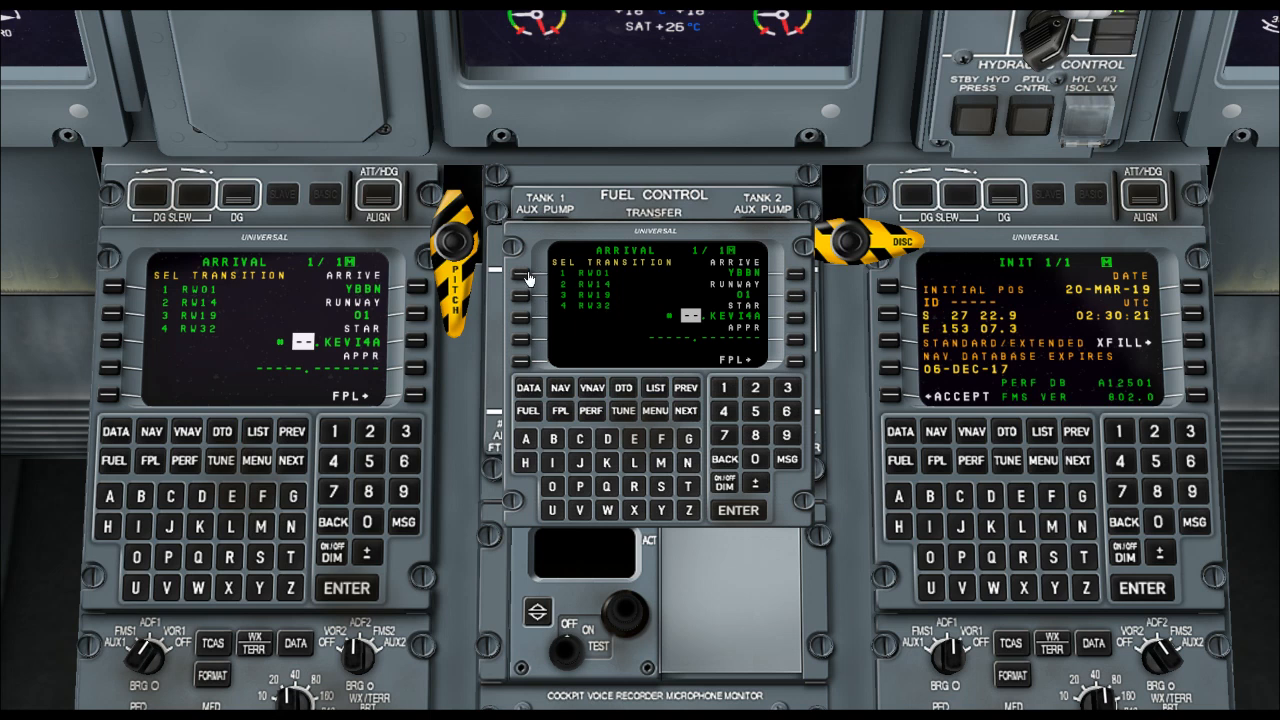
{"action": "left_click", "coordinate": [738, 511]}
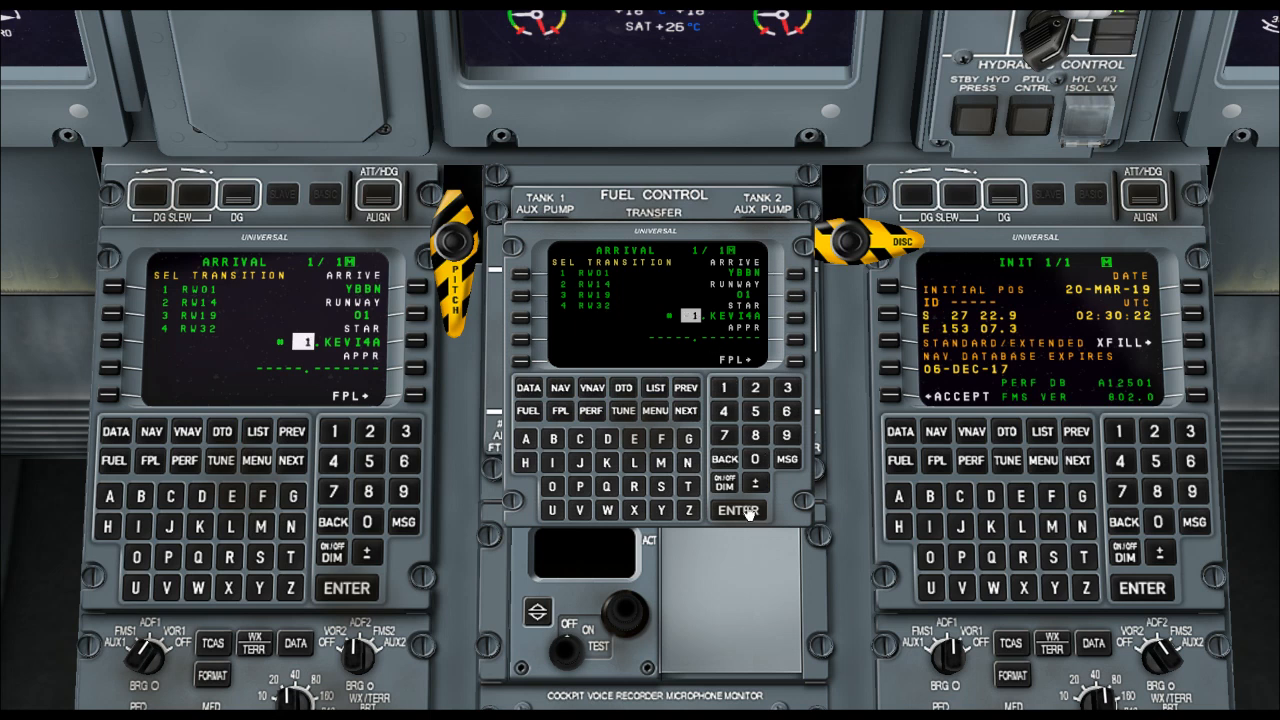
{"action": "left_click", "coordinate": [738, 511]}
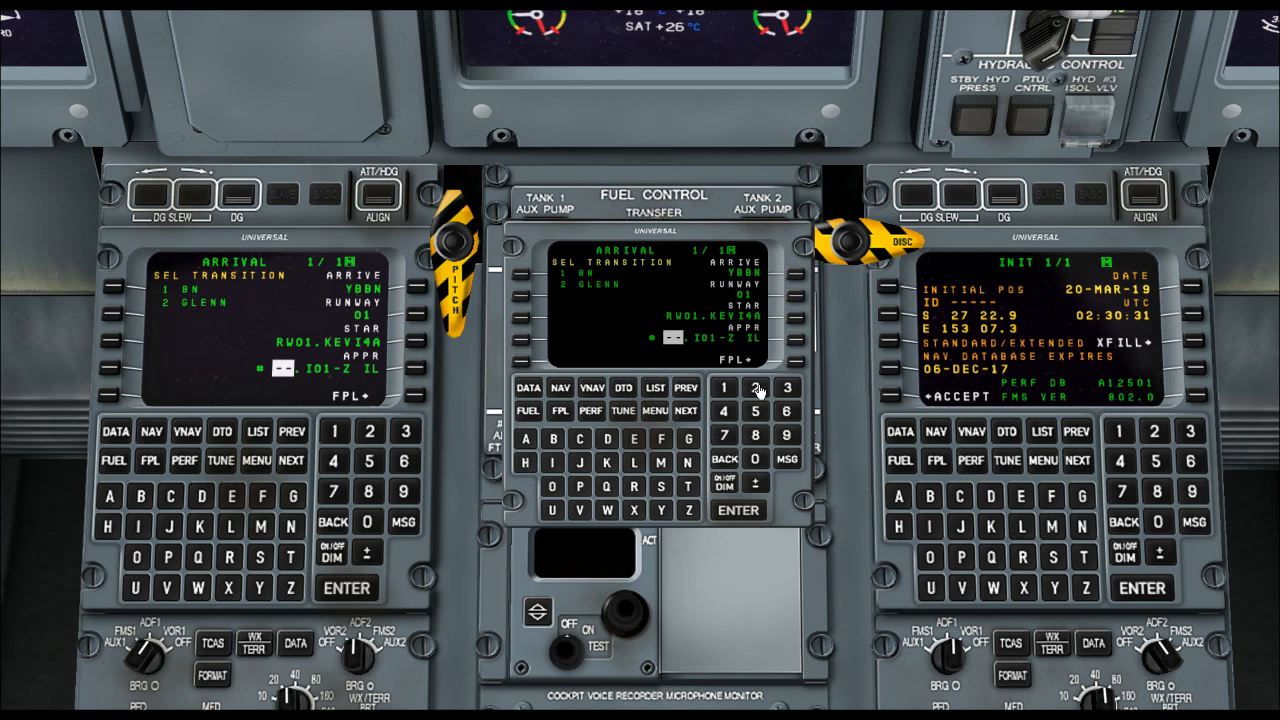
{"action": "left_click", "coordinate": [755, 387]}
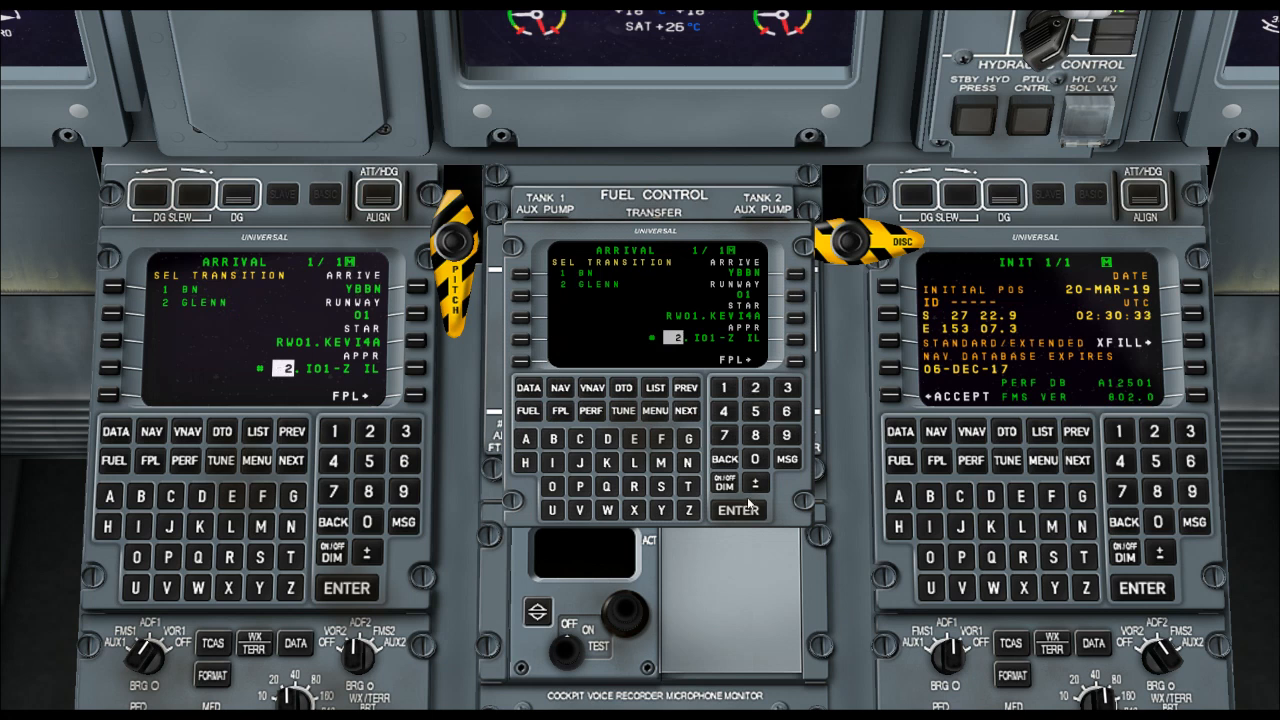
{"action": "left_click", "coordinate": [738, 510]}
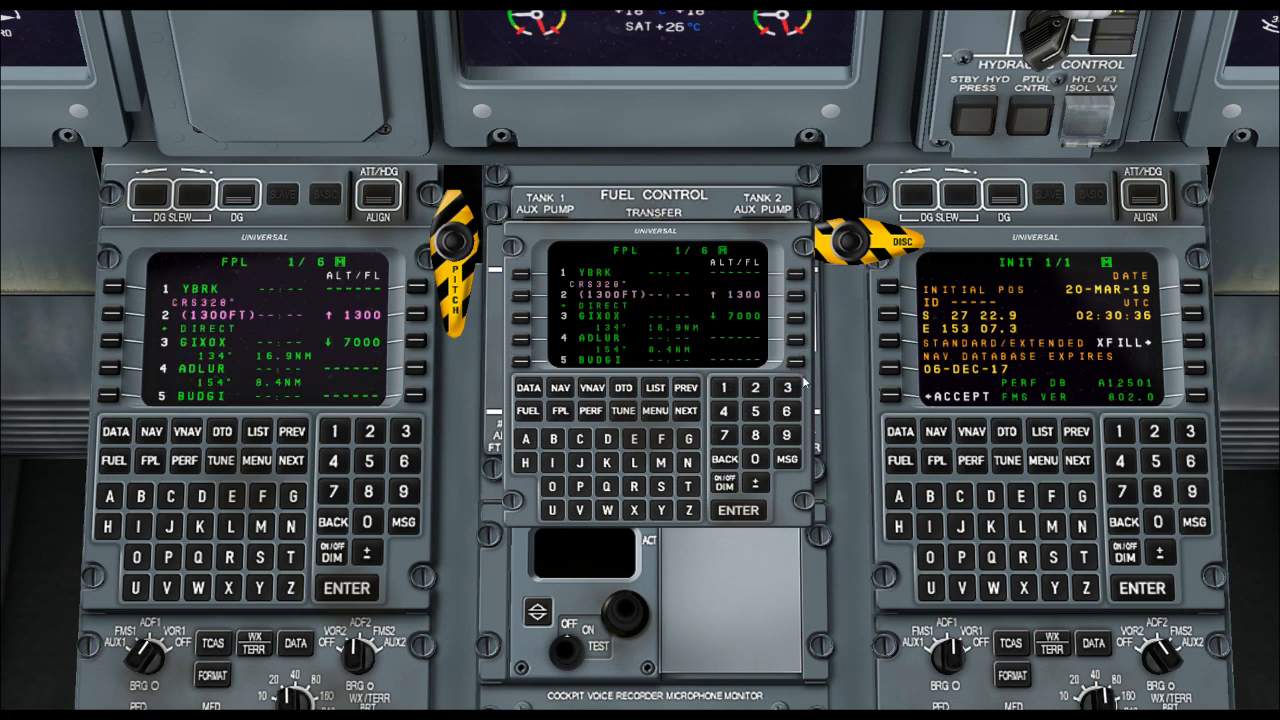
Page through the six-page flight plan and back toward its start.
{"action": "left_click", "coordinate": [686, 411]}
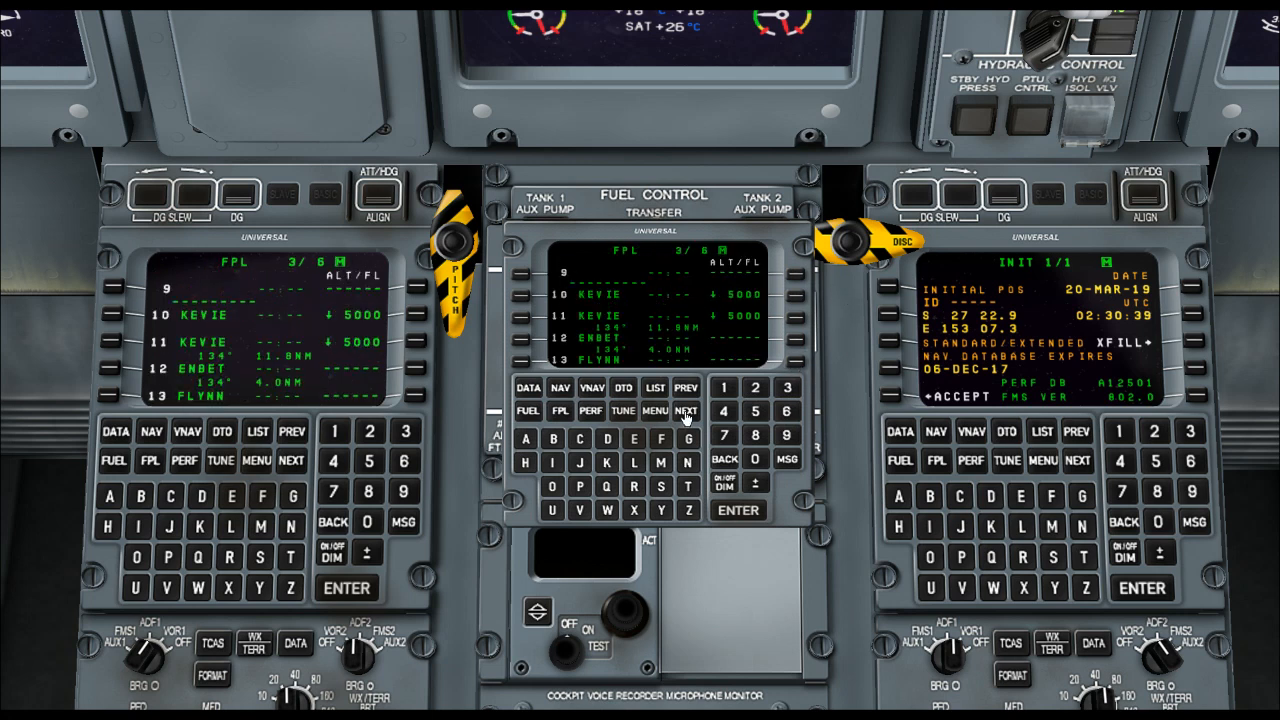
{"action": "left_click", "coordinate": [686, 411]}
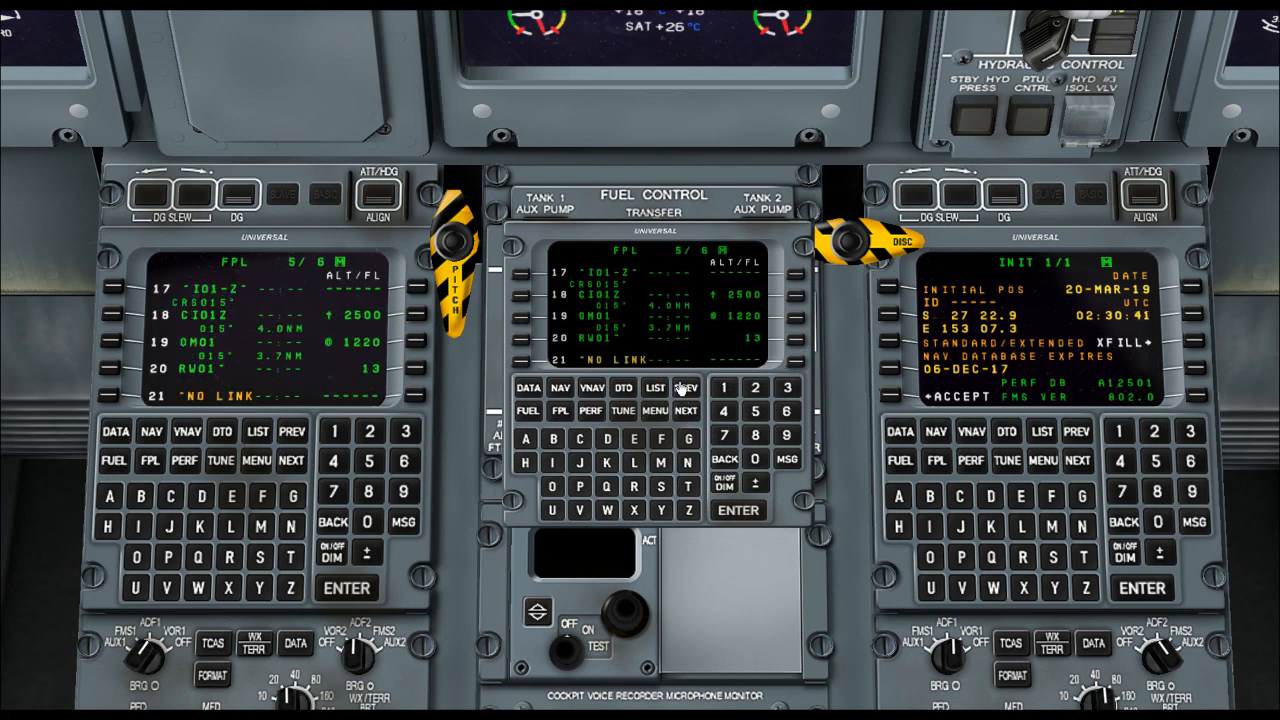
{"action": "left_click", "coordinate": [687, 388]}
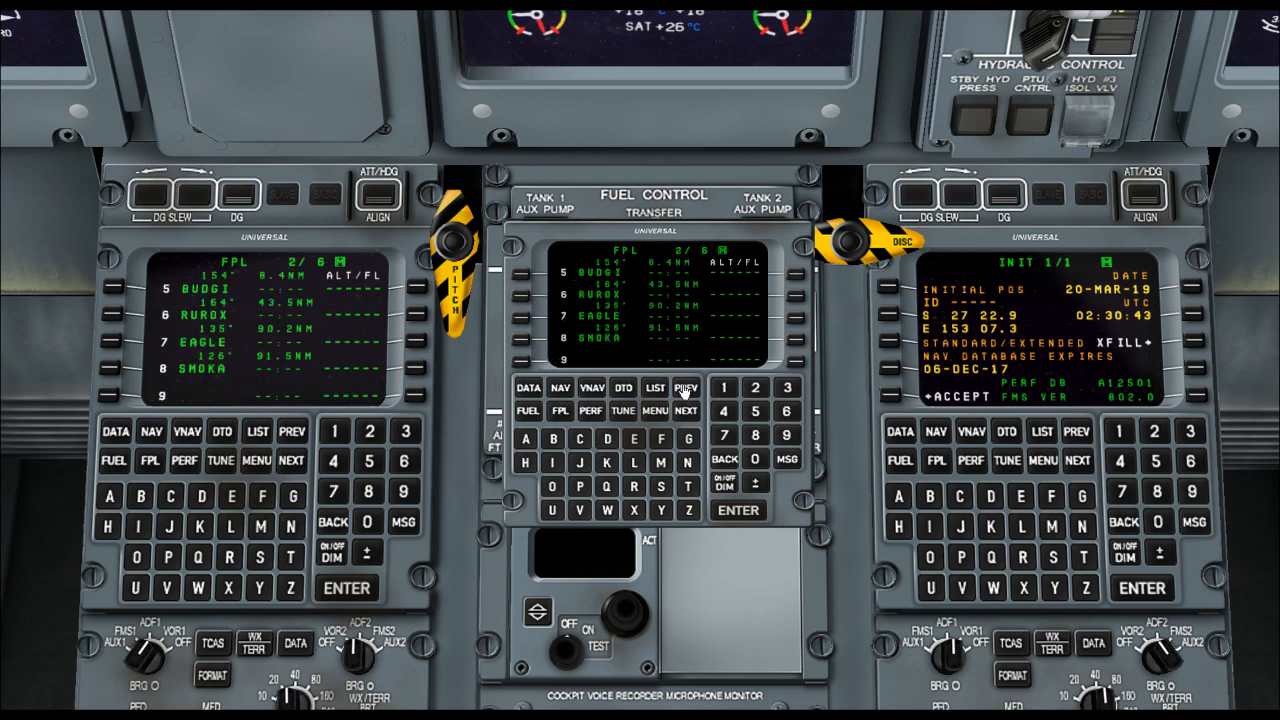
{"action": "left_click", "coordinate": [687, 388]}
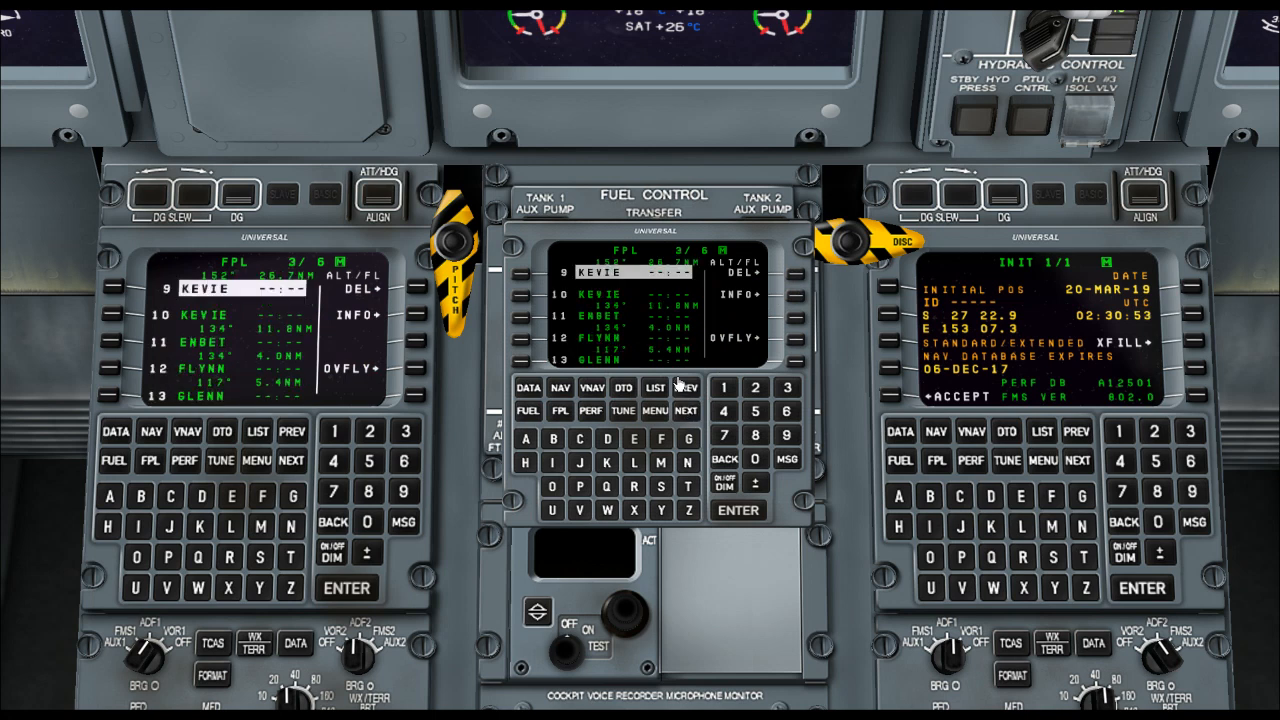
{"action": "mouse_move", "coordinate": [524, 300]}
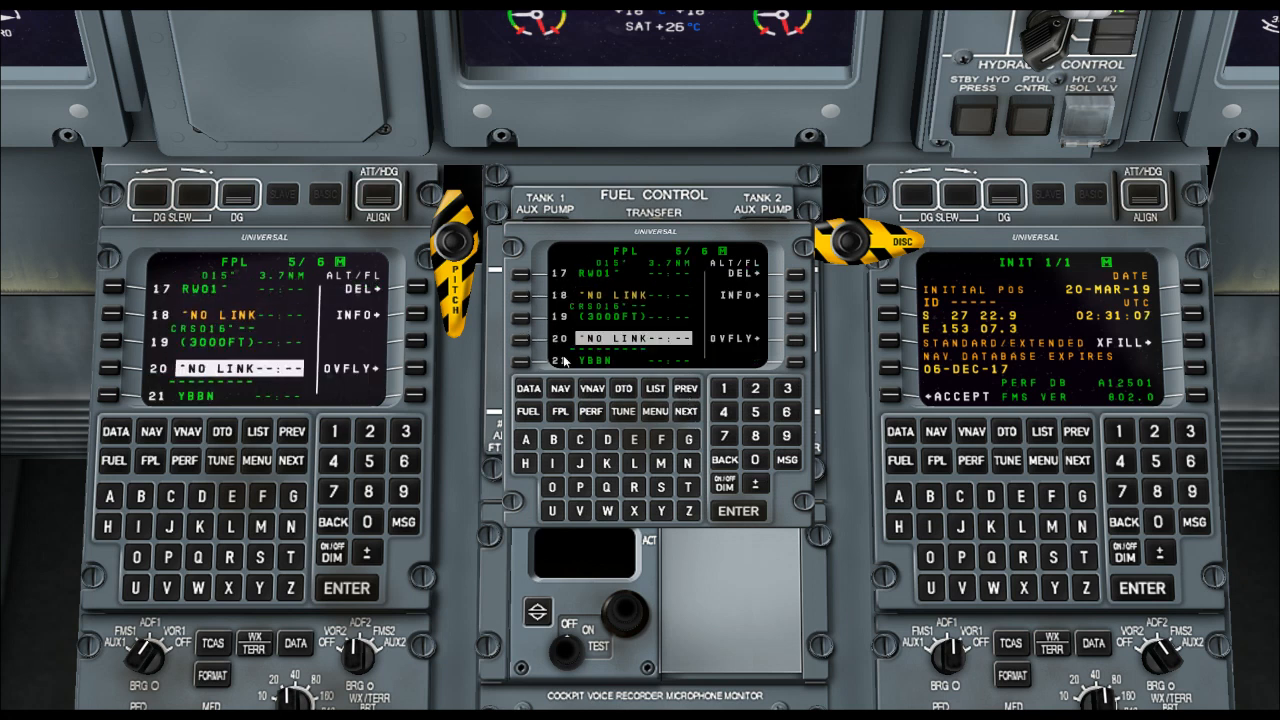
{"action": "left_click", "coordinate": [686, 388]}
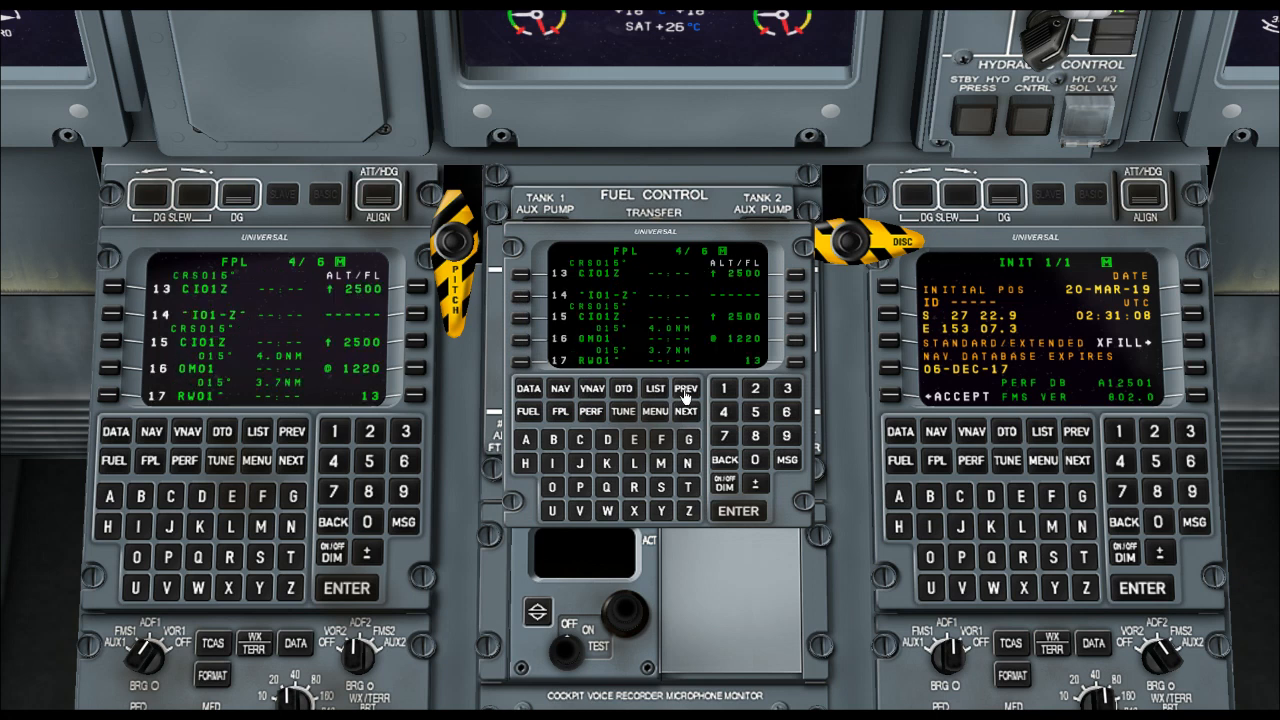
{"action": "left_click", "coordinate": [686, 389]}
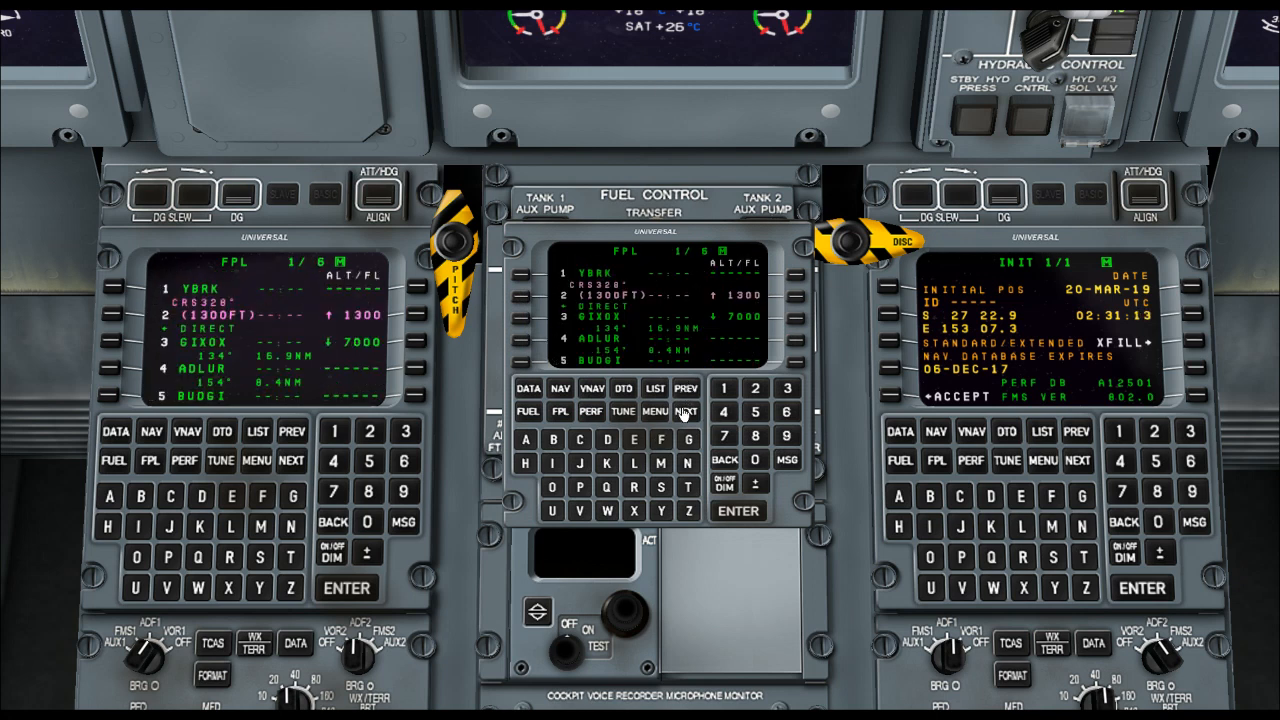
Step through flight plan page 2, PERF and TUNE to reach FUEL page 2/5.
{"action": "left_click", "coordinate": [685, 411]}
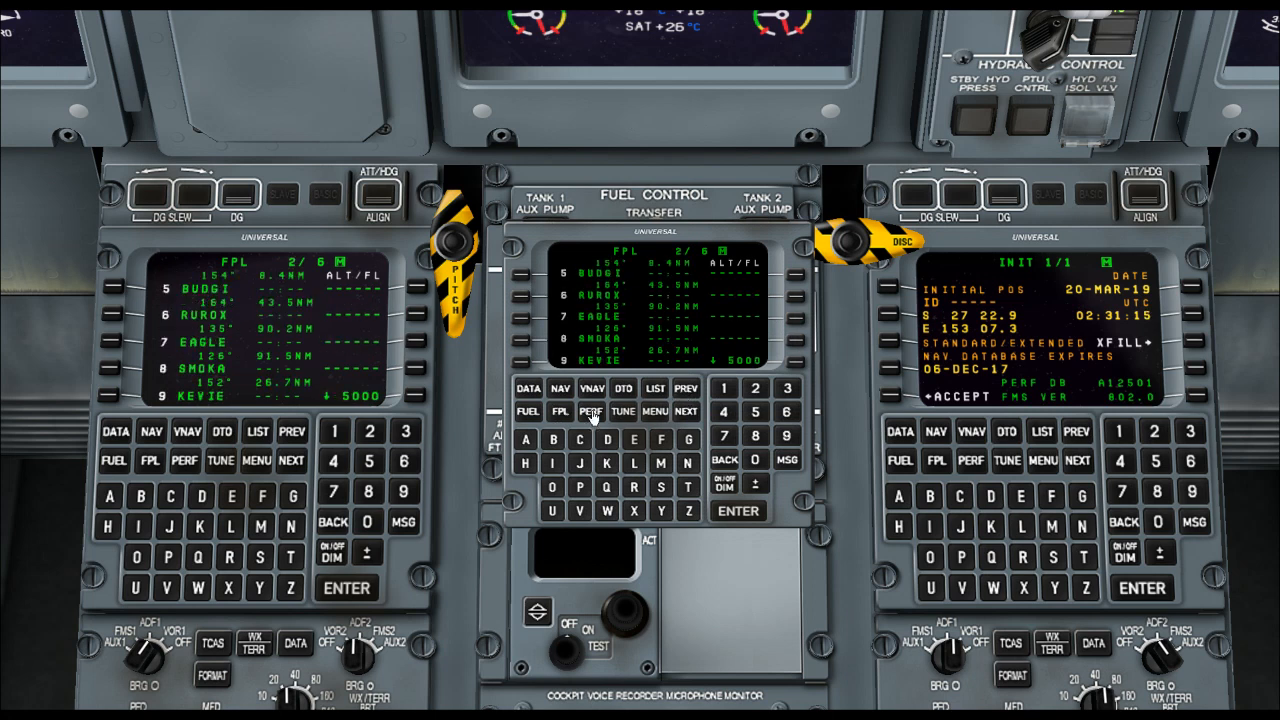
{"action": "left_click", "coordinate": [590, 412]}
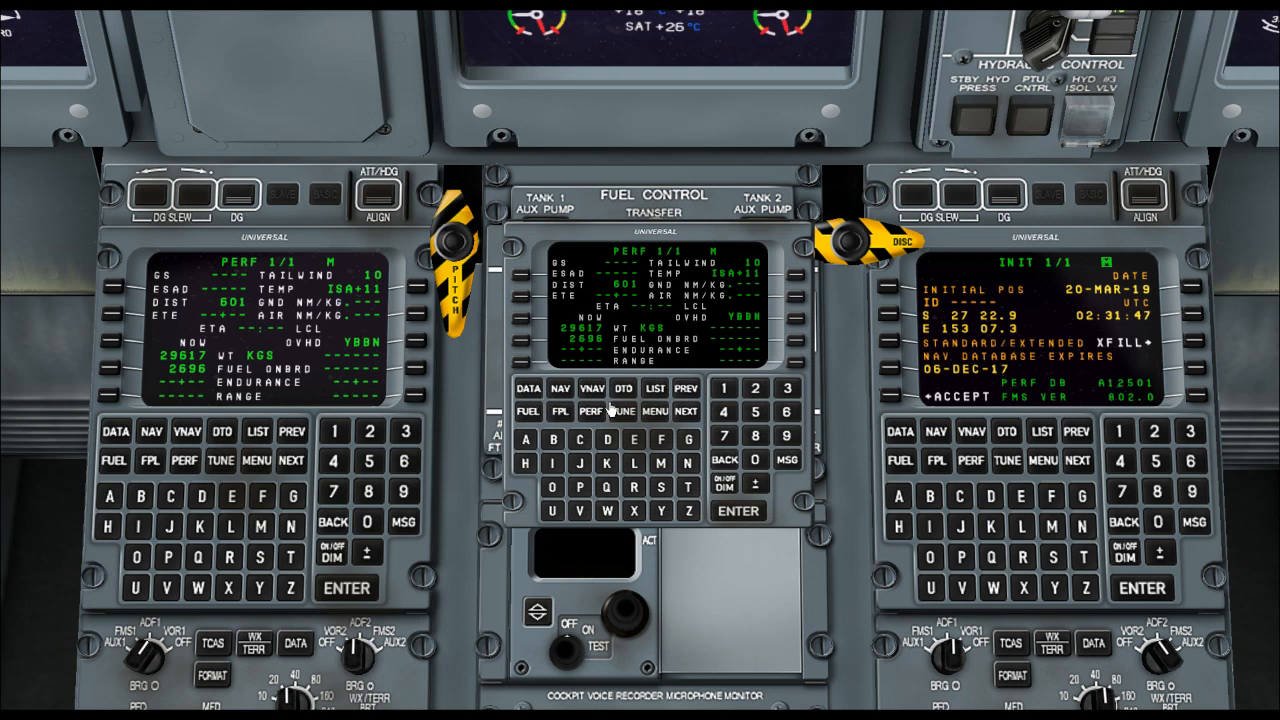
{"action": "left_click", "coordinate": [622, 411]}
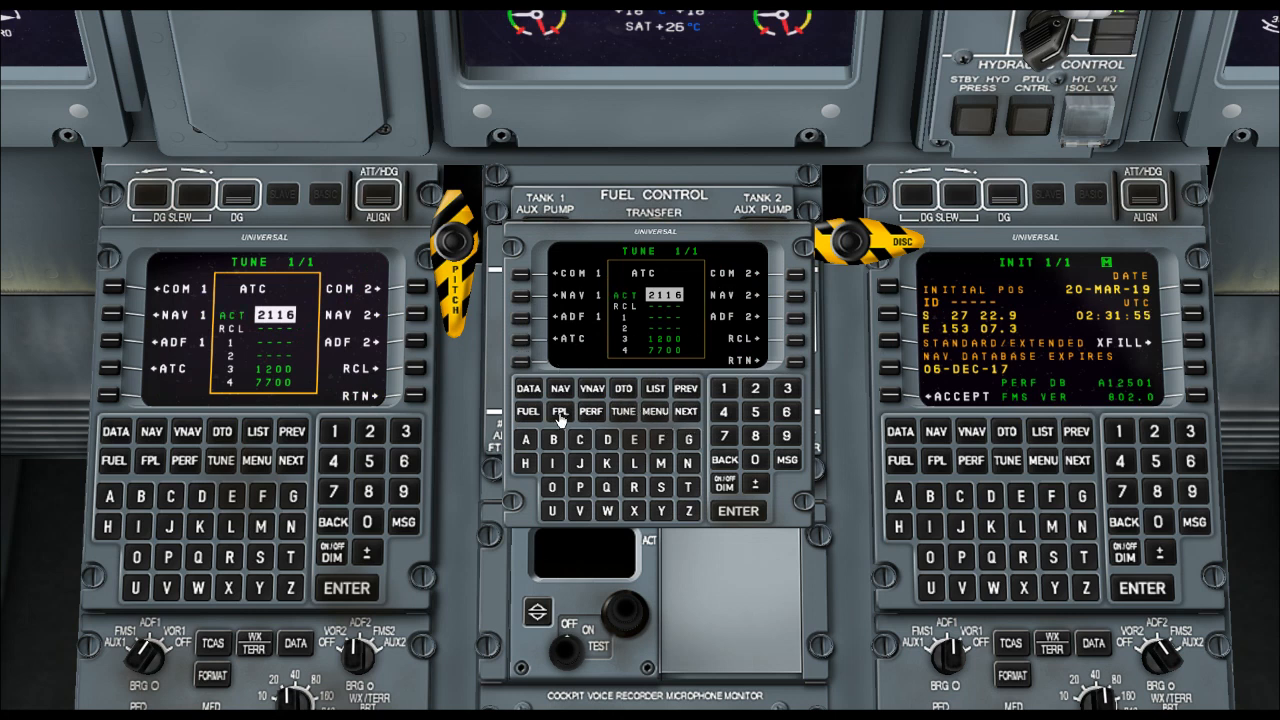
{"action": "left_click", "coordinate": [560, 411]}
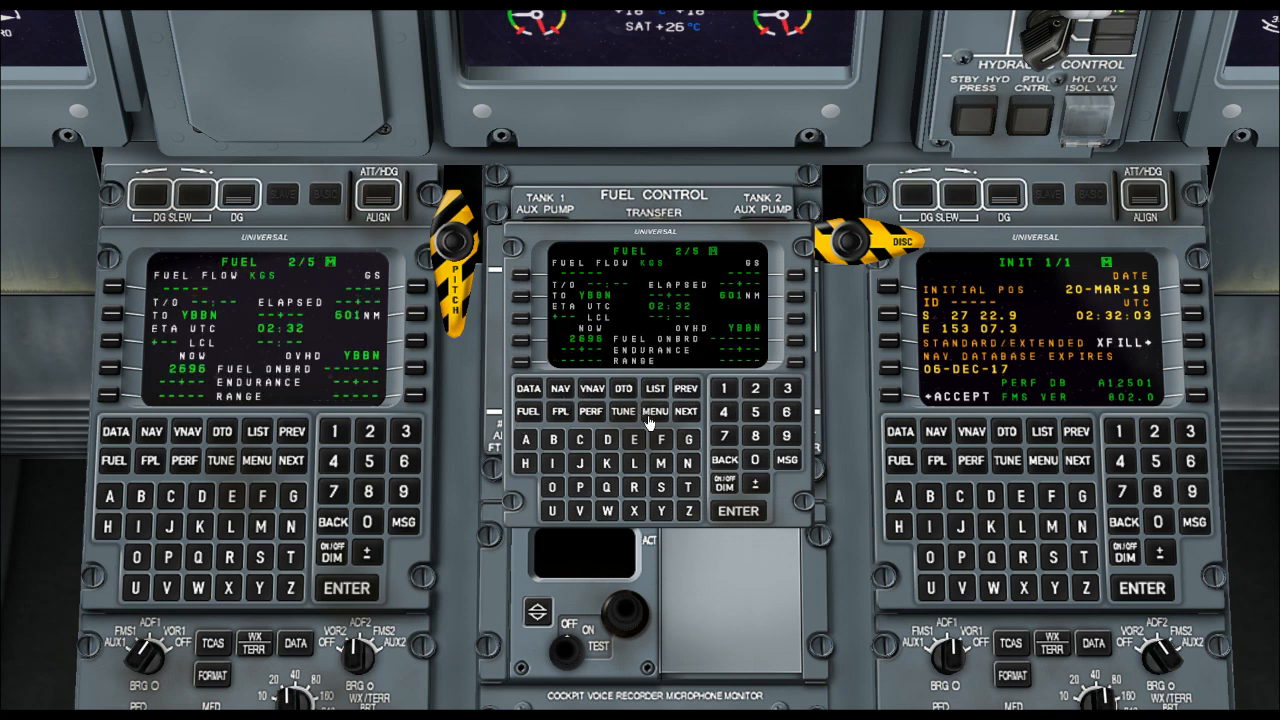
Try and clear a 500 KGS entry, set average passenger weight 62, then show FUEL page 2.
{"action": "left_click", "coordinate": [654, 411]}
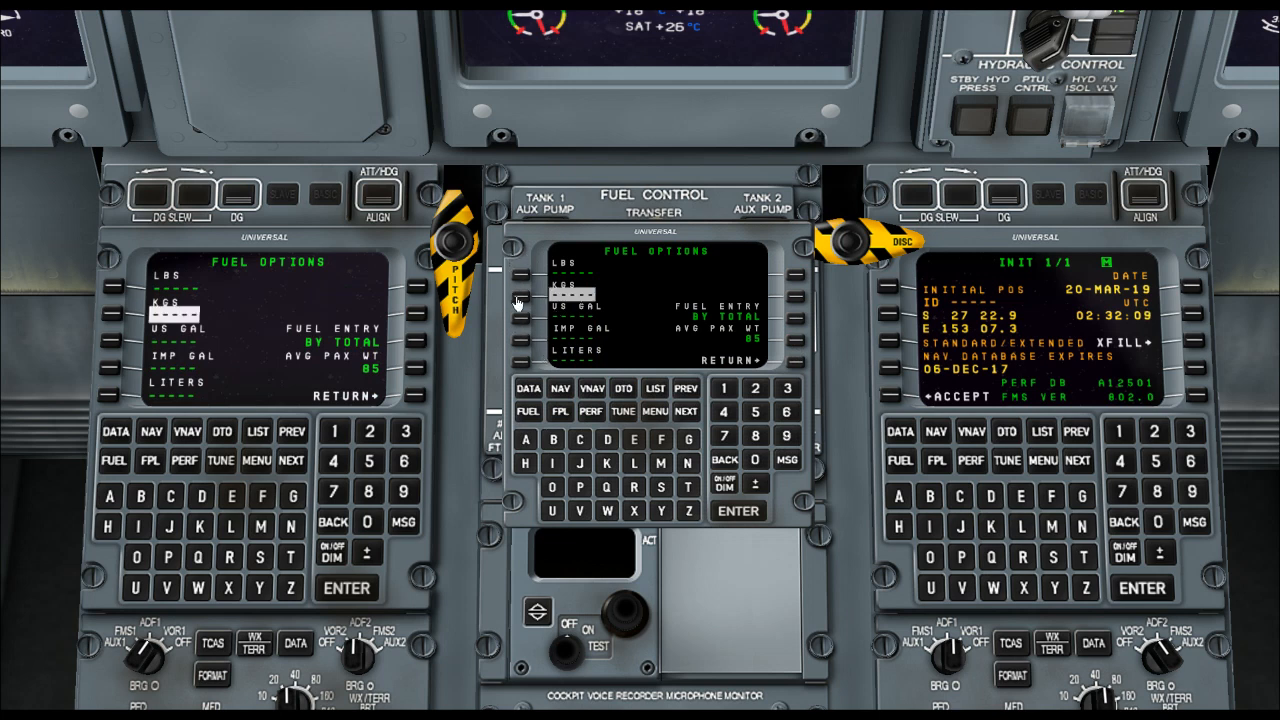
{"action": "left_click", "coordinate": [755, 459]}
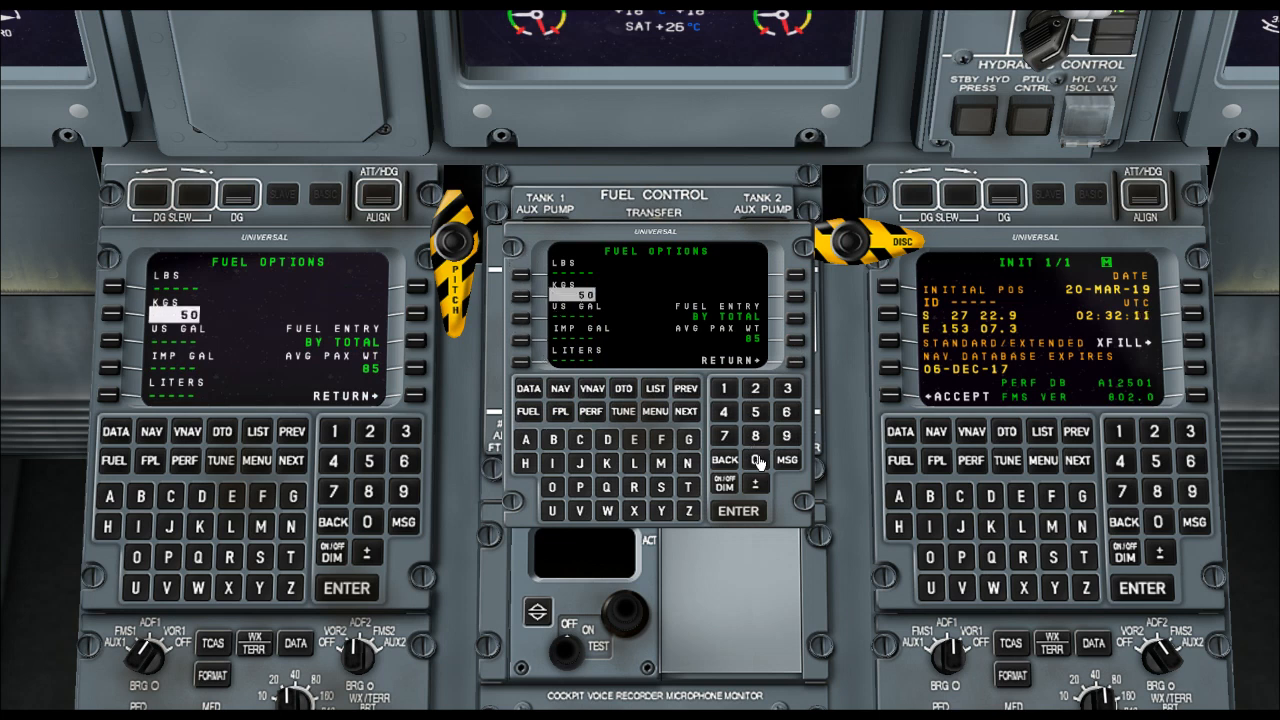
{"action": "left_click", "coordinate": [755, 459]}
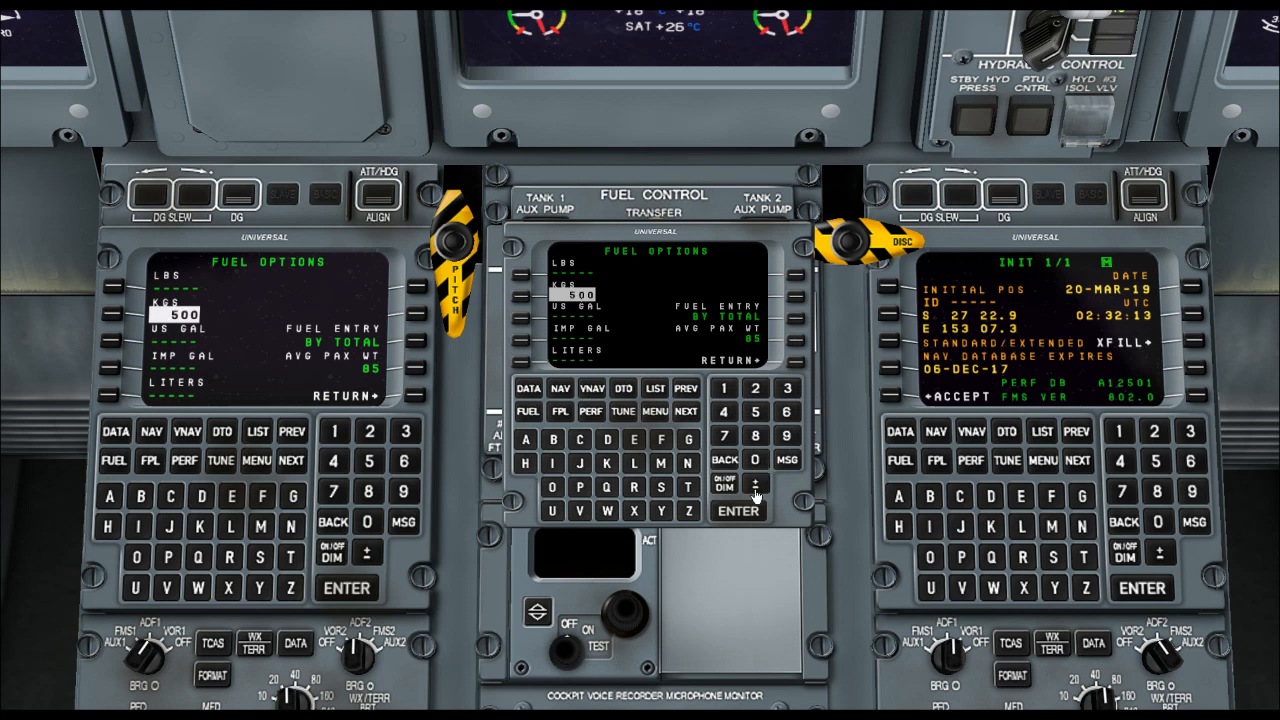
{"action": "left_click", "coordinate": [737, 511]}
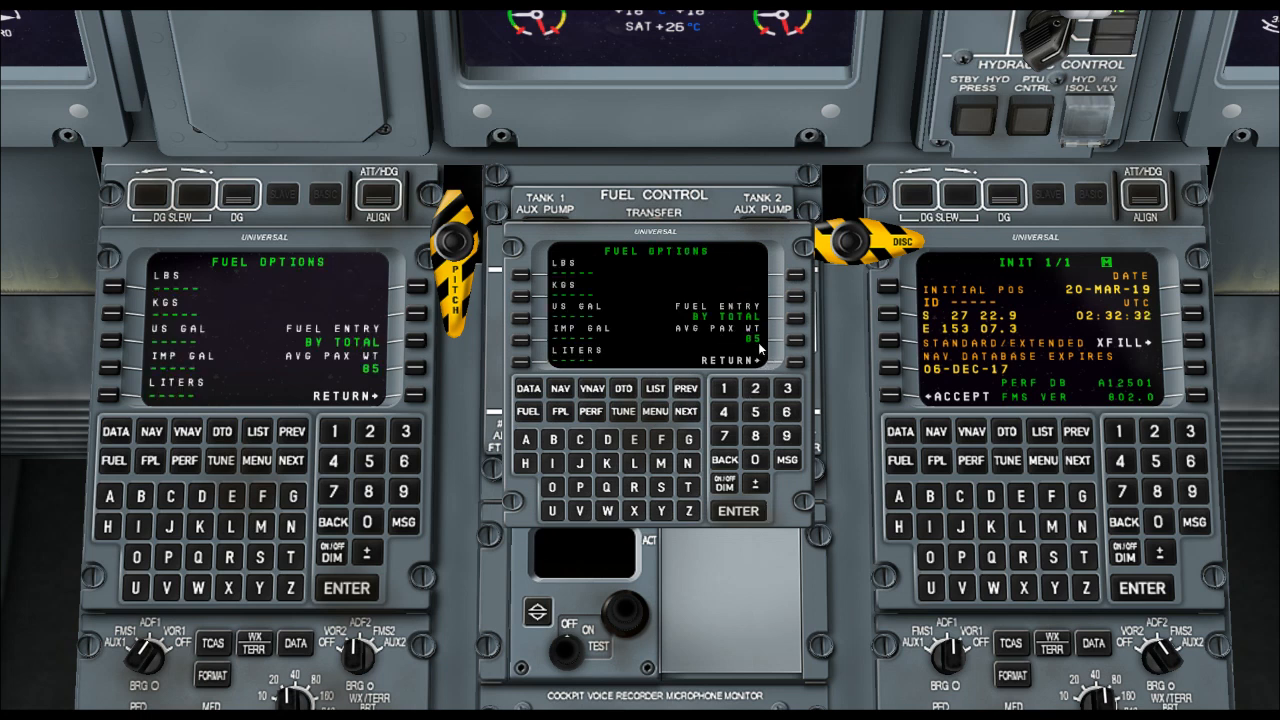
{"action": "left_click", "coordinate": [795, 306]}
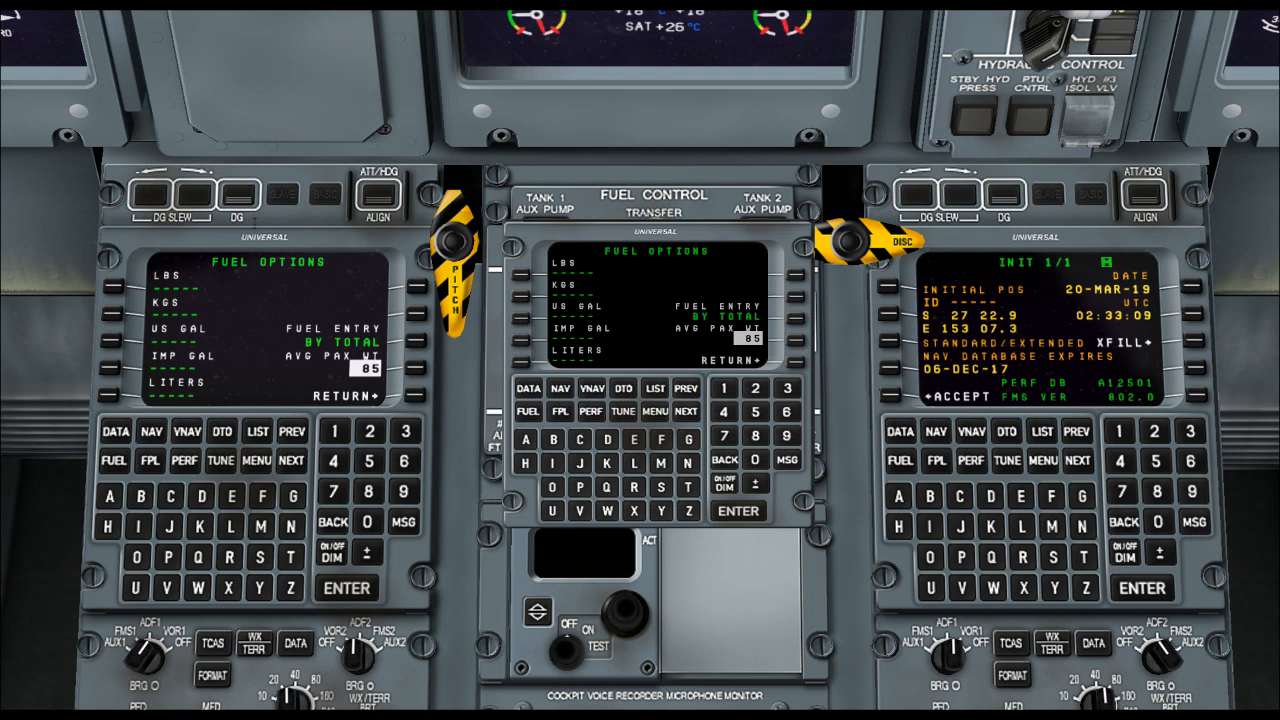
{"action": "mouse_move", "coordinate": [324, 226]}
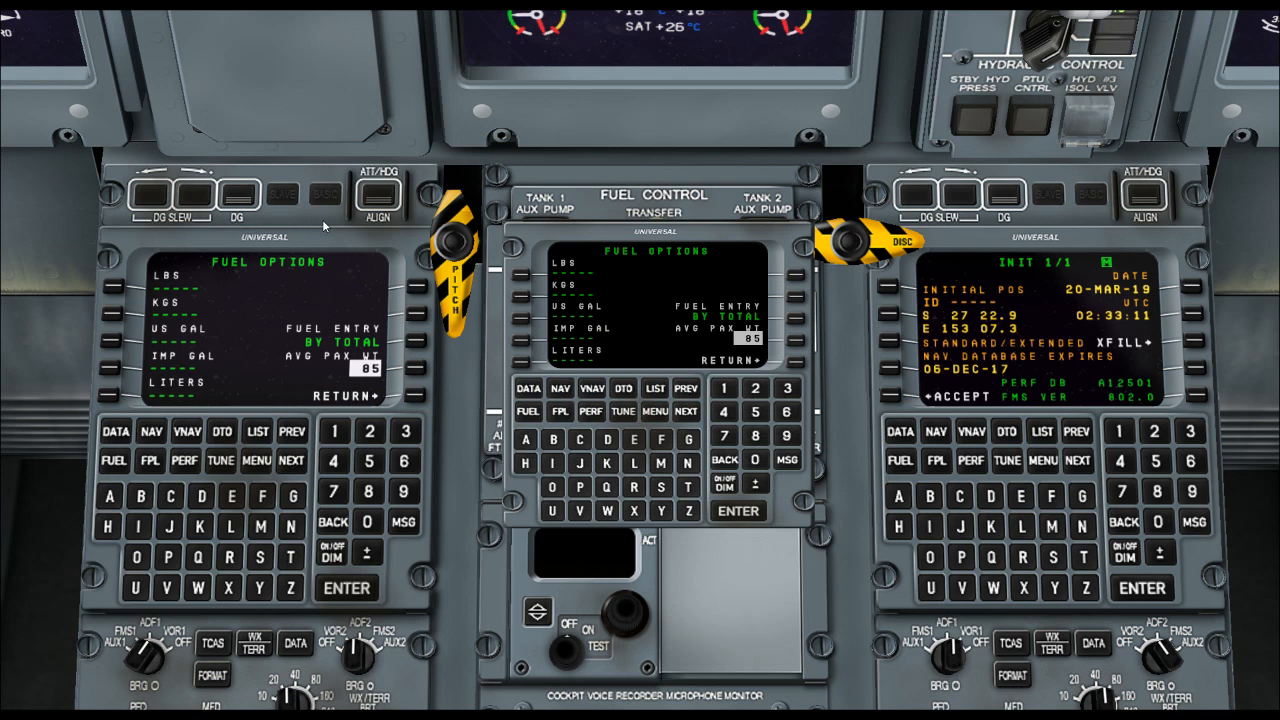
{"action": "mouse_move", "coordinate": [498, 226]}
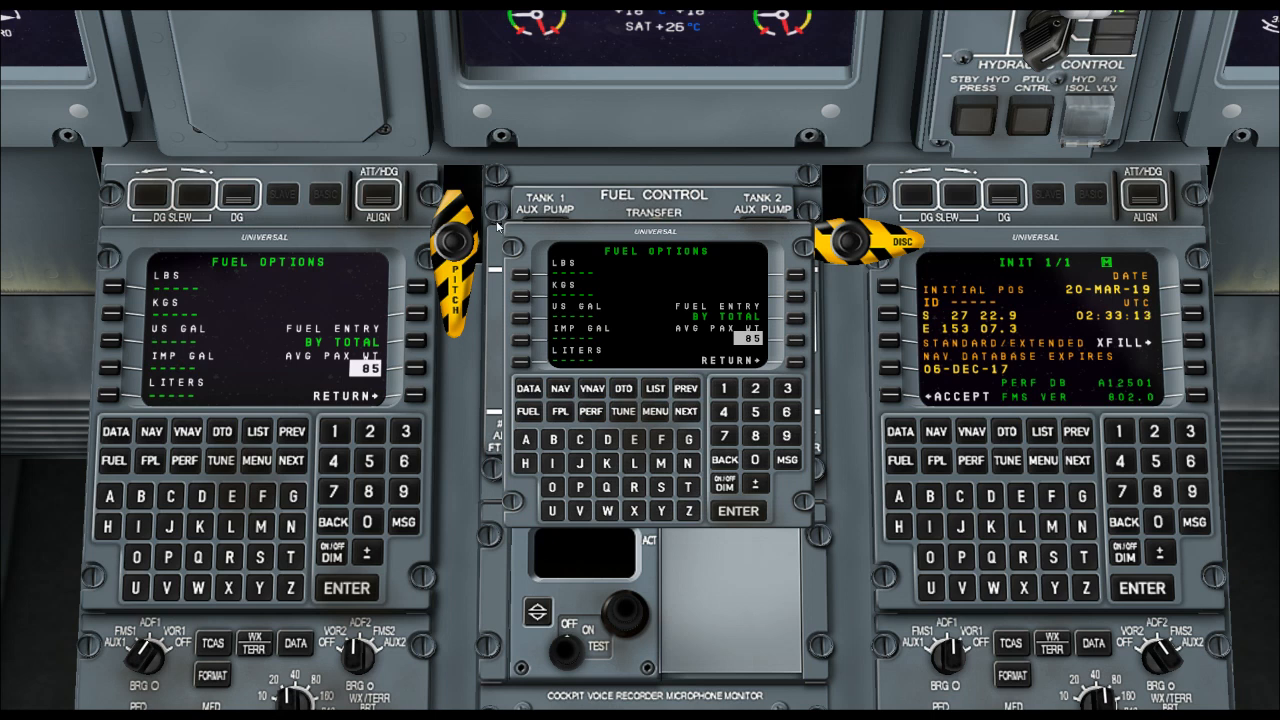
{"action": "mouse_move", "coordinate": [28, 242]}
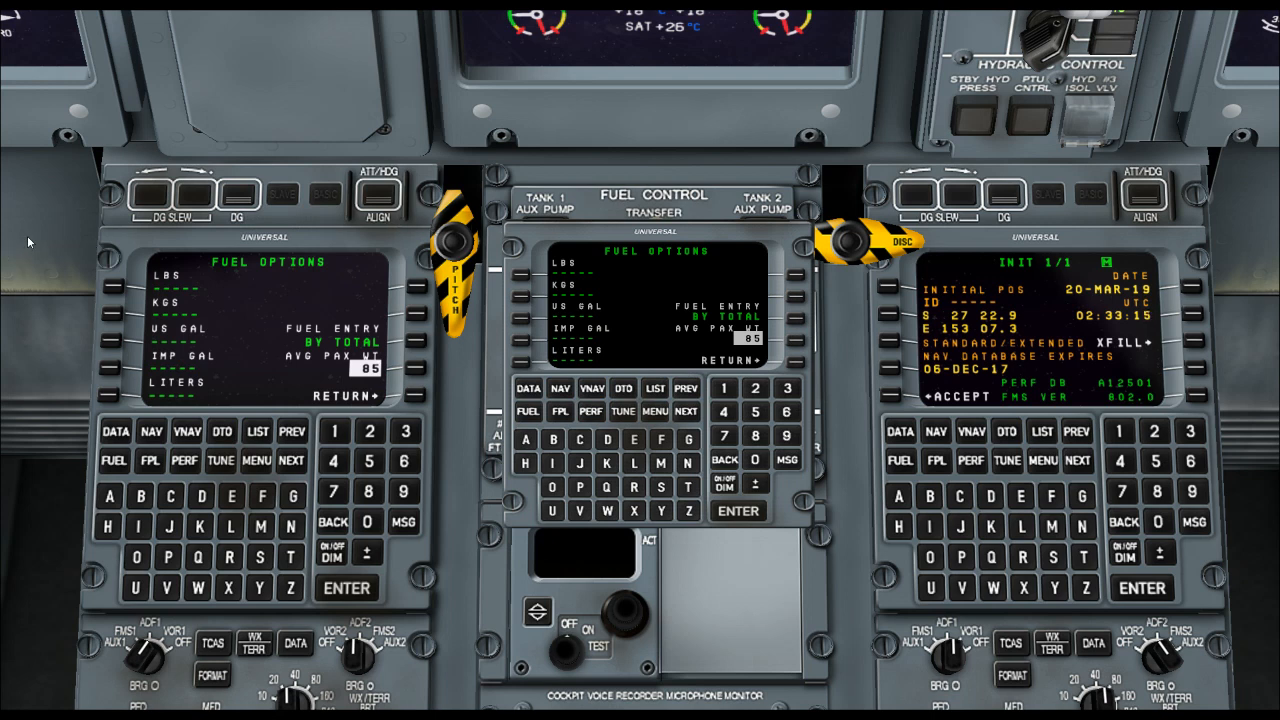
{"action": "mouse_move", "coordinate": [795, 382]}
{"action": "type", "text": "62"}
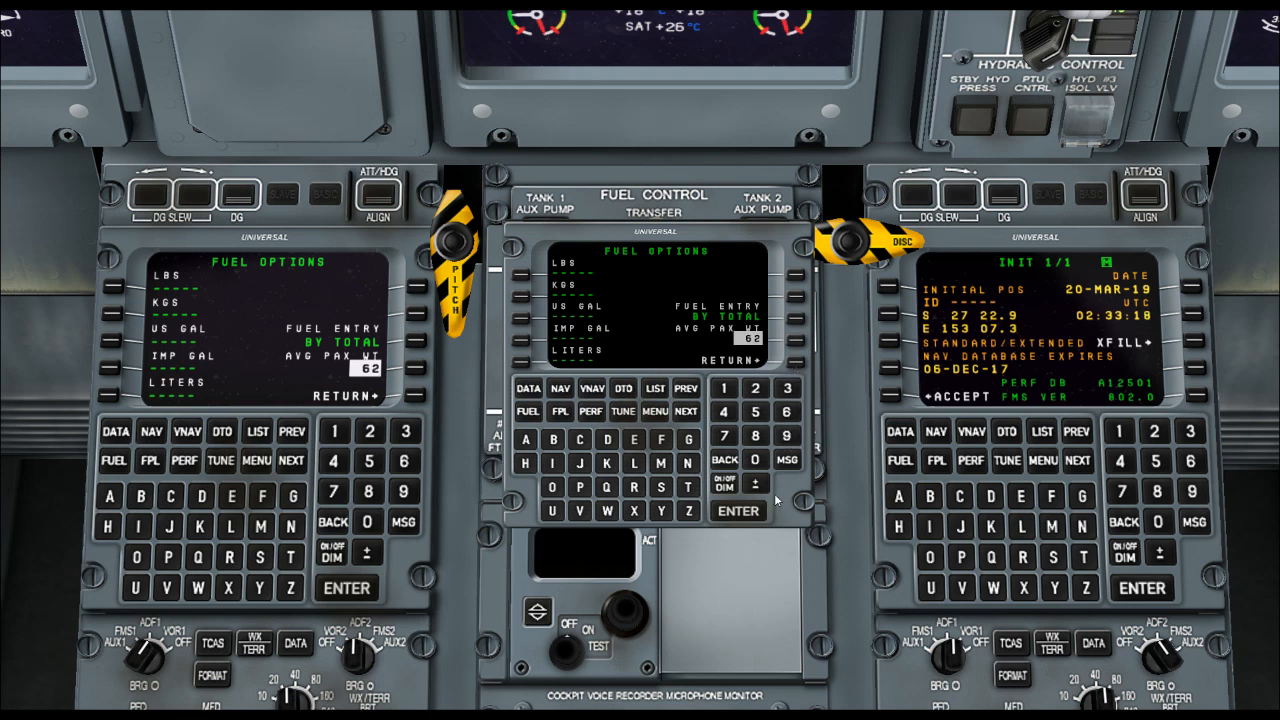
{"action": "mouse_move", "coordinate": [740, 518]}
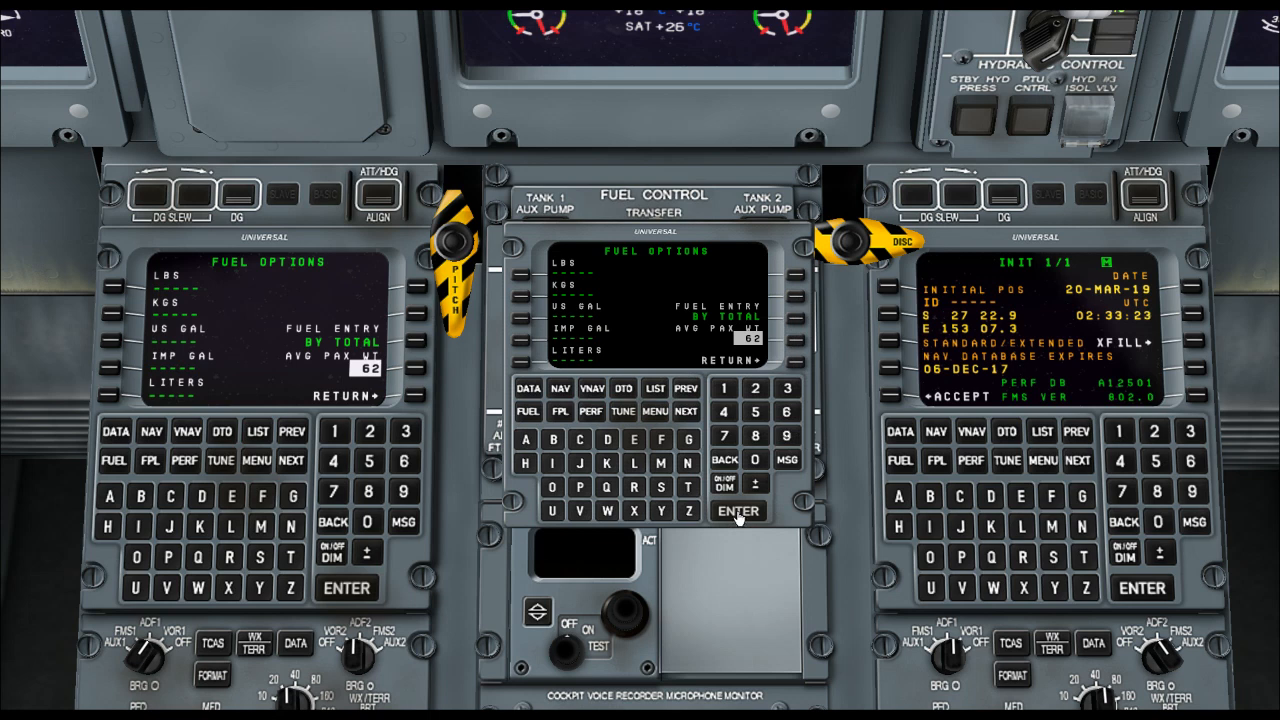
{"action": "mouse_move", "coordinate": [775, 395]}
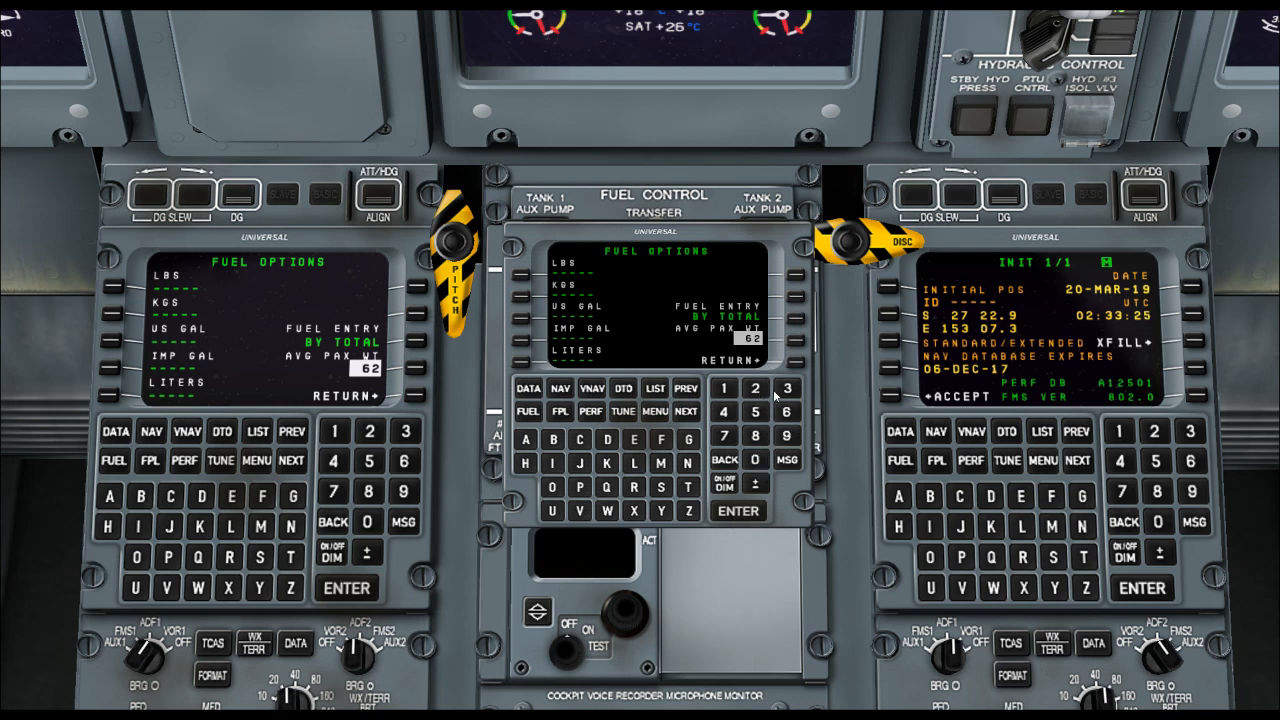
{"action": "mouse_move", "coordinate": [765, 428]}
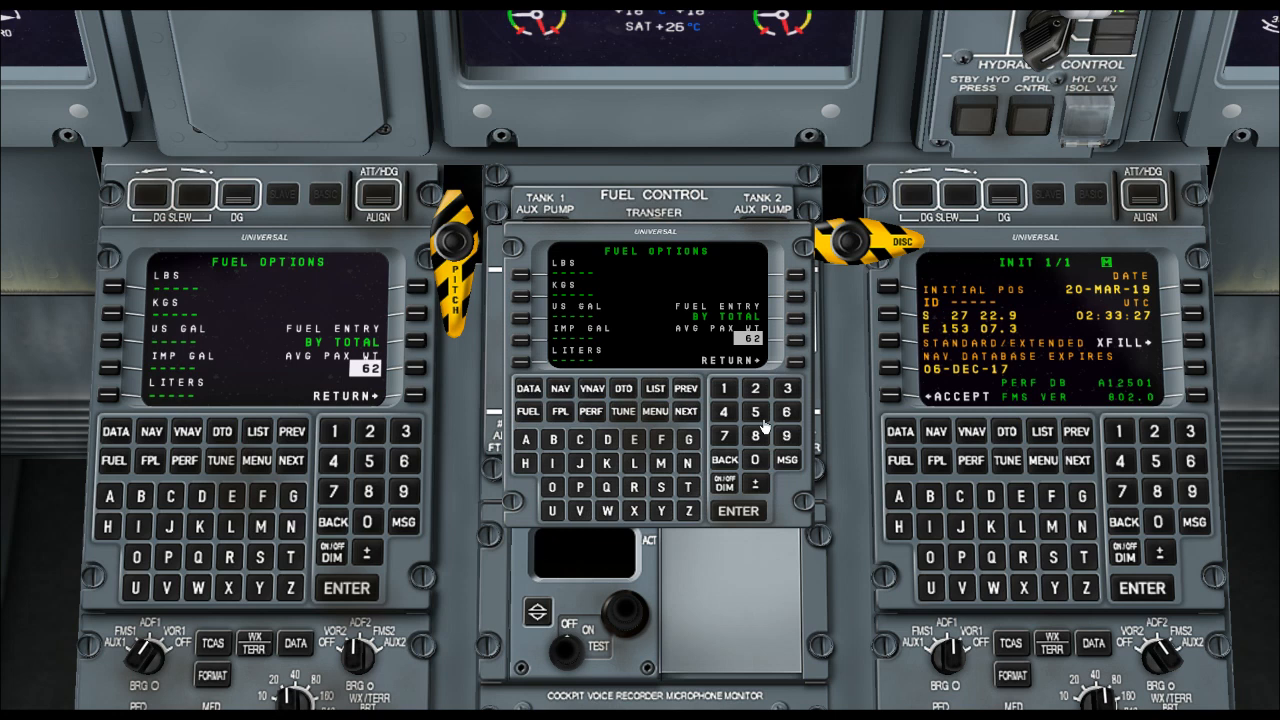
{"action": "mouse_move", "coordinate": [730, 445]}
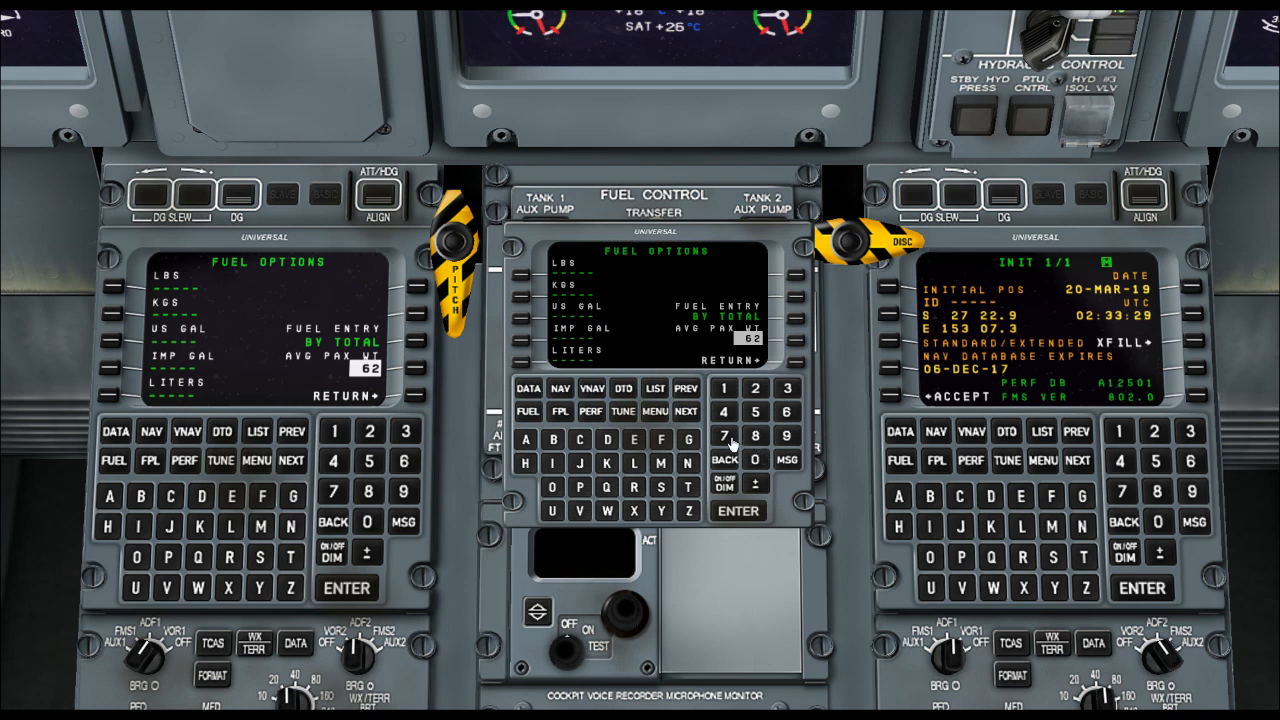
{"action": "left_click", "coordinate": [723, 459]}
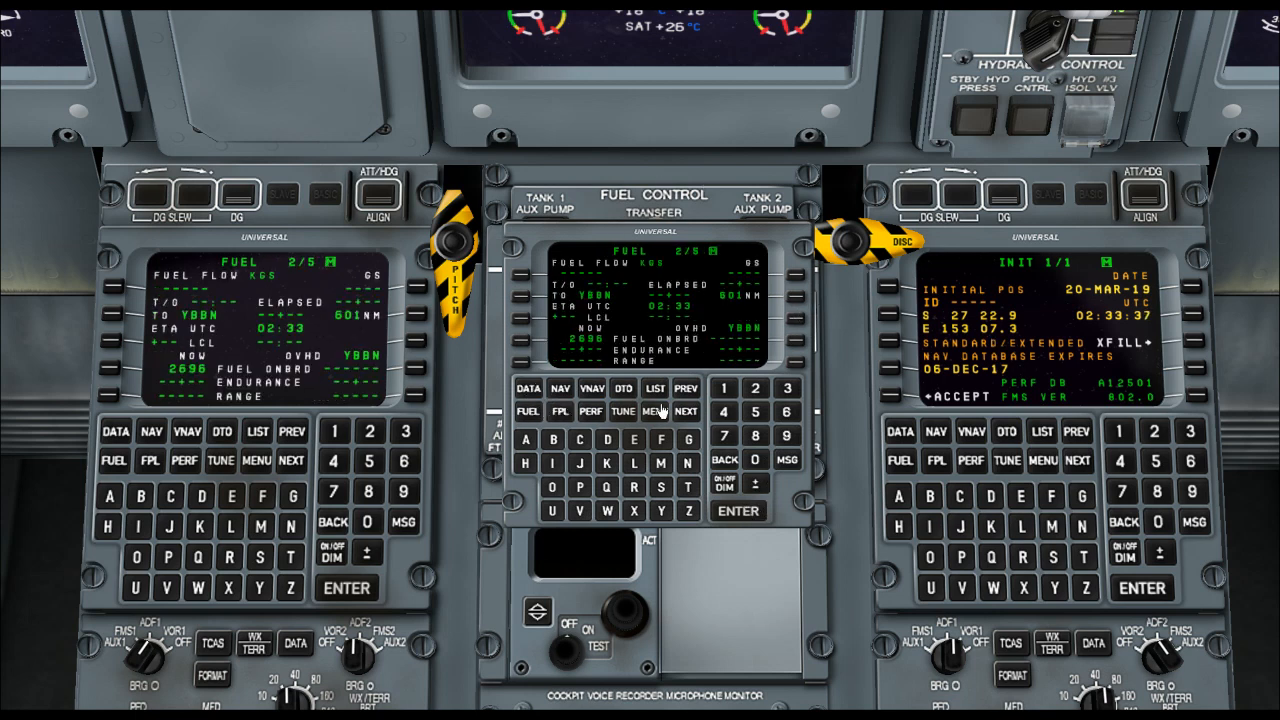
Go back to FUEL page 1/5 showing 56 passengers, ZFW 26921, gross weight 29617.
{"action": "left_click", "coordinate": [685, 388]}
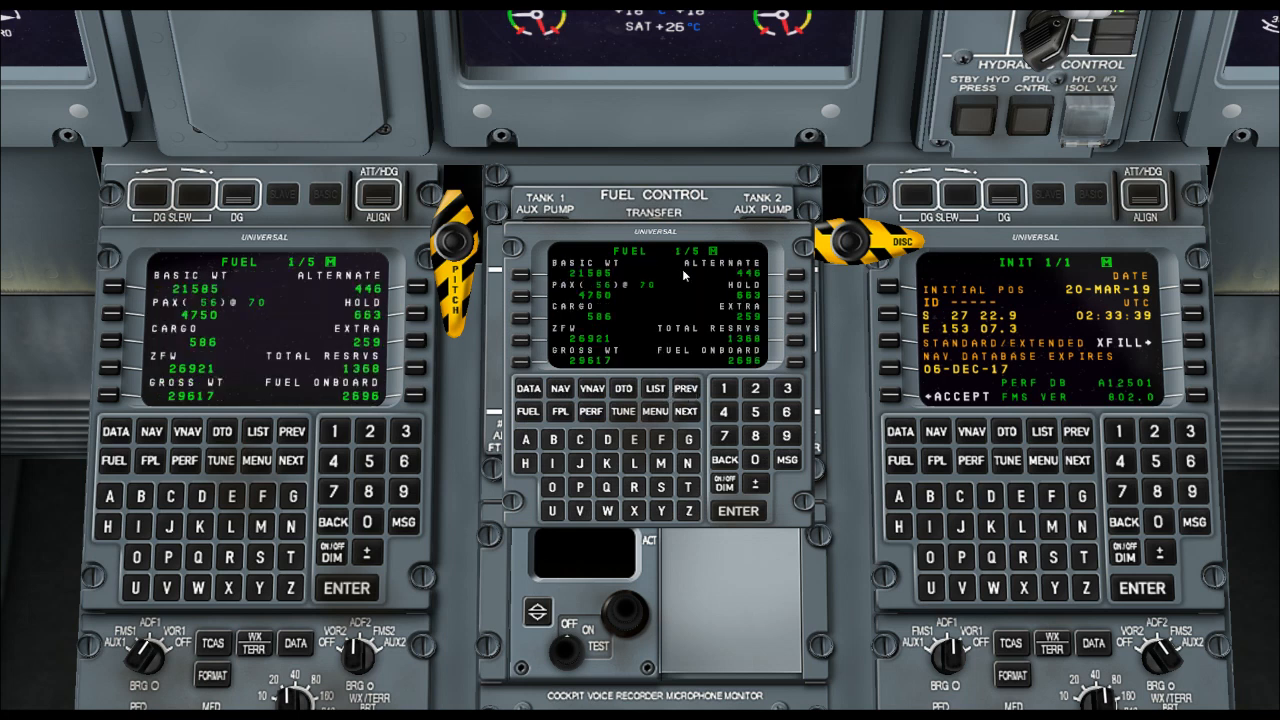
{"action": "mouse_move", "coordinate": [620, 395]}
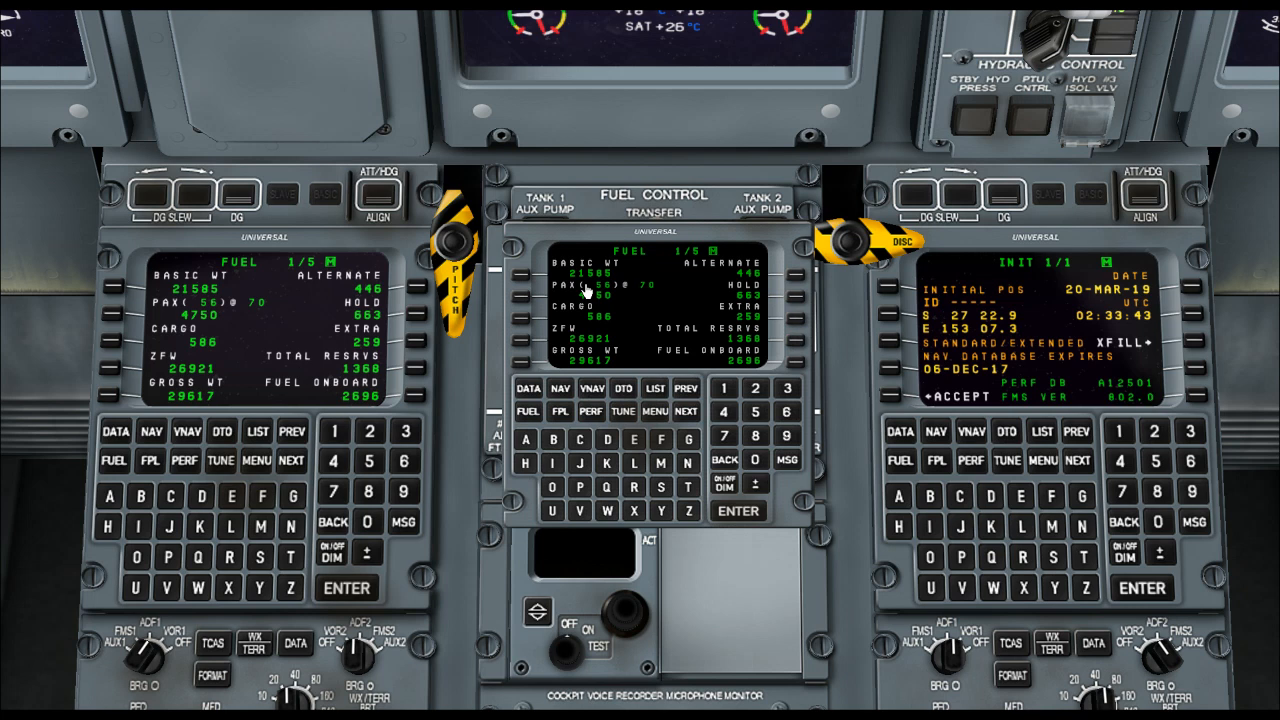
{"action": "mouse_move", "coordinate": [647, 293]}
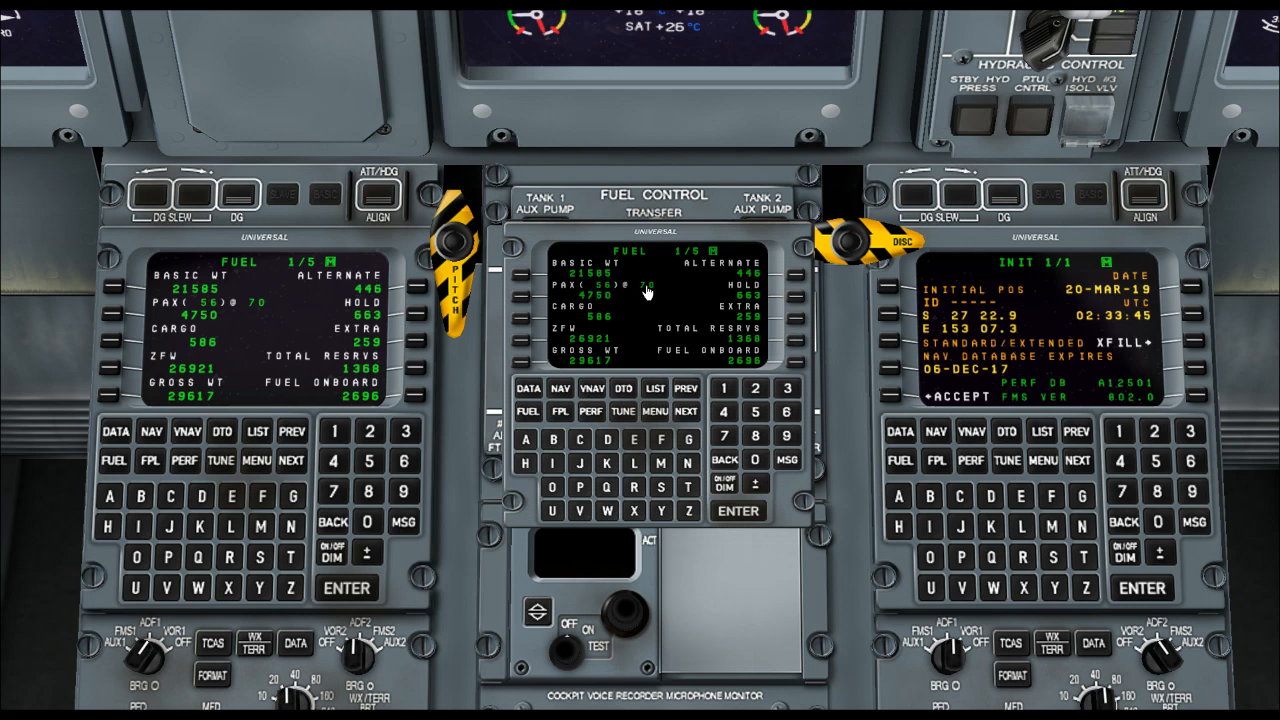
{"action": "mouse_move", "coordinate": [640, 473]}
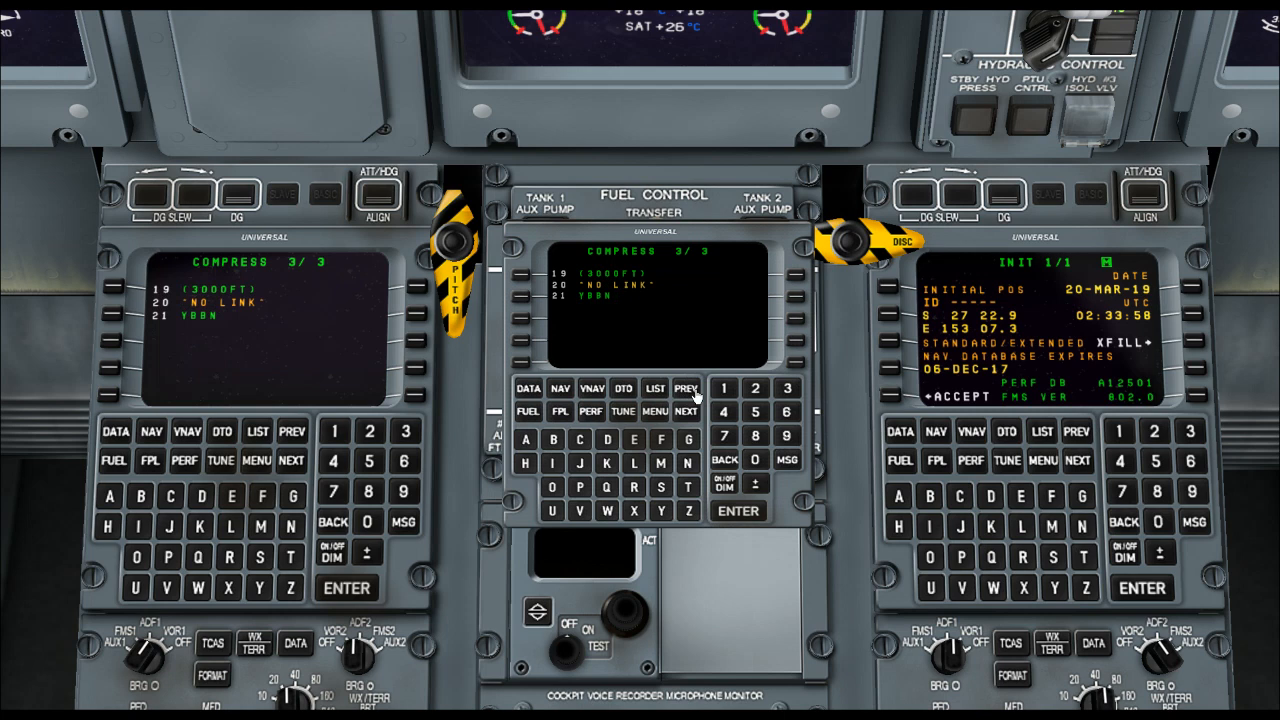
Step from flight plan page 1 to page 2, opening the FPL menu on each.
{"action": "left_click", "coordinate": [559, 411]}
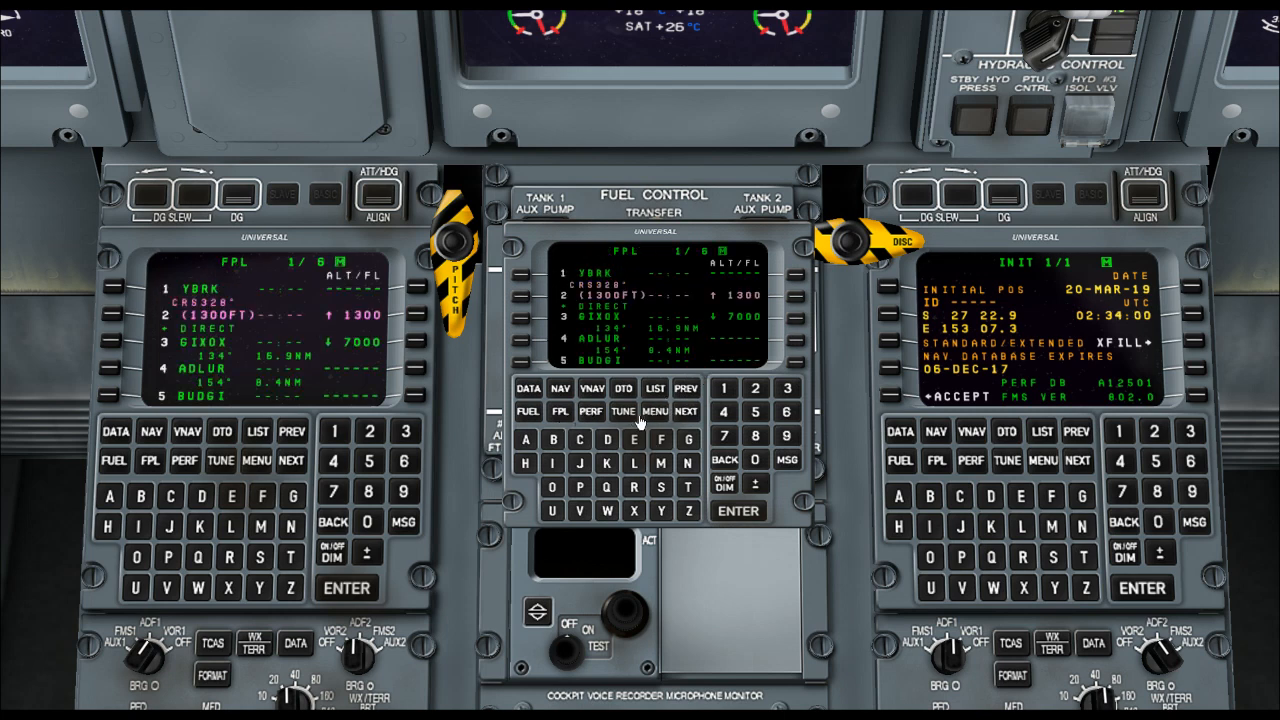
{"action": "left_click", "coordinate": [655, 412]}
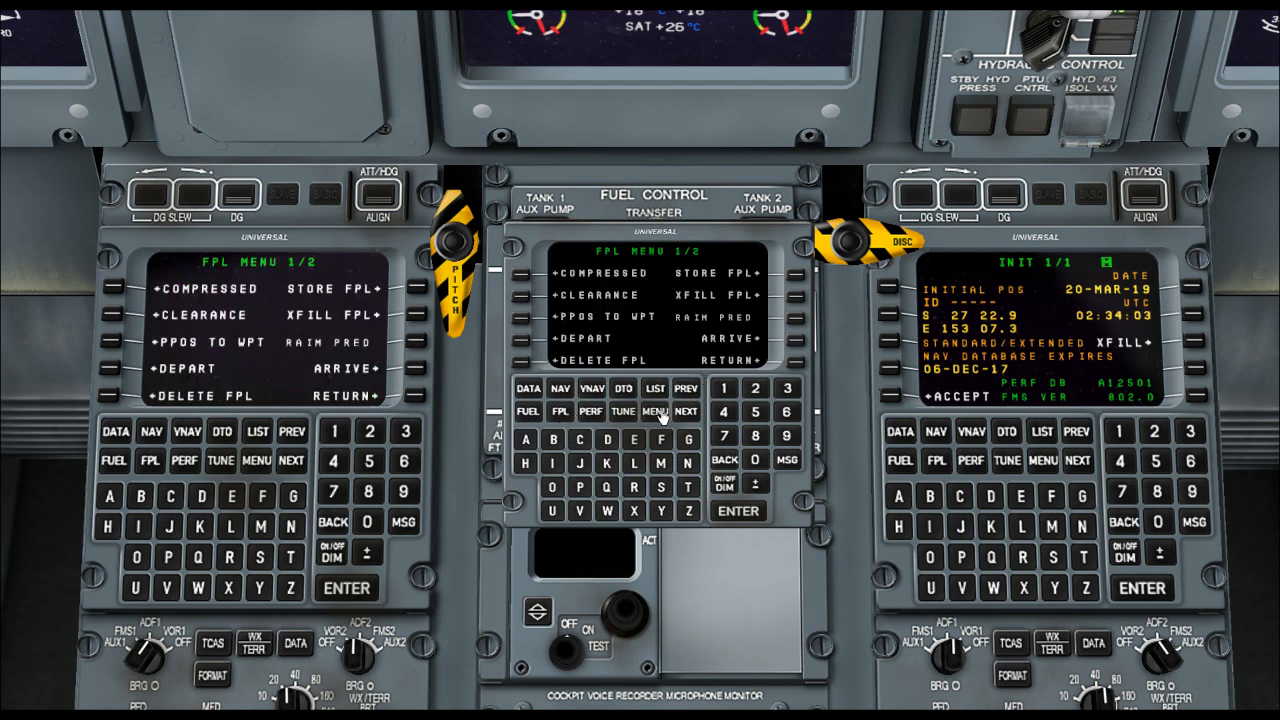
{"action": "left_click", "coordinate": [560, 411]}
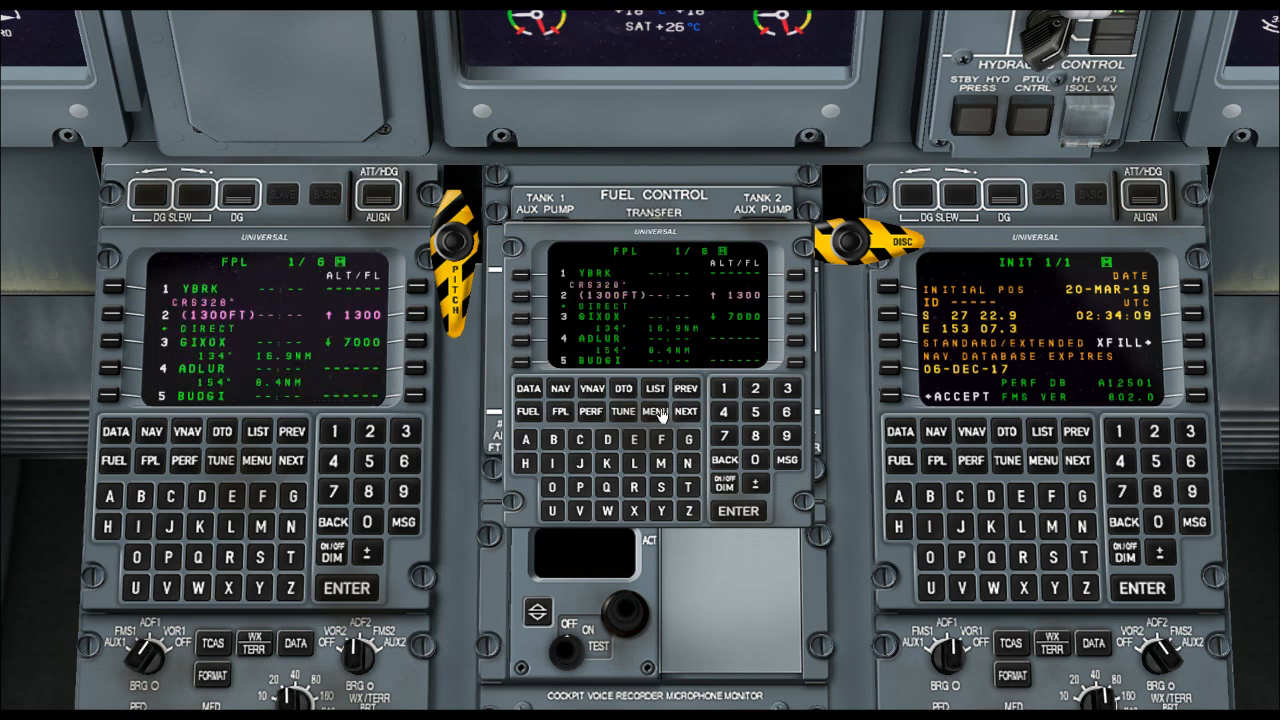
{"action": "left_click", "coordinate": [685, 411]}
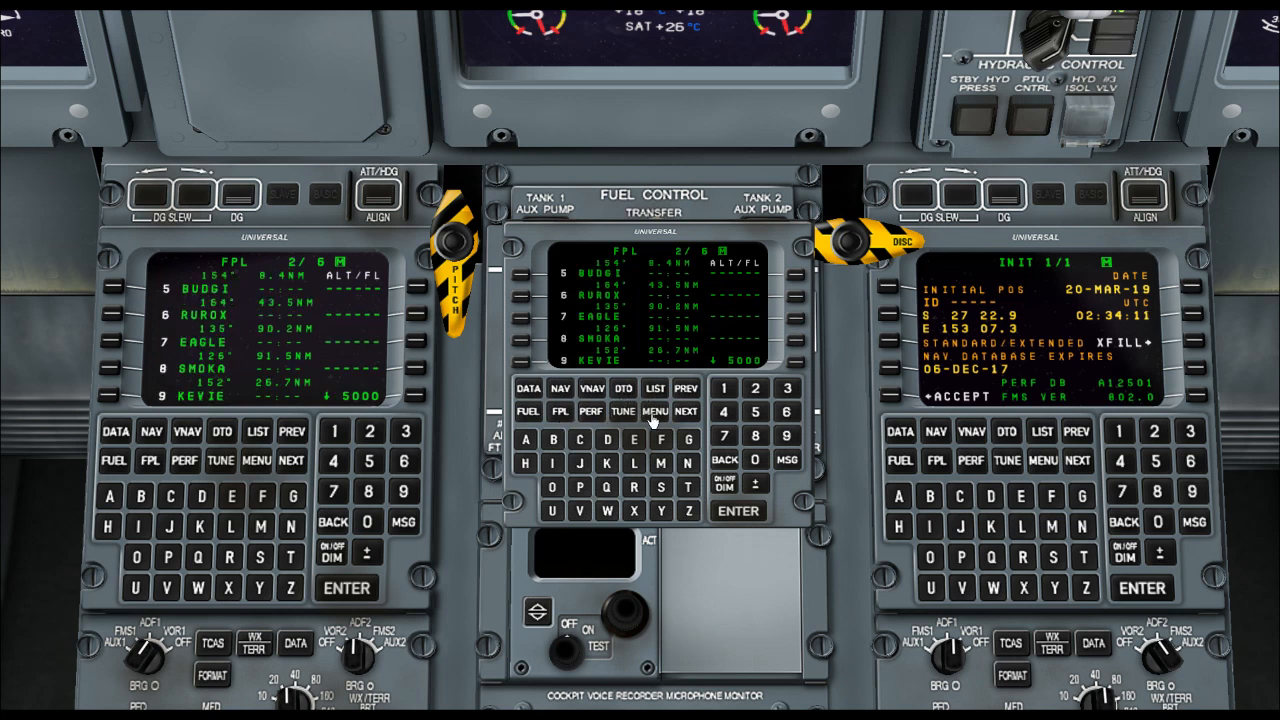
{"action": "left_click", "coordinate": [655, 411]}
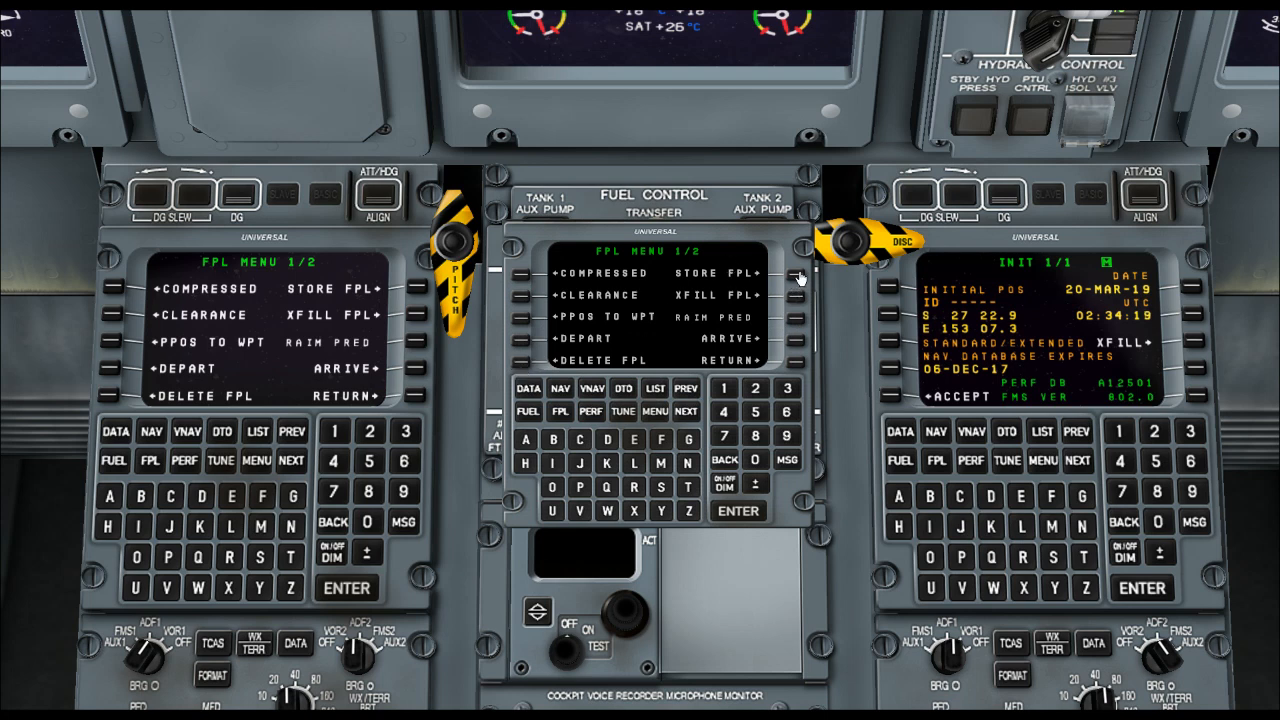
{"action": "mouse_move", "coordinate": [768, 372]}
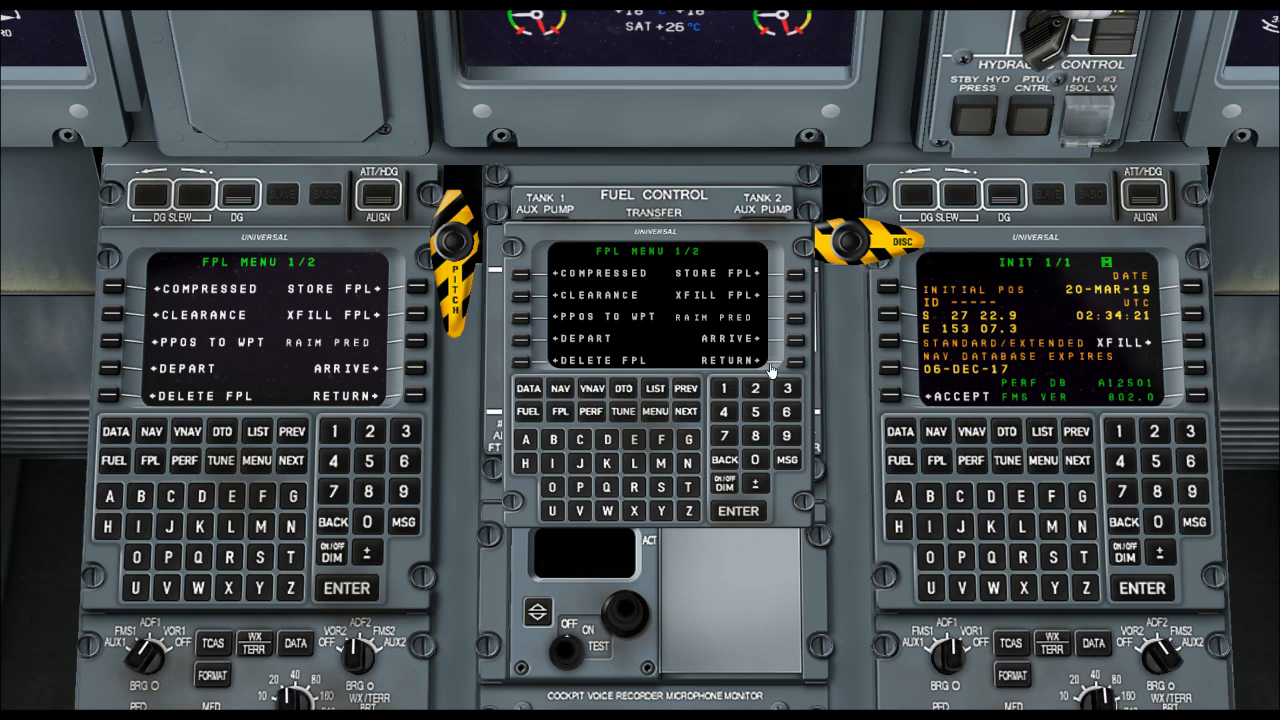
{"action": "mouse_move", "coordinate": [578, 422]}
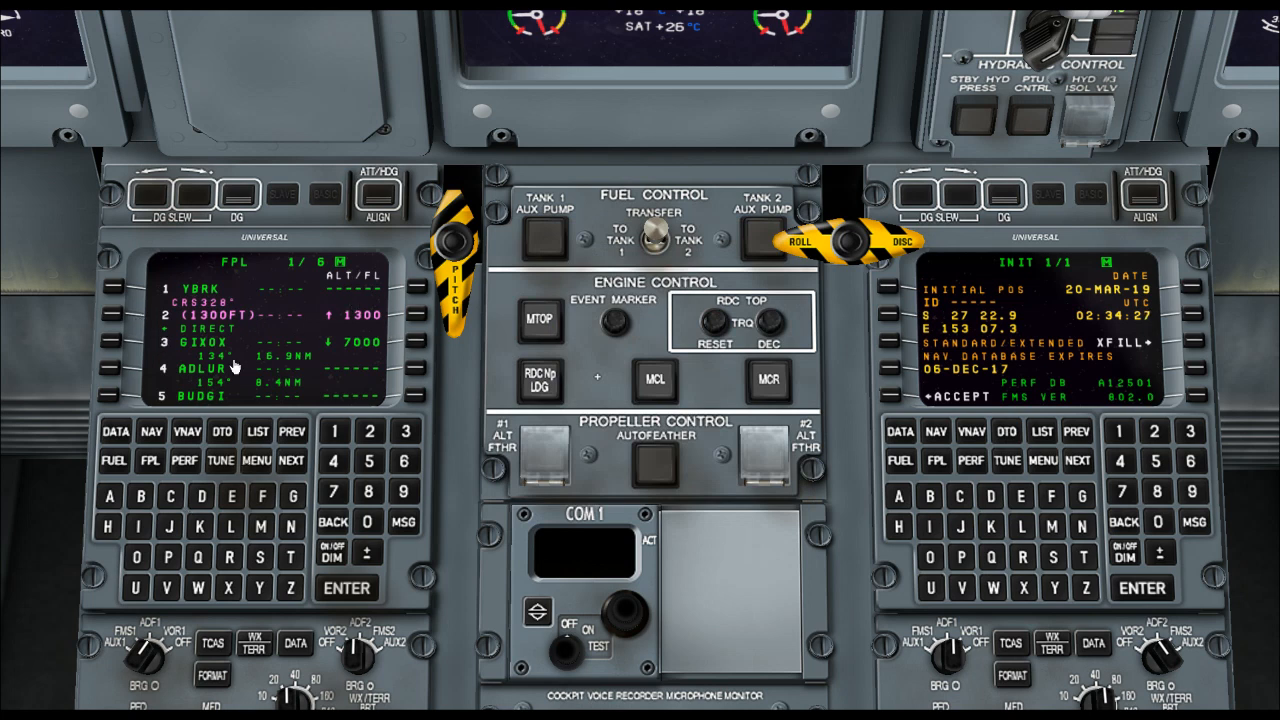
{"action": "mouse_move", "coordinate": [1098, 362]}
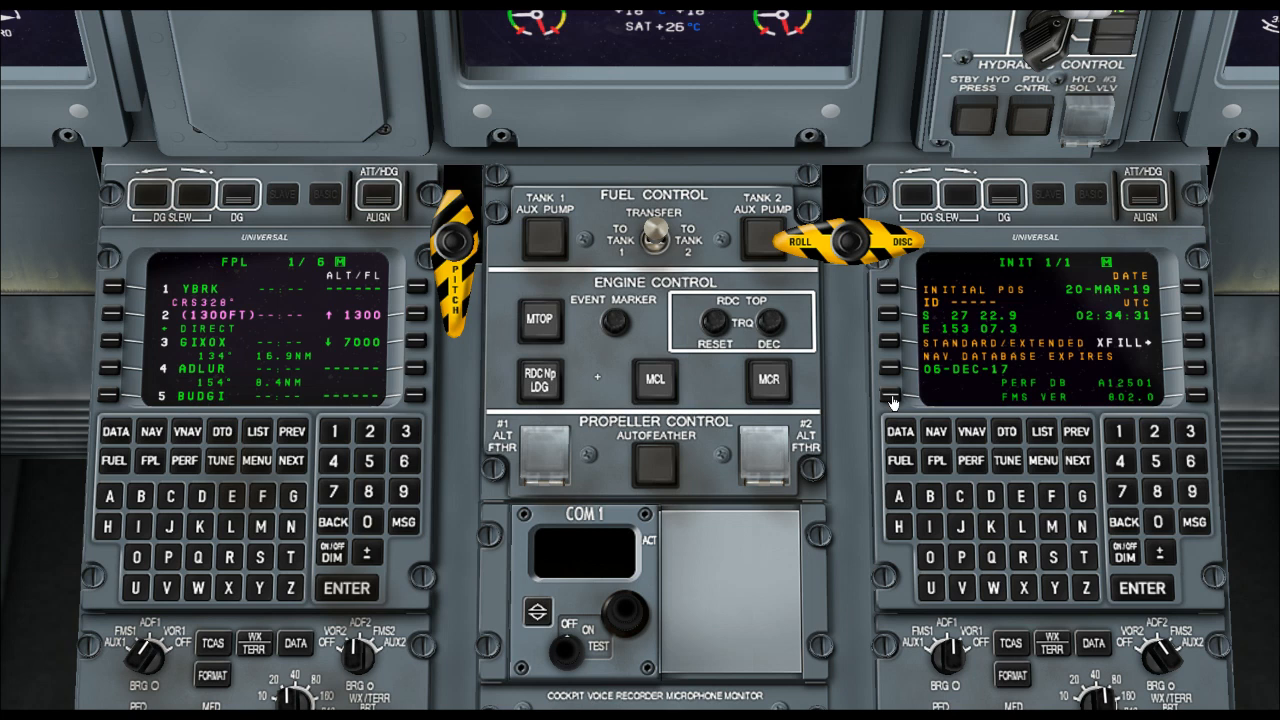
{"action": "mouse_move", "coordinate": [1113, 305]}
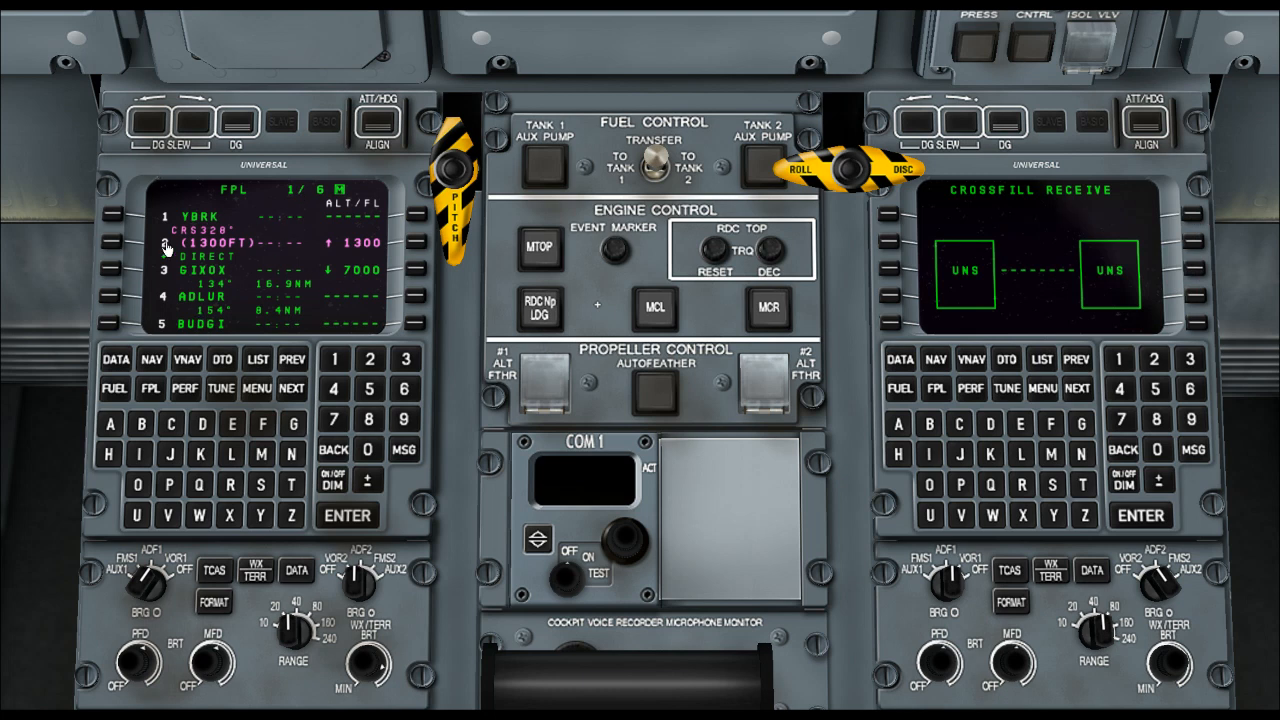
Open the enlarged FMS 2 popup on the DATA 1/4 index page.
{"action": "left_click", "coordinate": [1203, 283]}
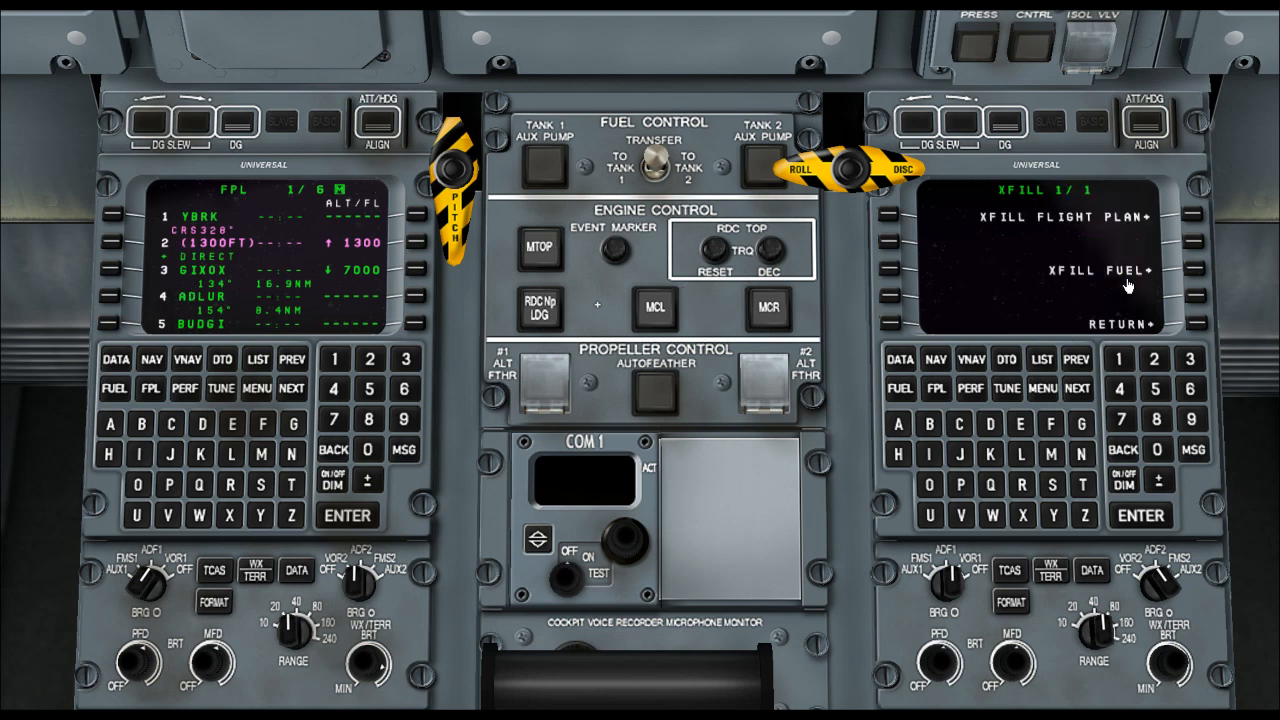
{"action": "mouse_move", "coordinate": [378, 267]}
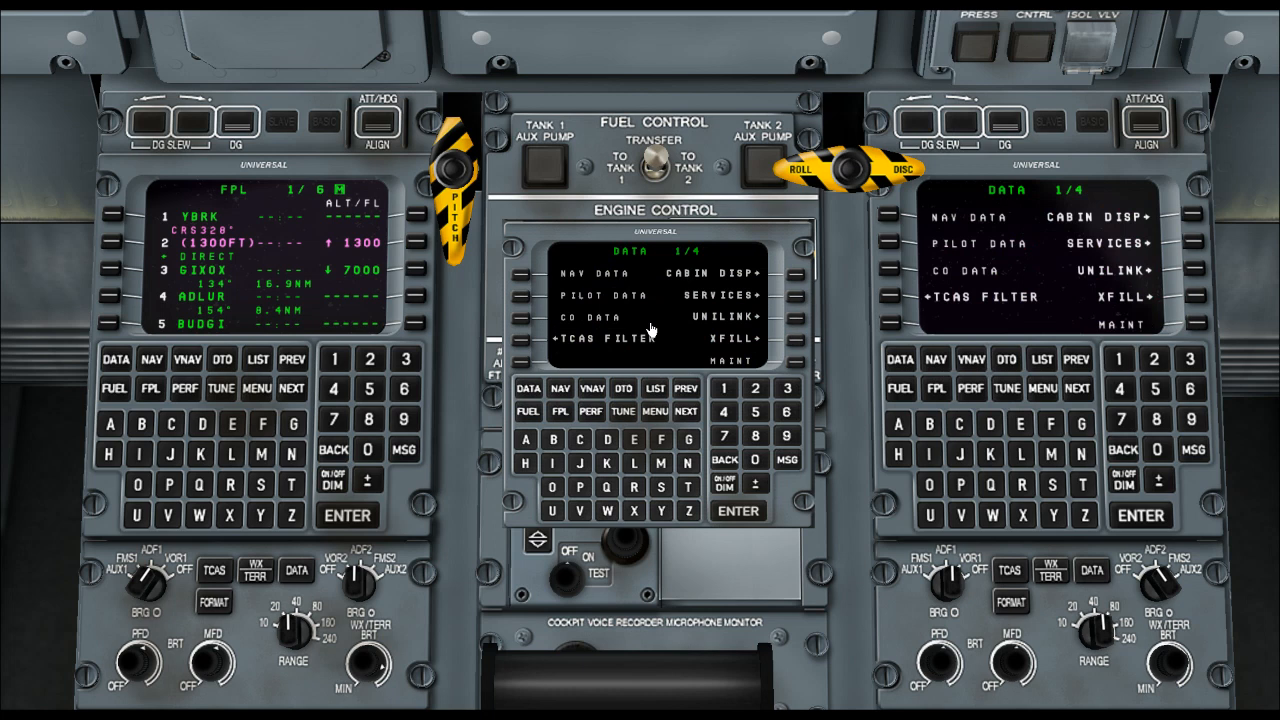
{"action": "left_click", "coordinate": [540, 338]}
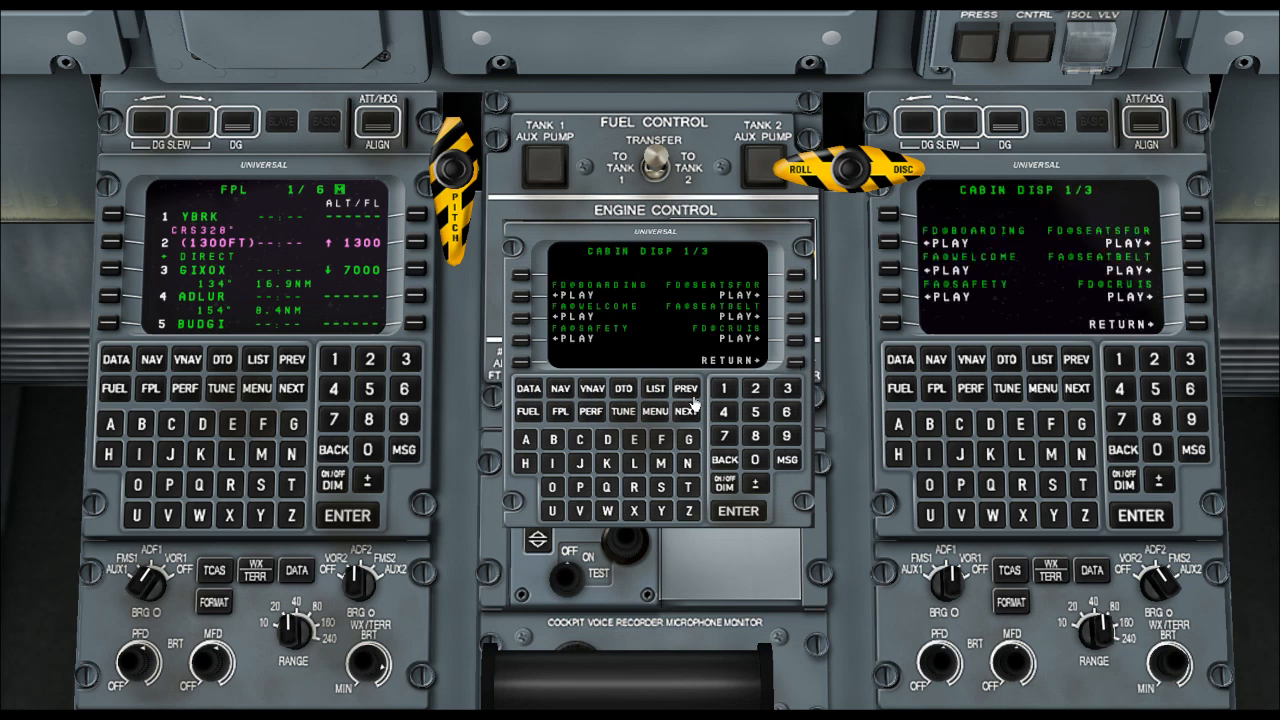
{"action": "left_click", "coordinate": [686, 411]}
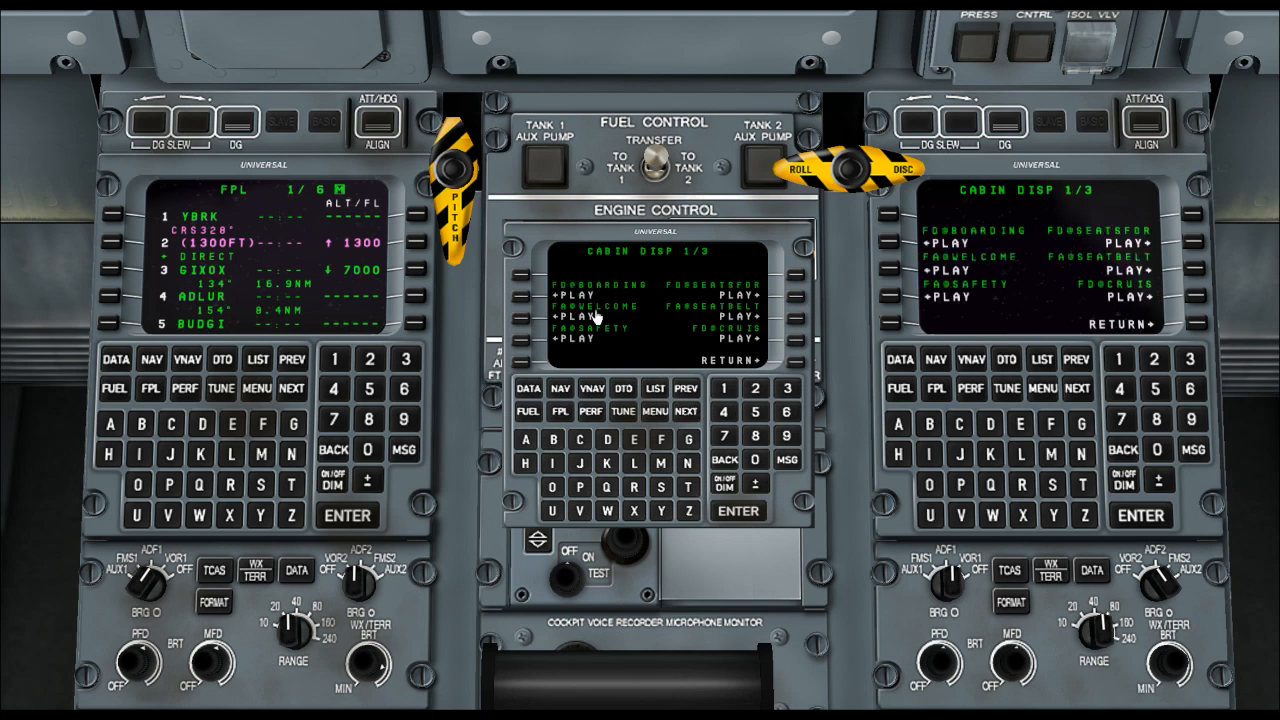
{"action": "left_click", "coordinate": [685, 411]}
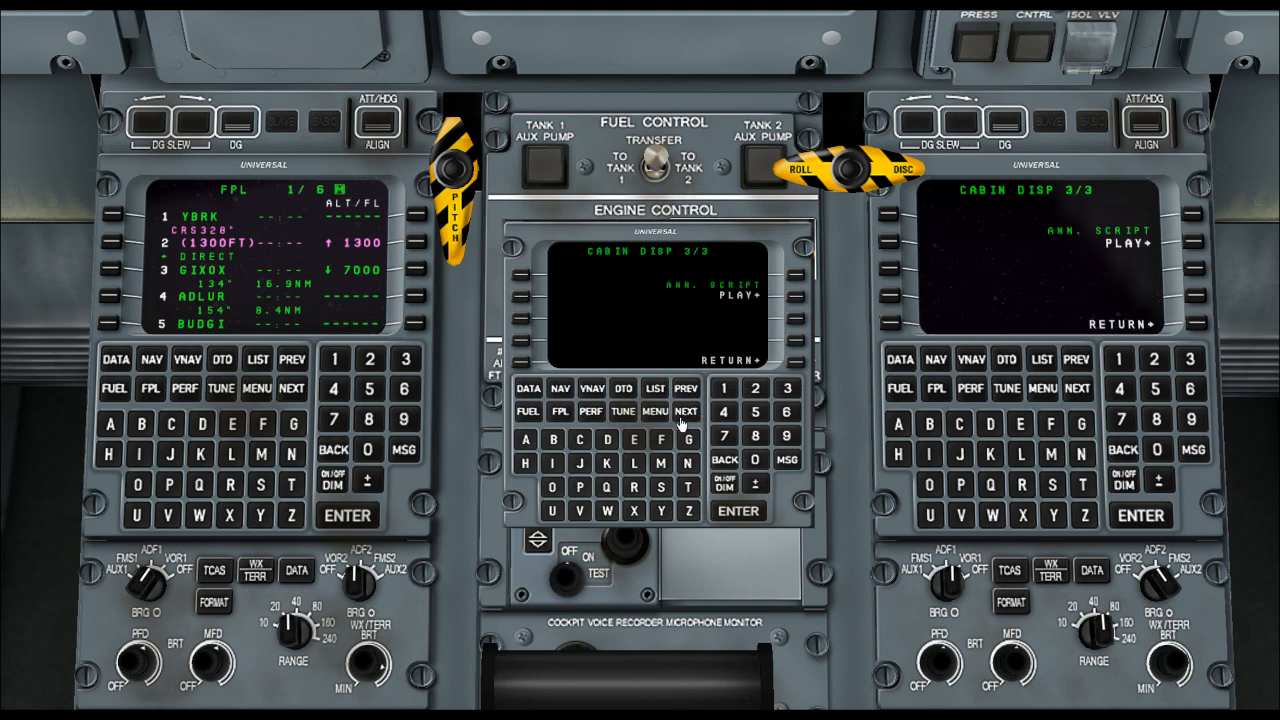
{"action": "mouse_move", "coordinate": [730, 410]}
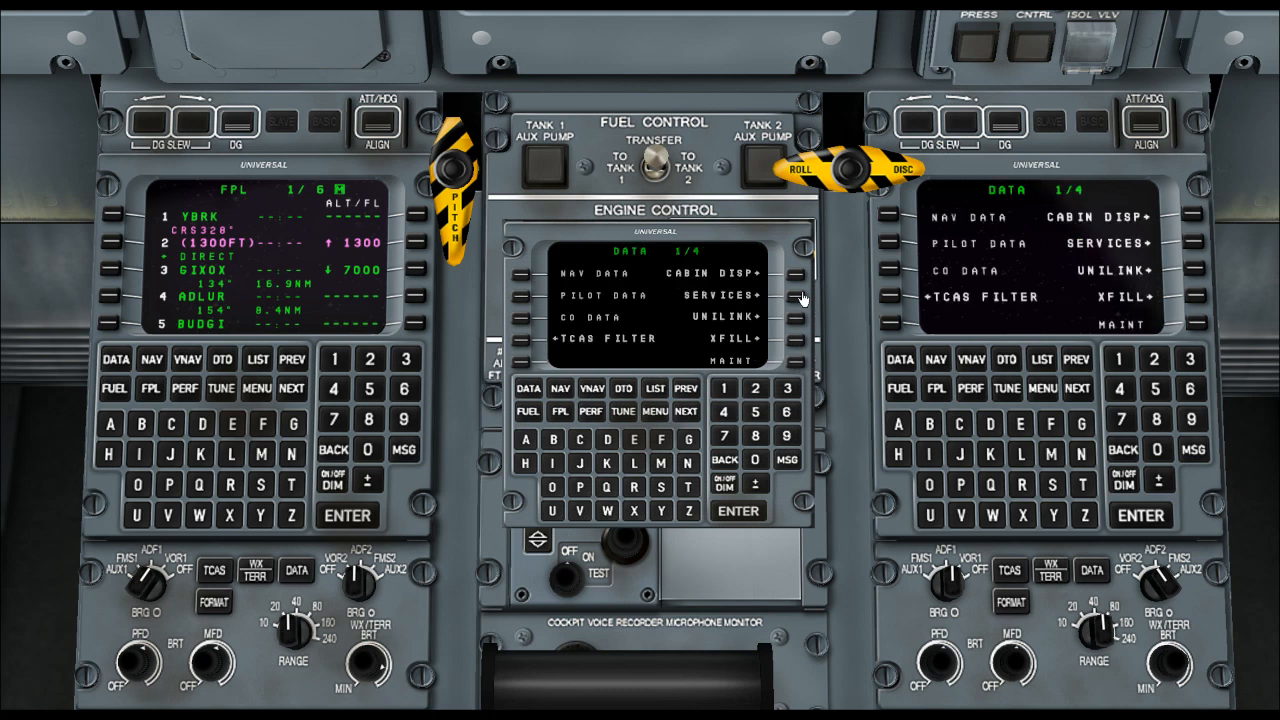
{"action": "left_click", "coordinate": [795, 295]}
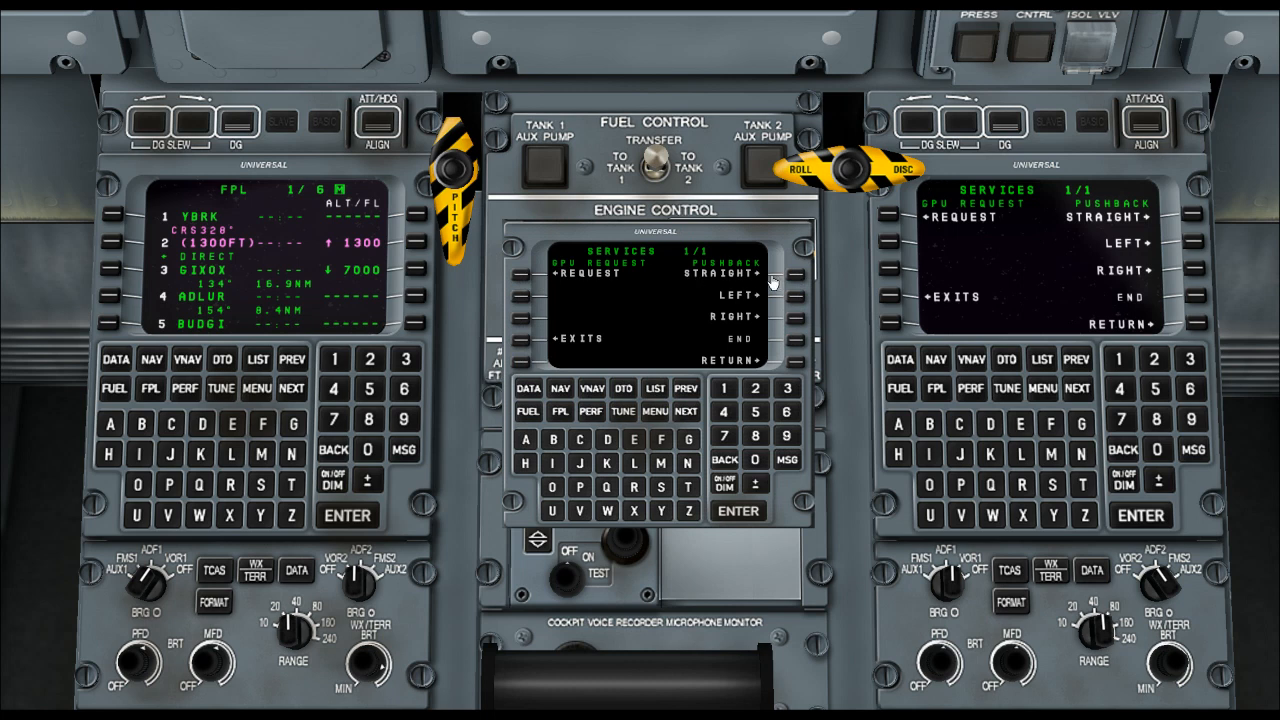
{"action": "mouse_move", "coordinate": [773, 383]}
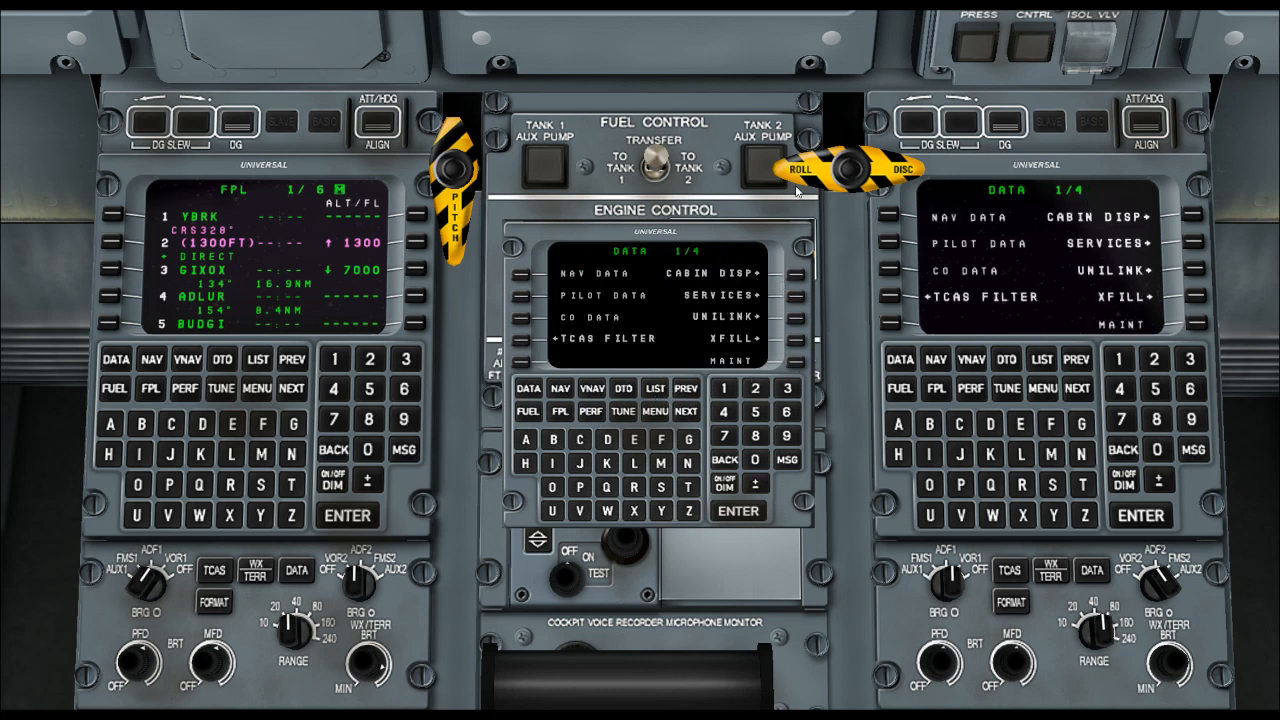
{"action": "mouse_move", "coordinate": [793, 320]}
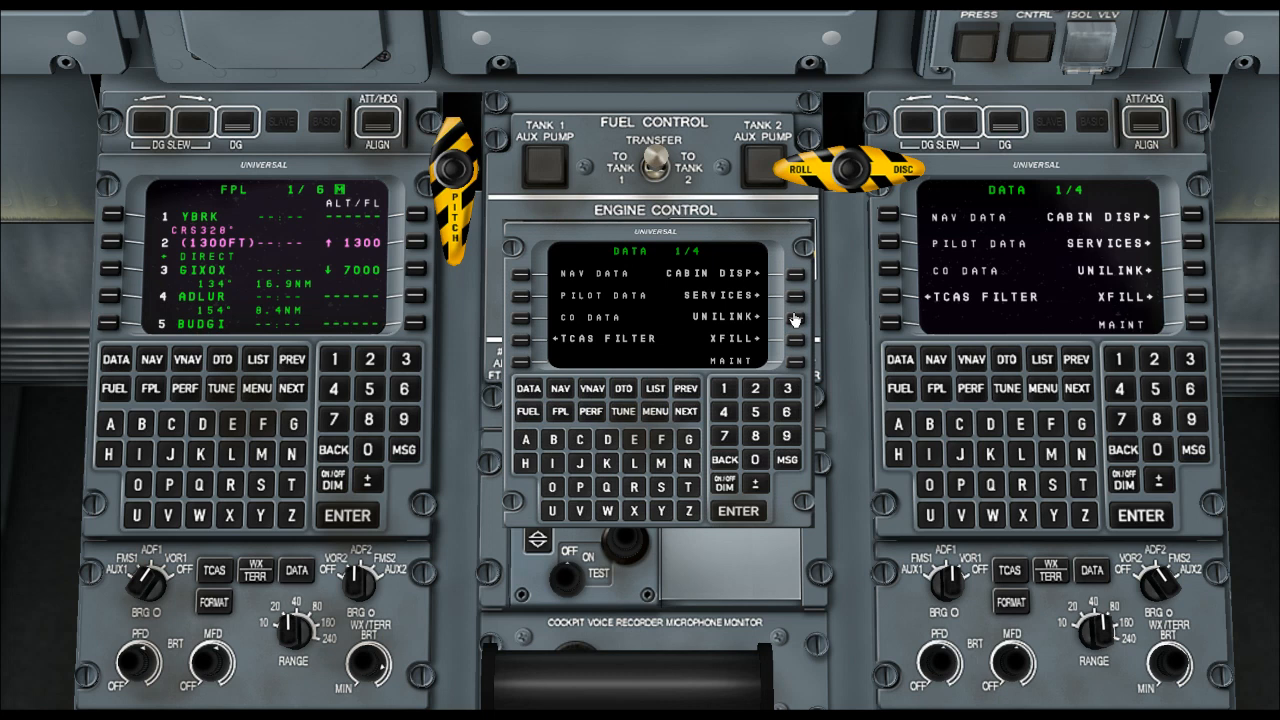
{"action": "left_click", "coordinate": [790, 317]}
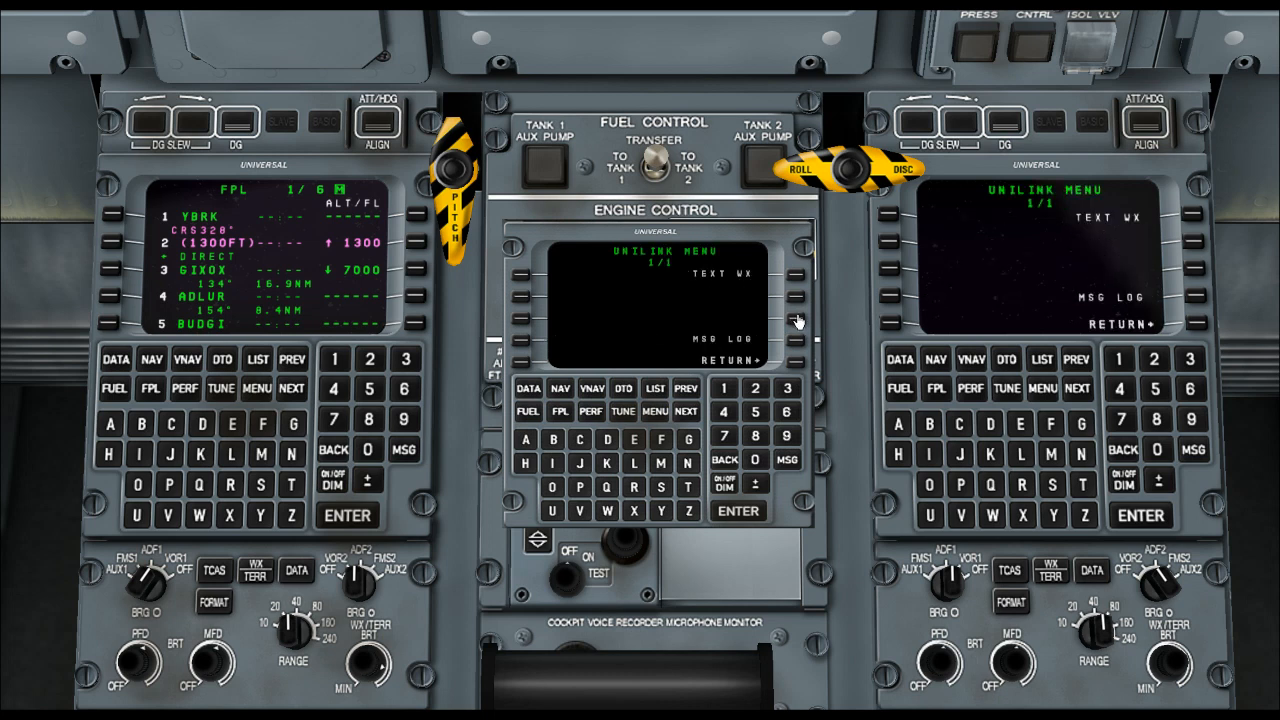
{"action": "mouse_move", "coordinate": [707, 407]}
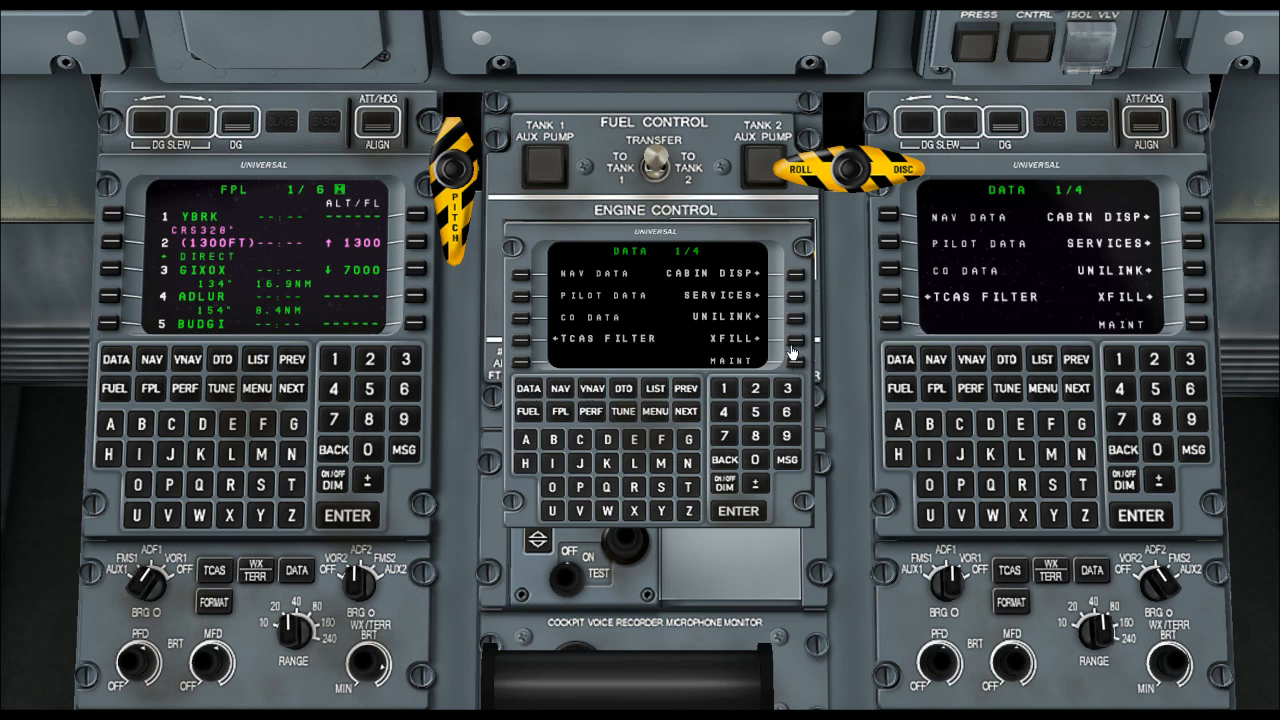
{"action": "mouse_move", "coordinate": [738, 368]}
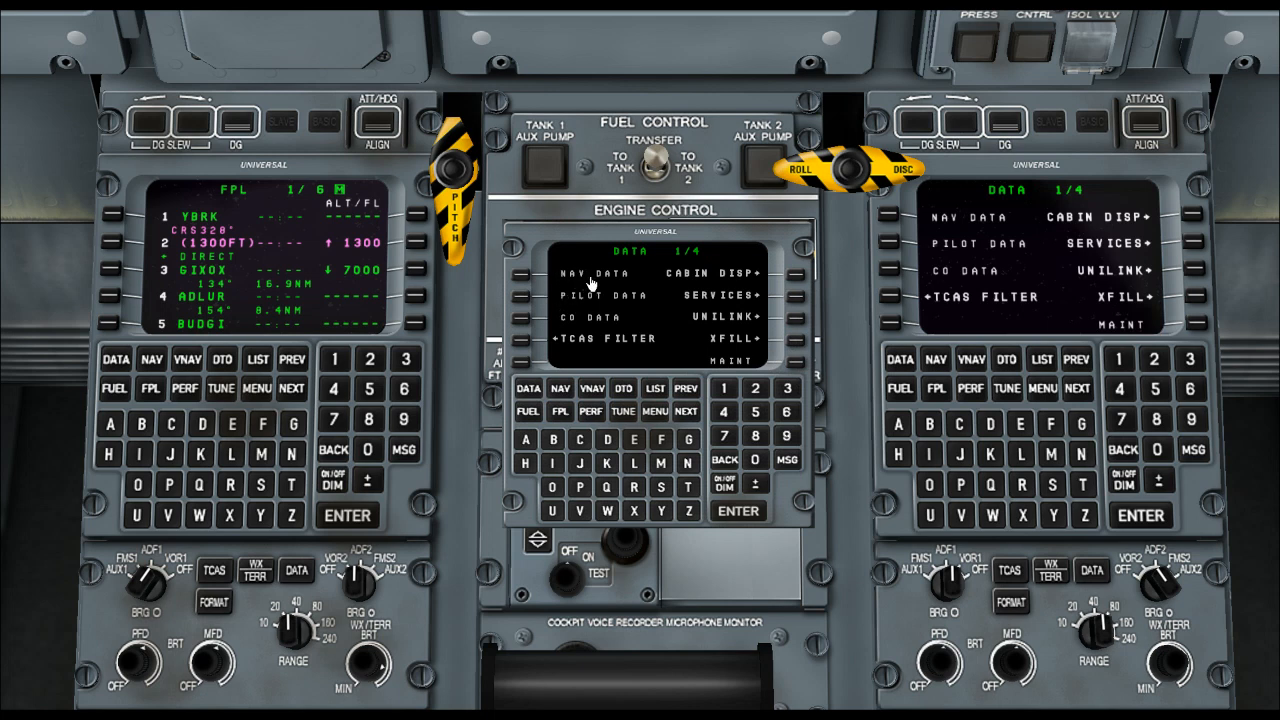
{"action": "mouse_move", "coordinate": [558, 395]}
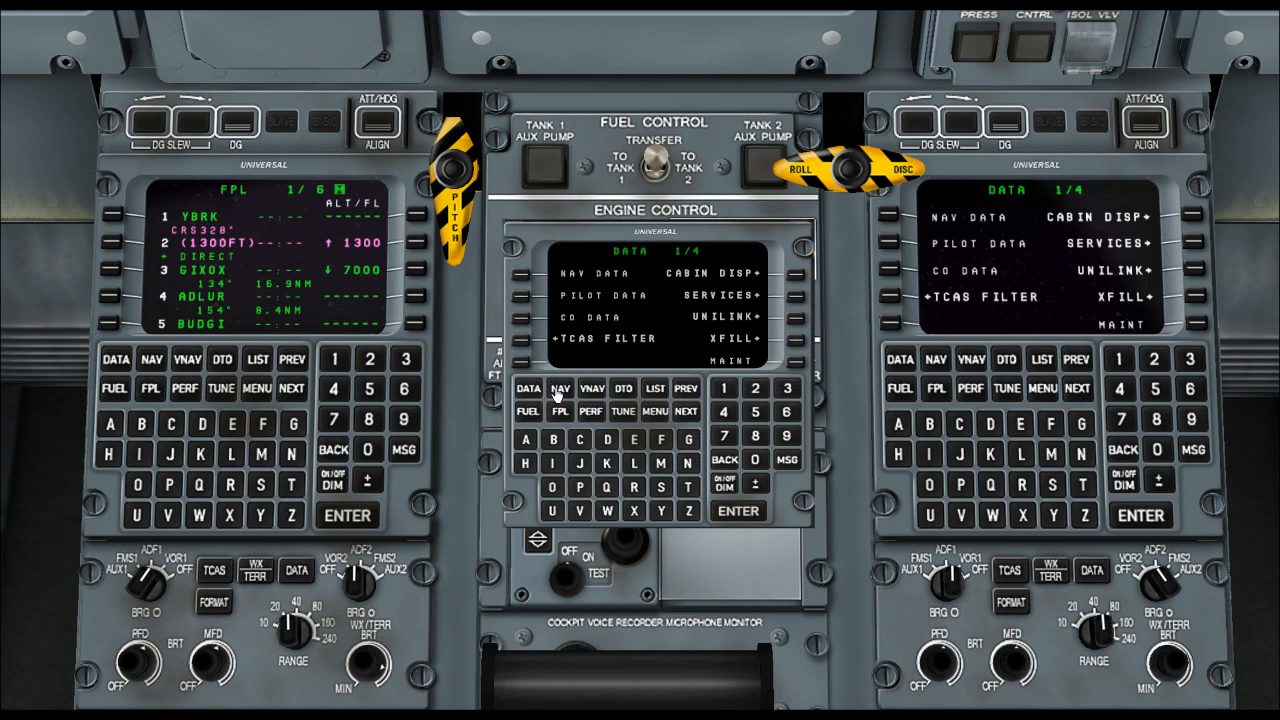
Set heading-select mode with commanded heading 016° from OM01 to RW01.
{"action": "left_click", "coordinate": [559, 389]}
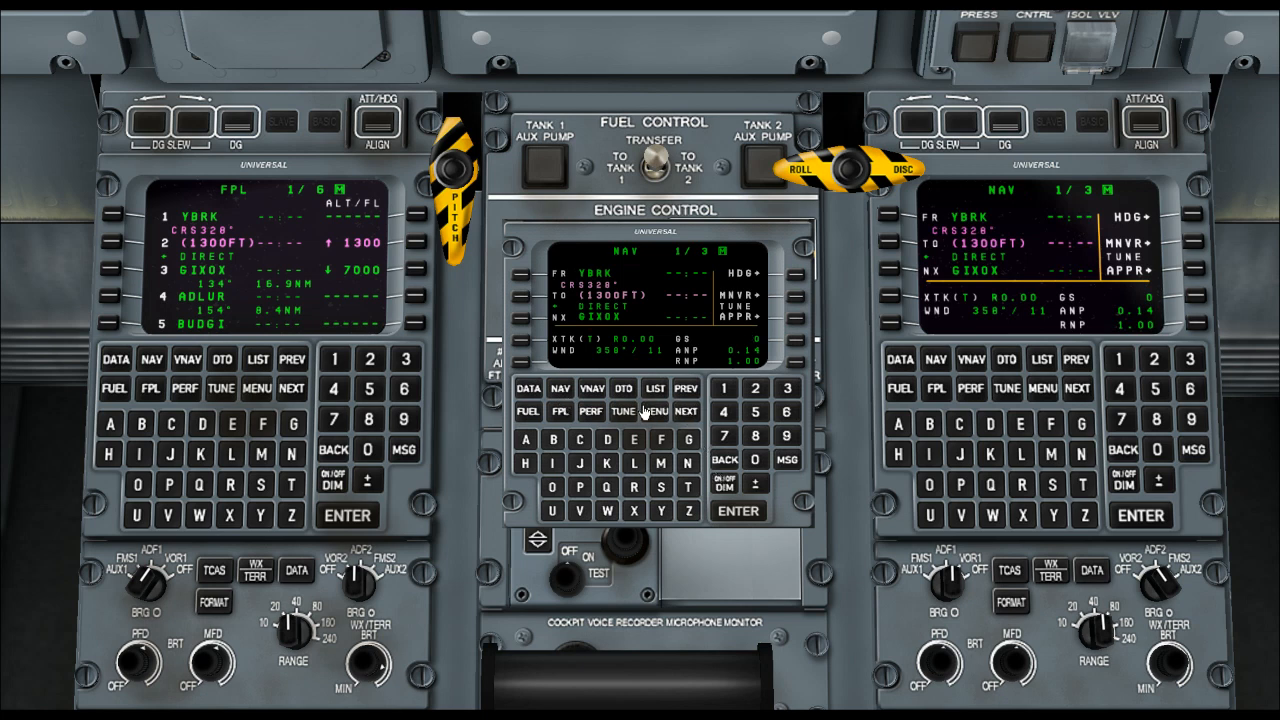
{"action": "mouse_move", "coordinate": [780, 325]}
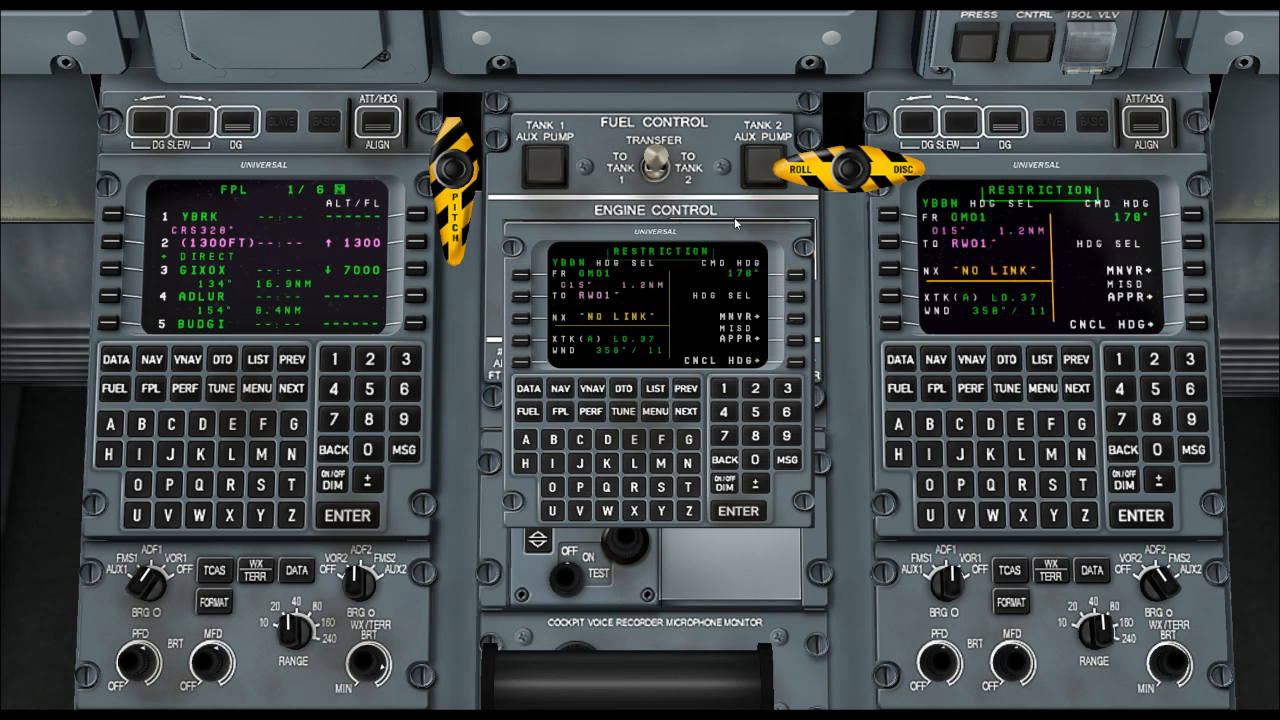
{"action": "mouse_move", "coordinate": [630, 300]}
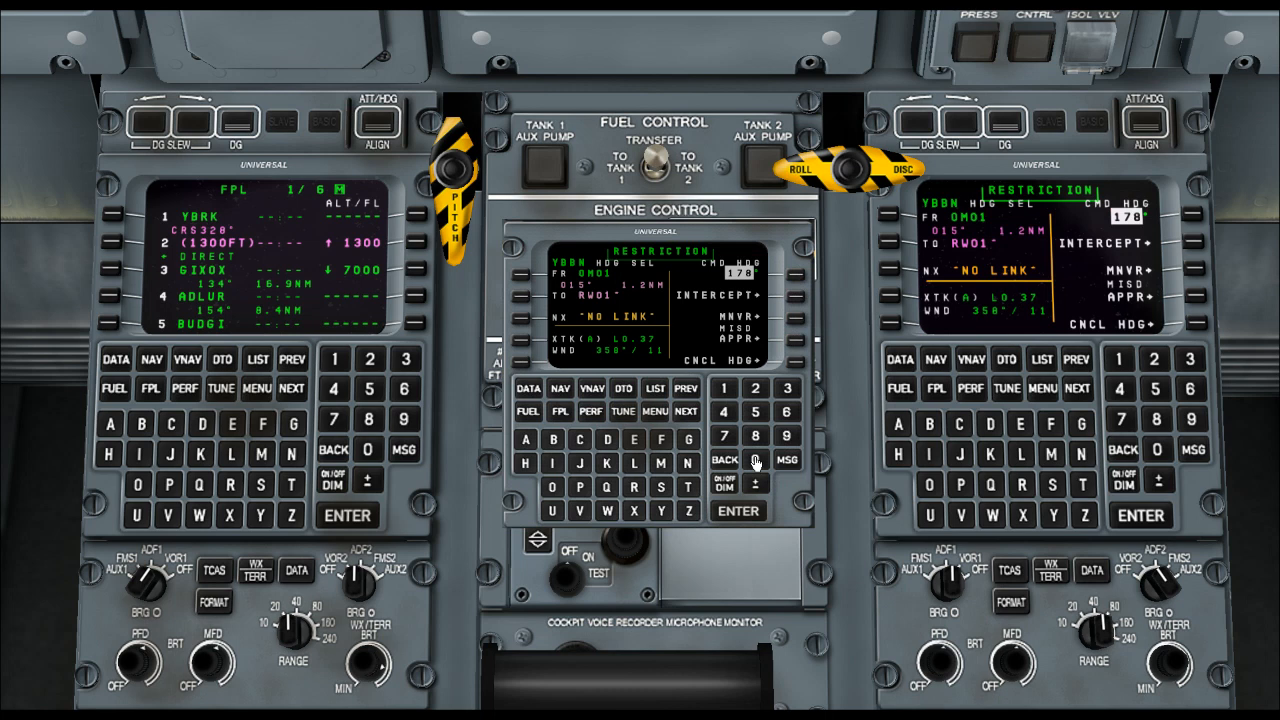
{"action": "left_click", "coordinate": [755, 459]}
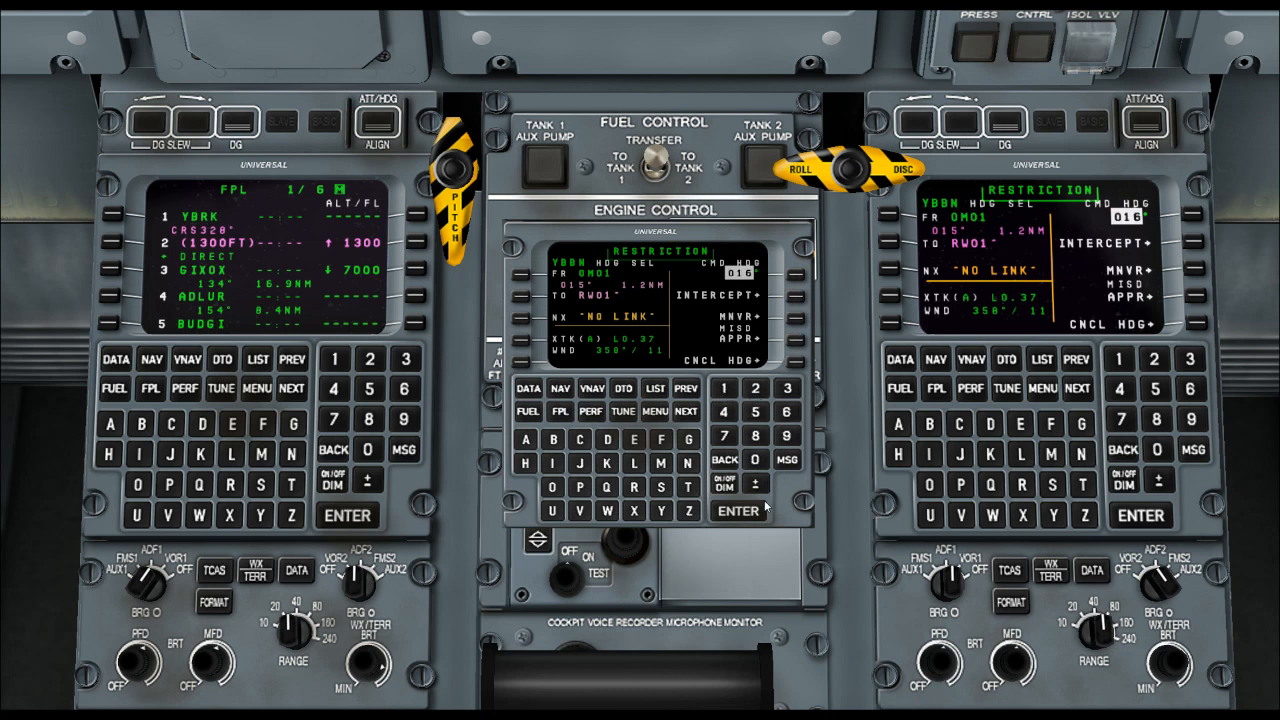
{"action": "left_click", "coordinate": [788, 460]}
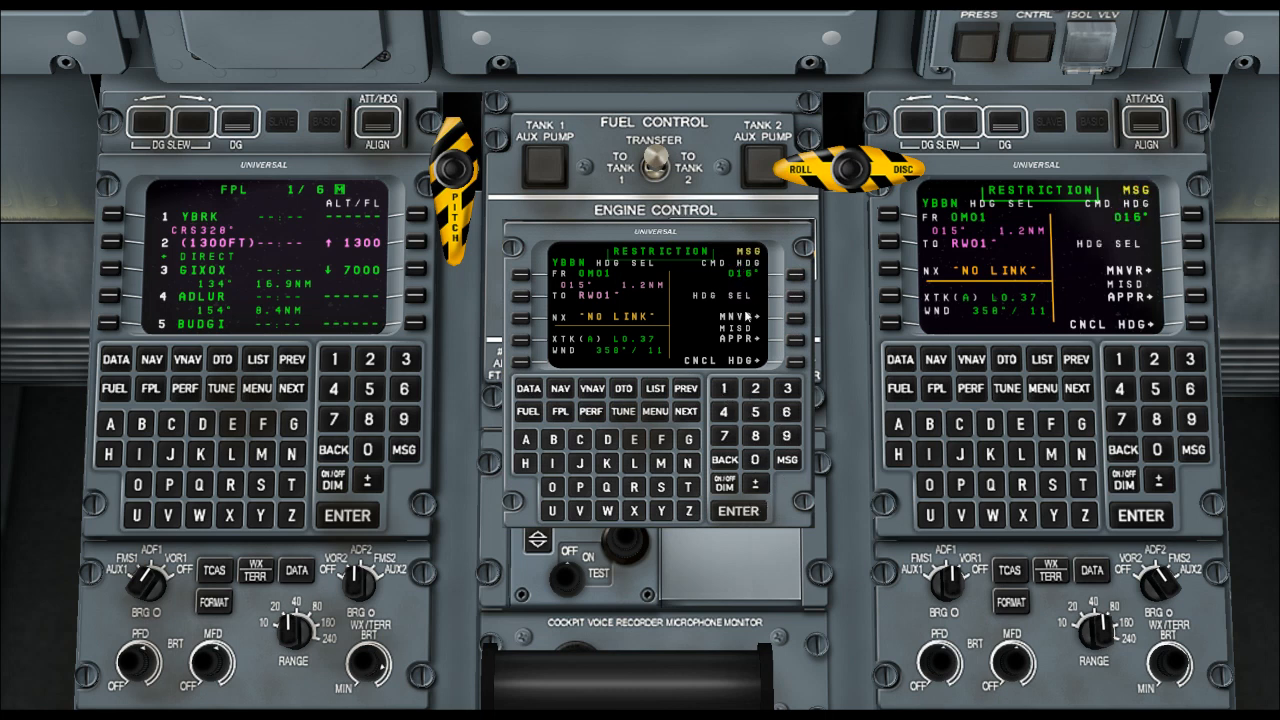
{"action": "mouse_move", "coordinate": [785, 270]}
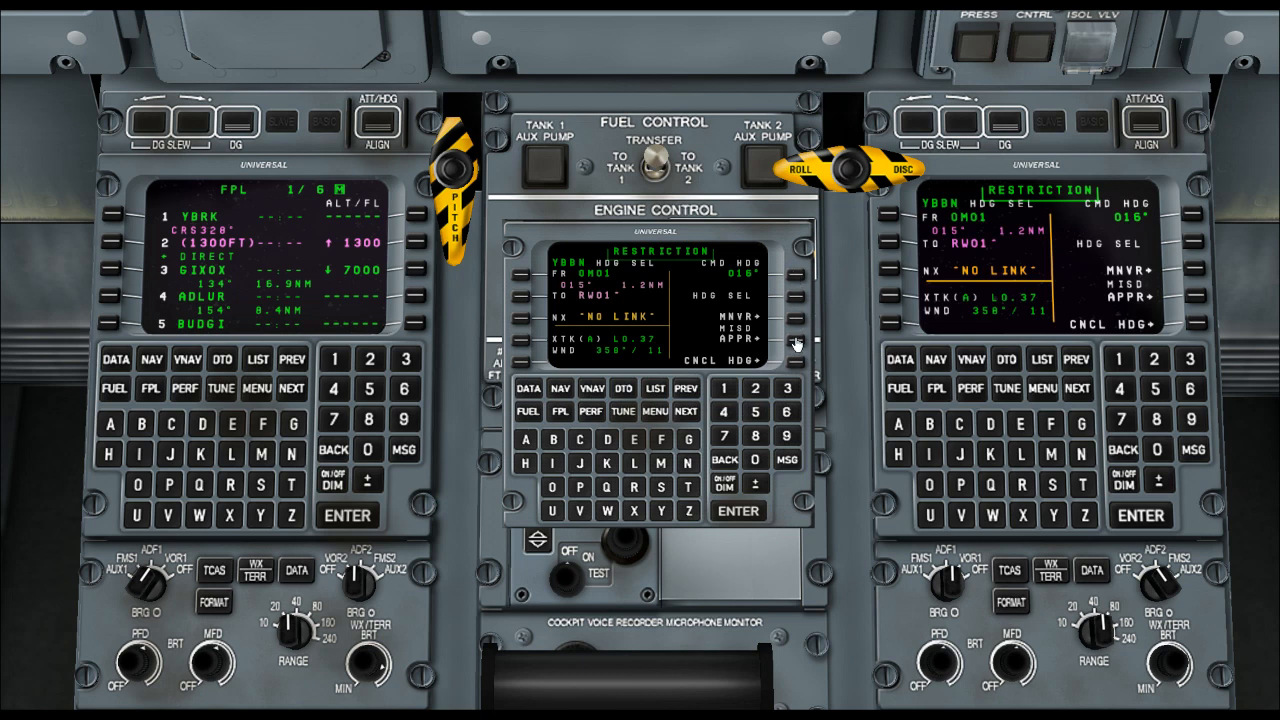
{"action": "mouse_move", "coordinate": [588, 320]}
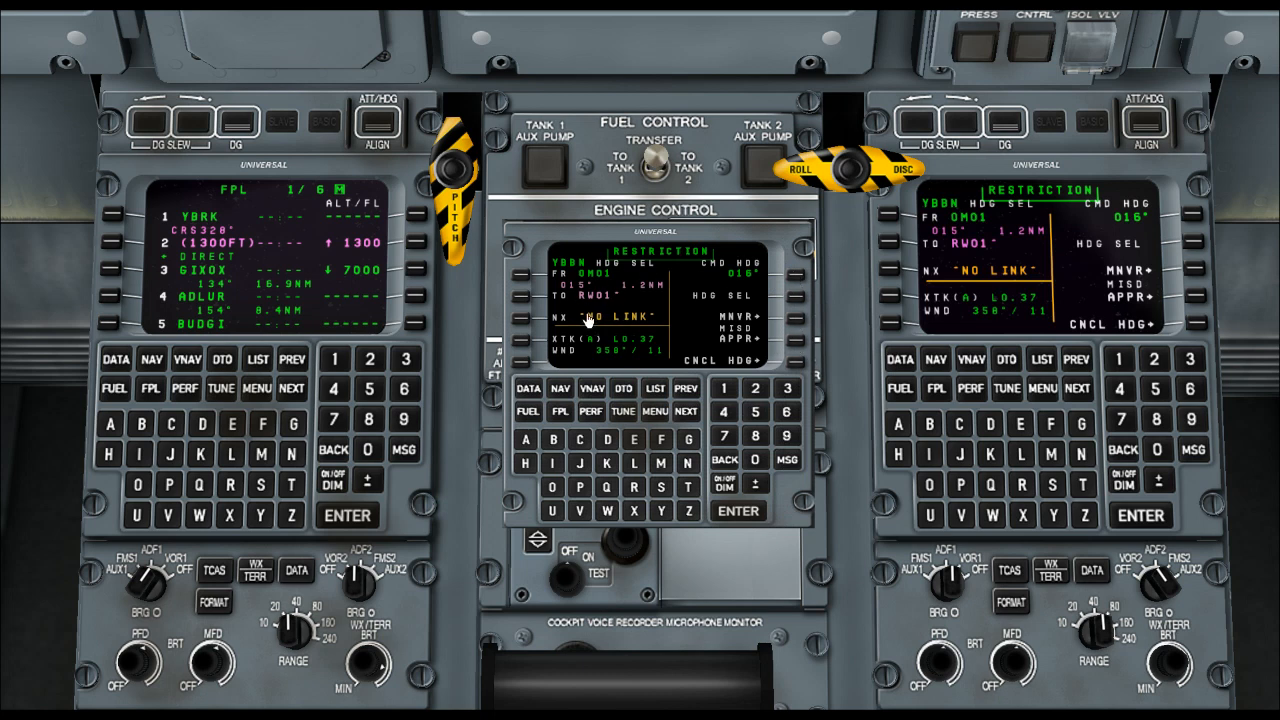
{"action": "mouse_move", "coordinate": [635, 272]}
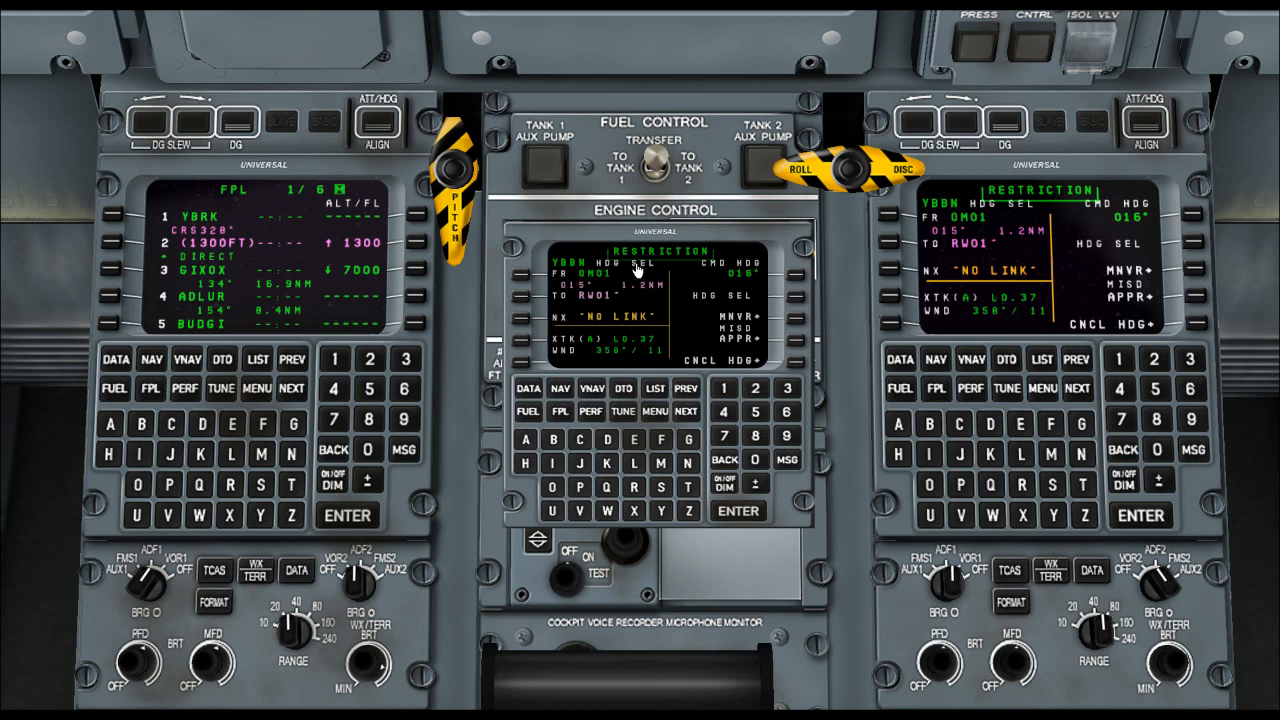
{"action": "mouse_move", "coordinate": [808, 330]}
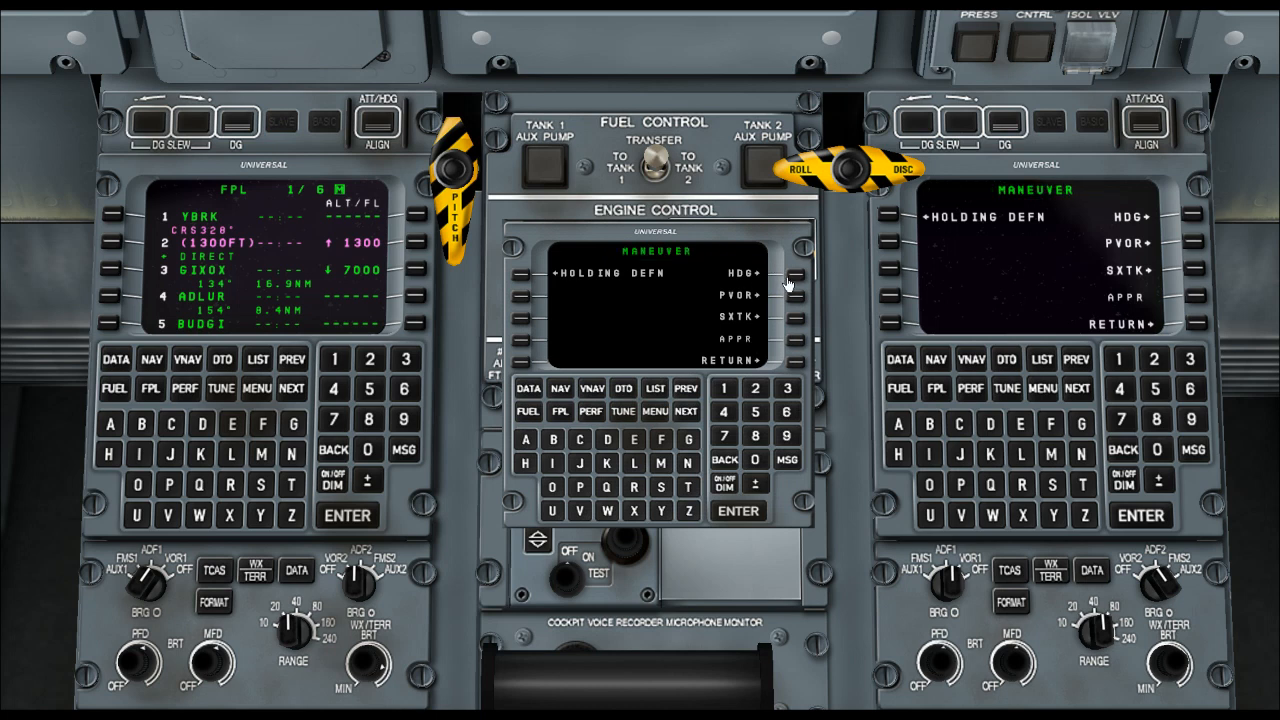
{"action": "mouse_move", "coordinate": [583, 288]}
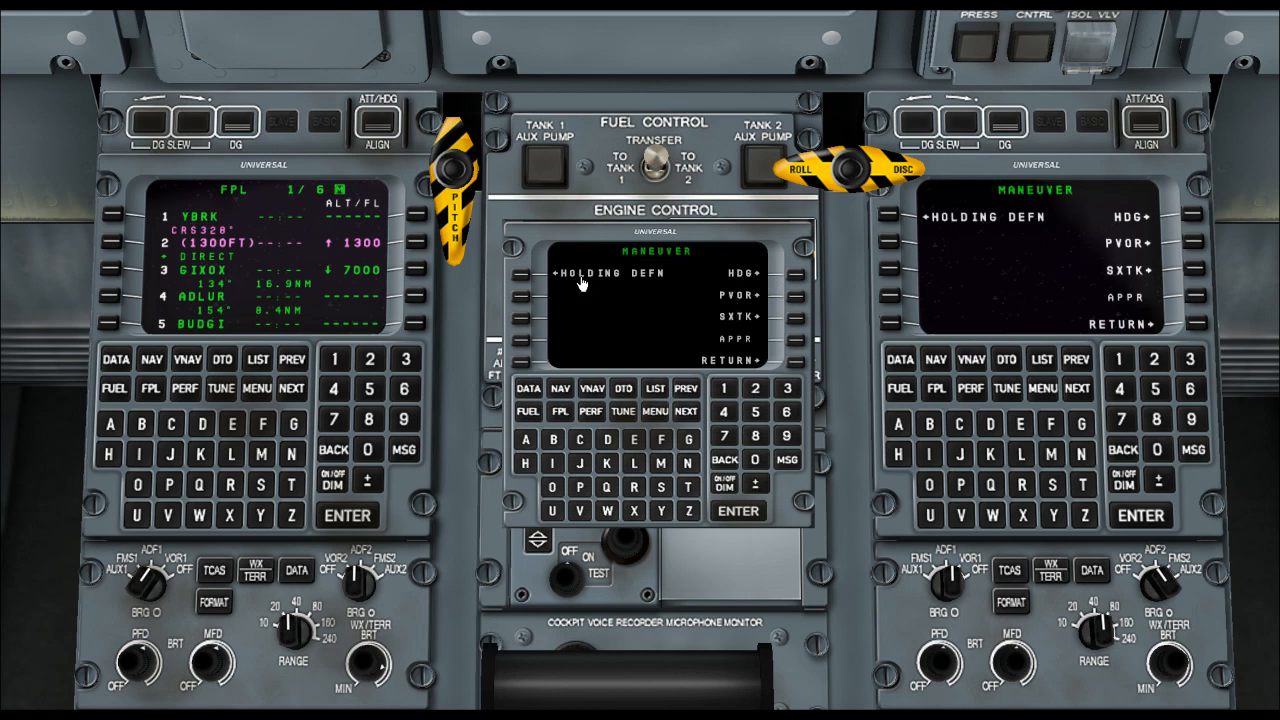
Define the SMOKA hold: inbound 250°, left turns, 5.0 NM legs, direct entry.
{"action": "left_click", "coordinate": [536, 273]}
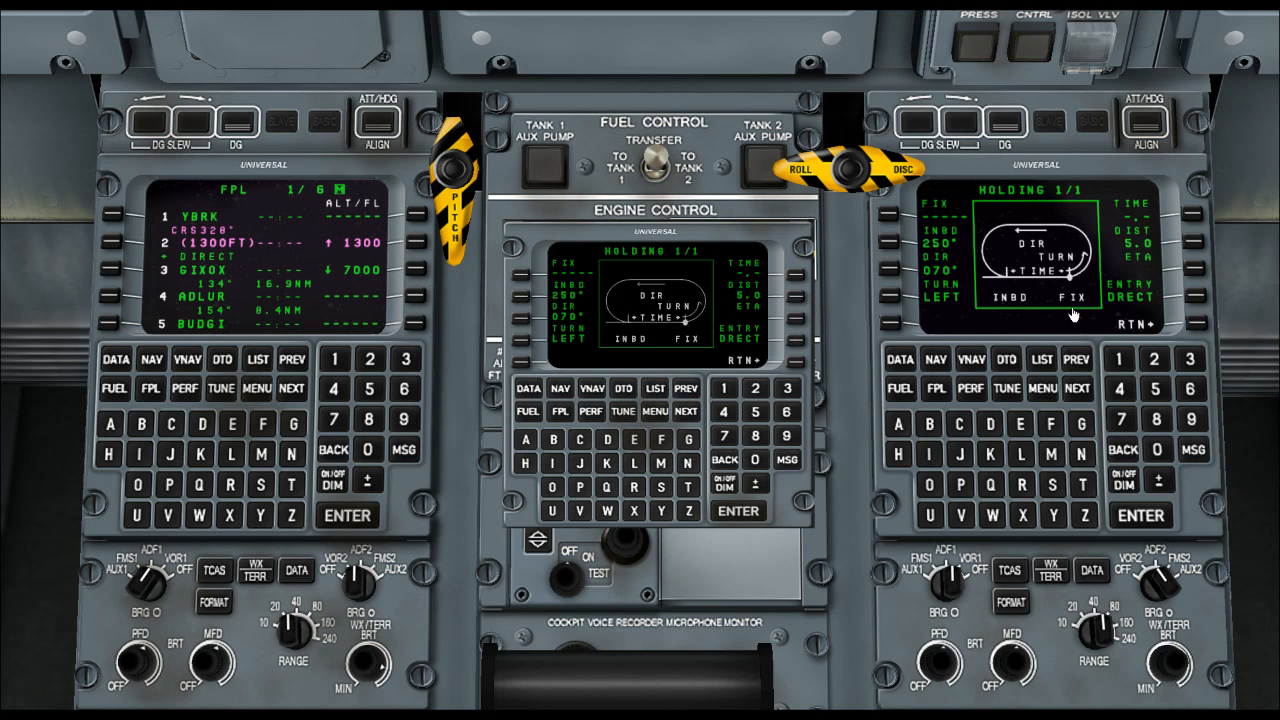
{"action": "mouse_move", "coordinate": [640, 288]}
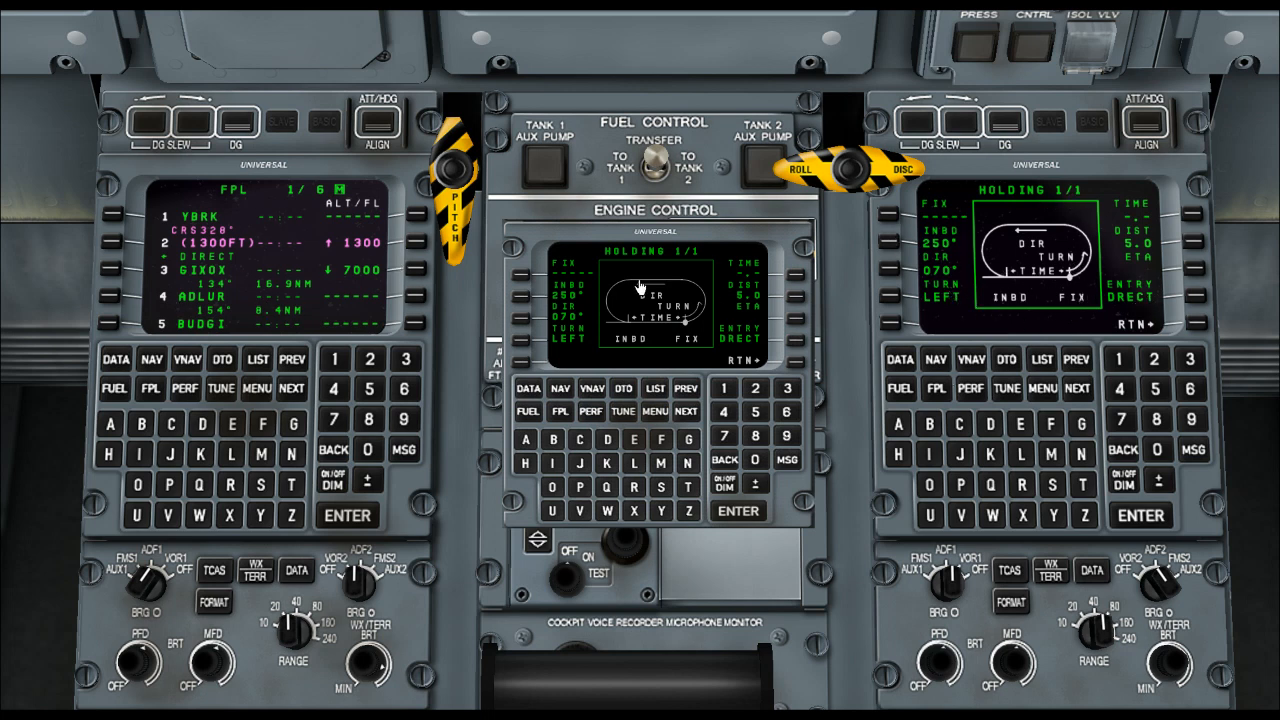
{"action": "mouse_move", "coordinate": [540, 248]}
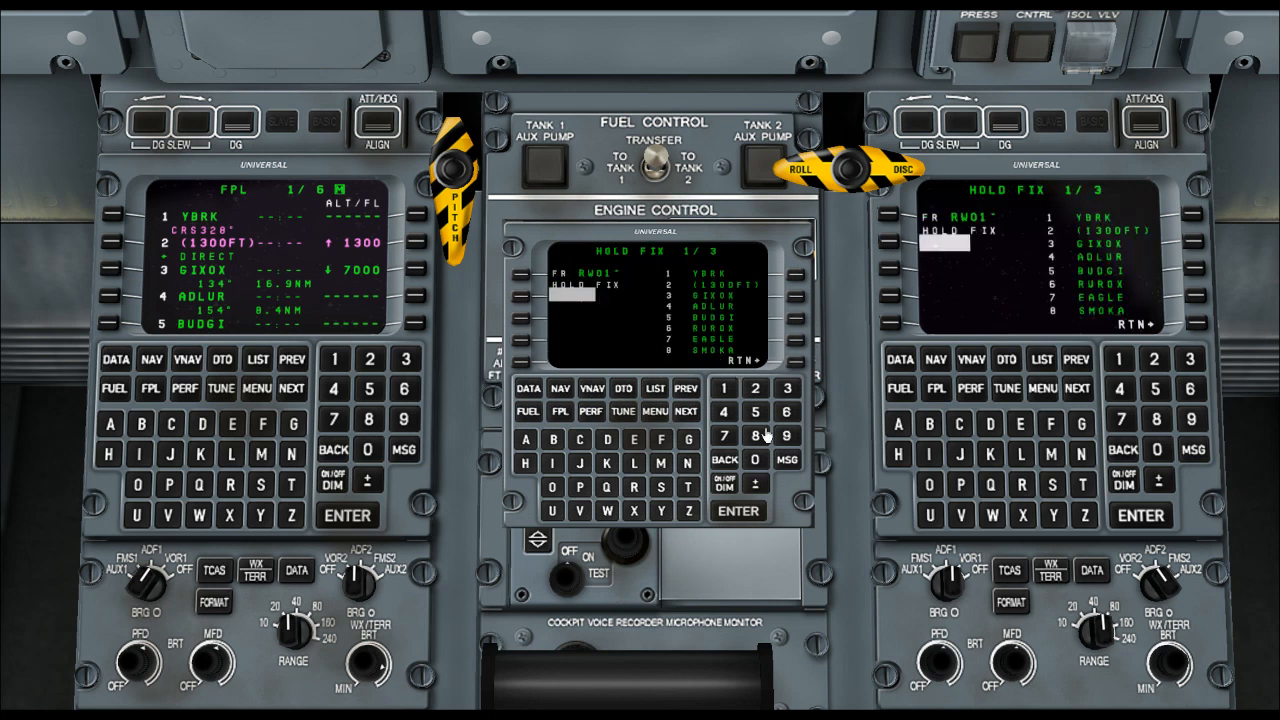
{"action": "left_click", "coordinate": [738, 511]}
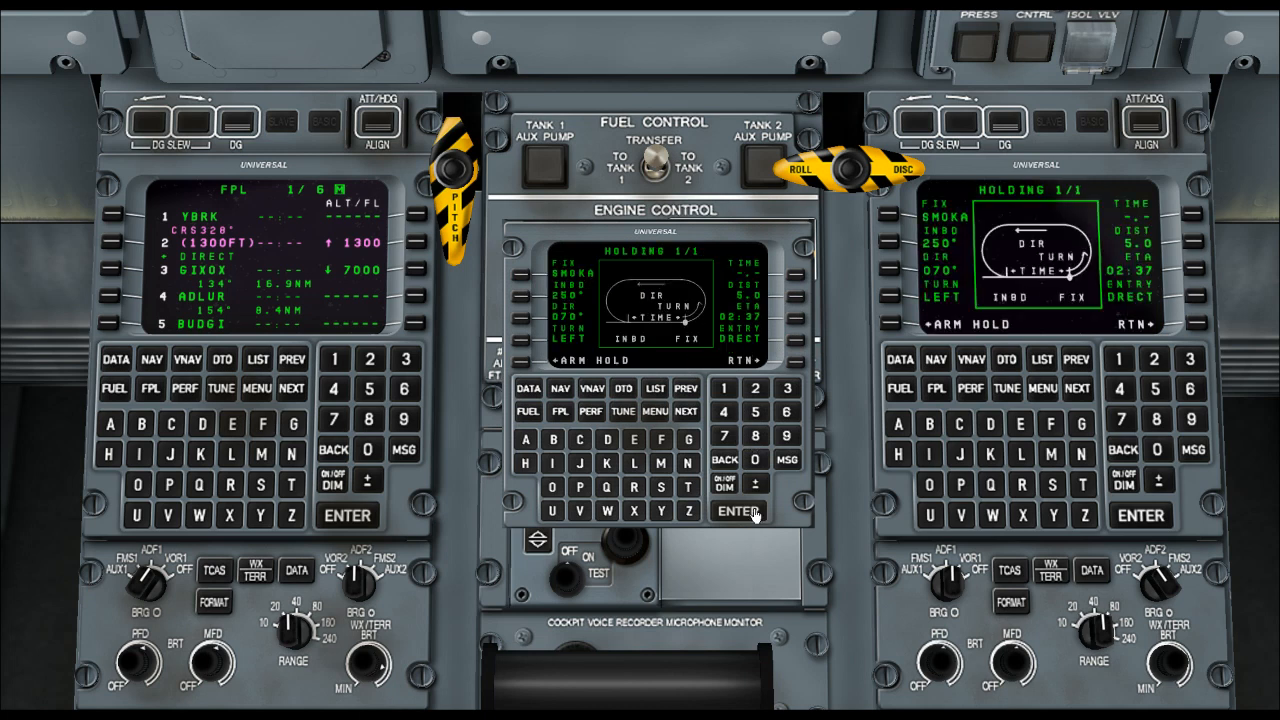
{"action": "mouse_move", "coordinate": [524, 349]}
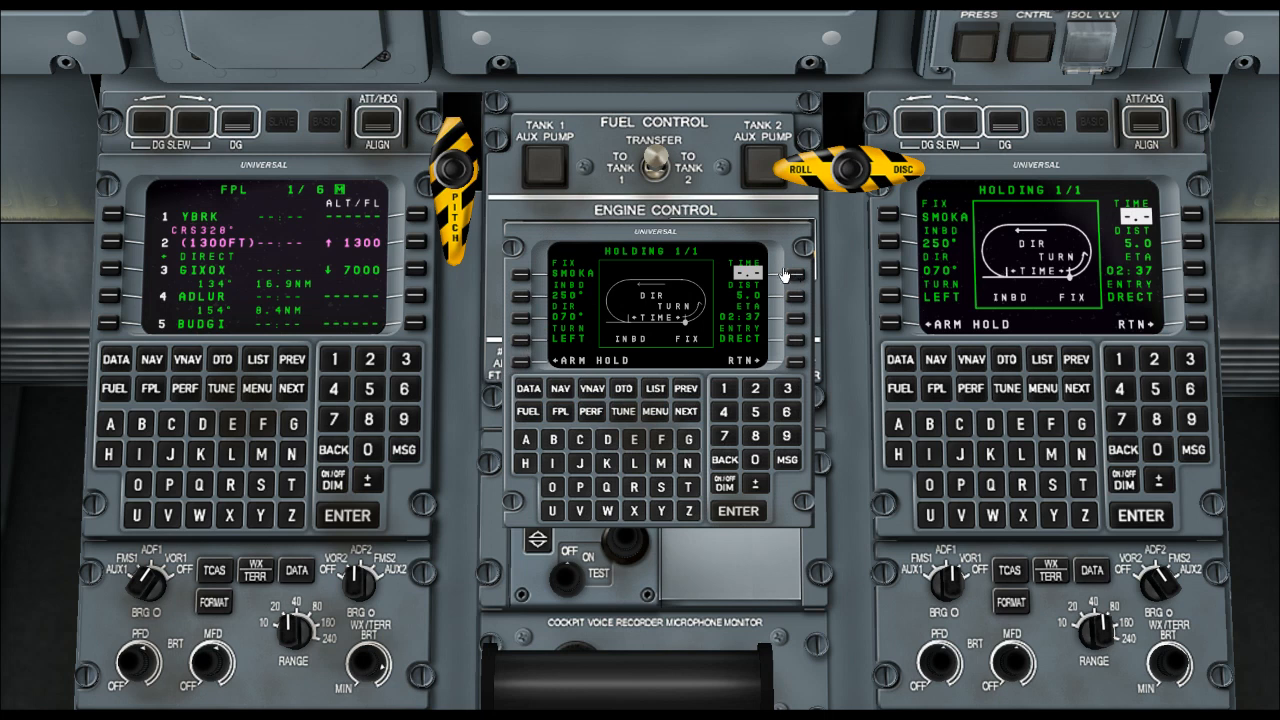
{"action": "mouse_move", "coordinate": [745, 398]}
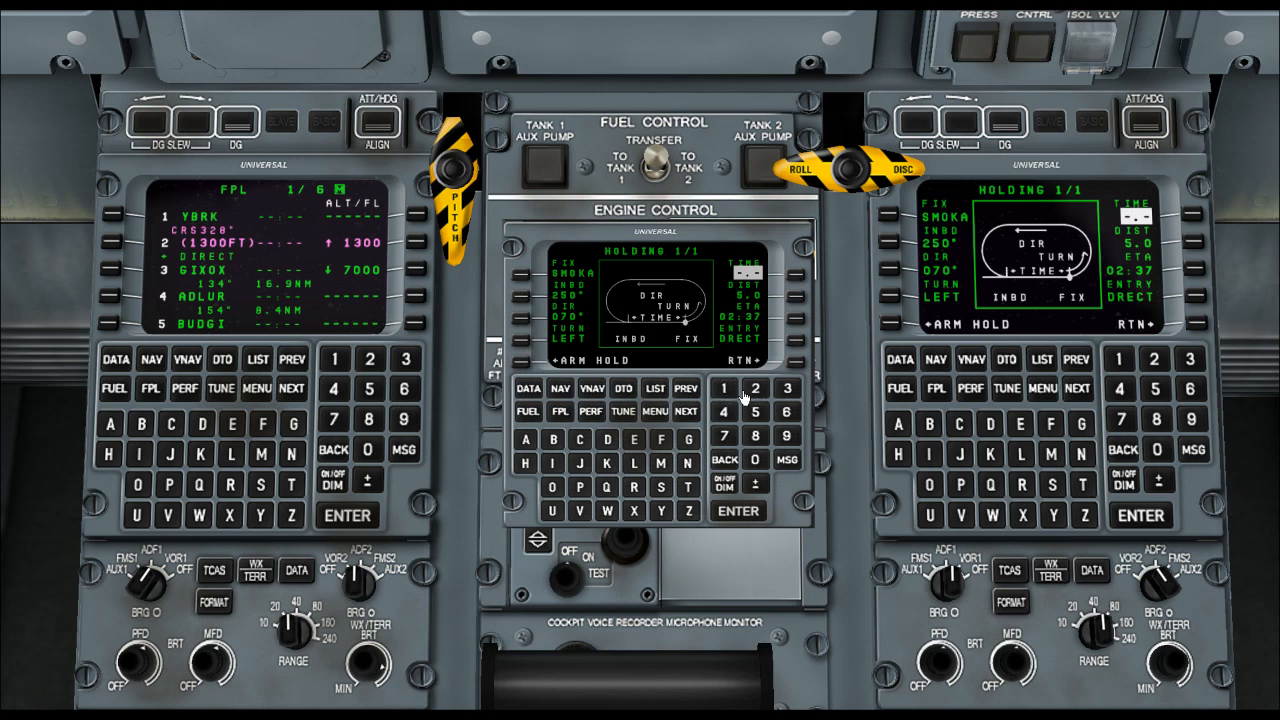
{"action": "mouse_move", "coordinate": [790, 280]}
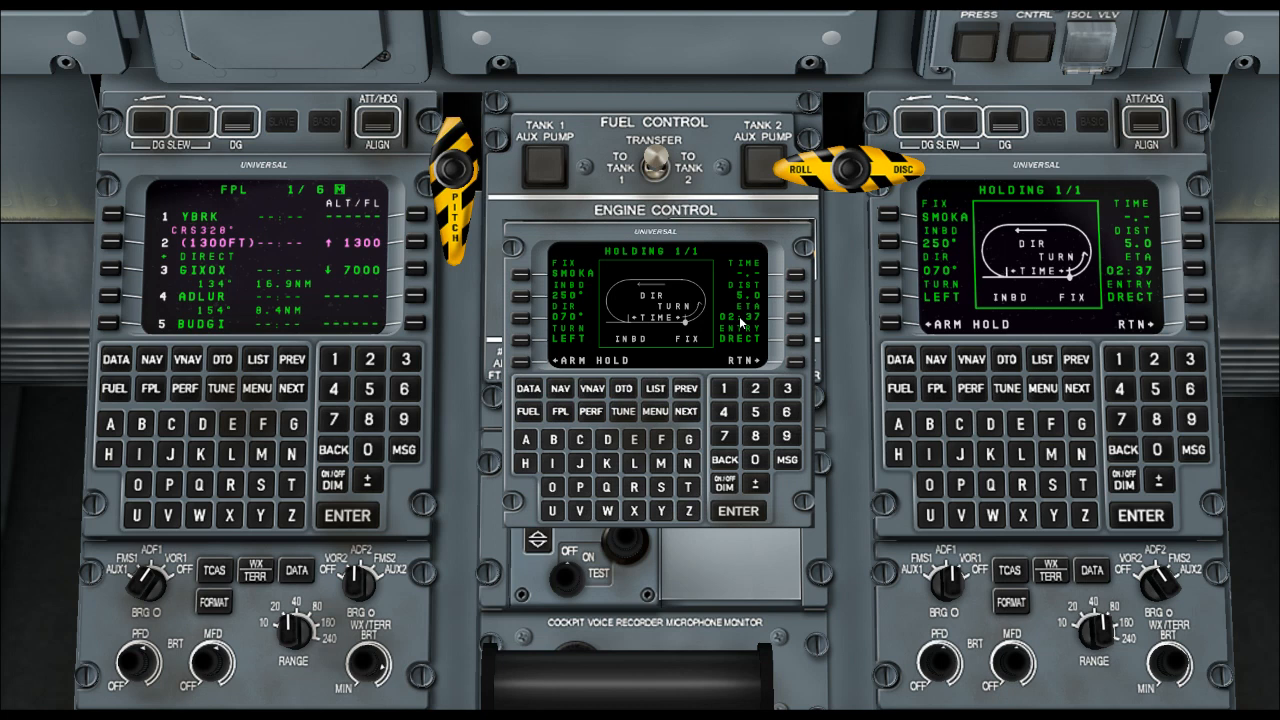
{"action": "mouse_move", "coordinate": [780, 322]}
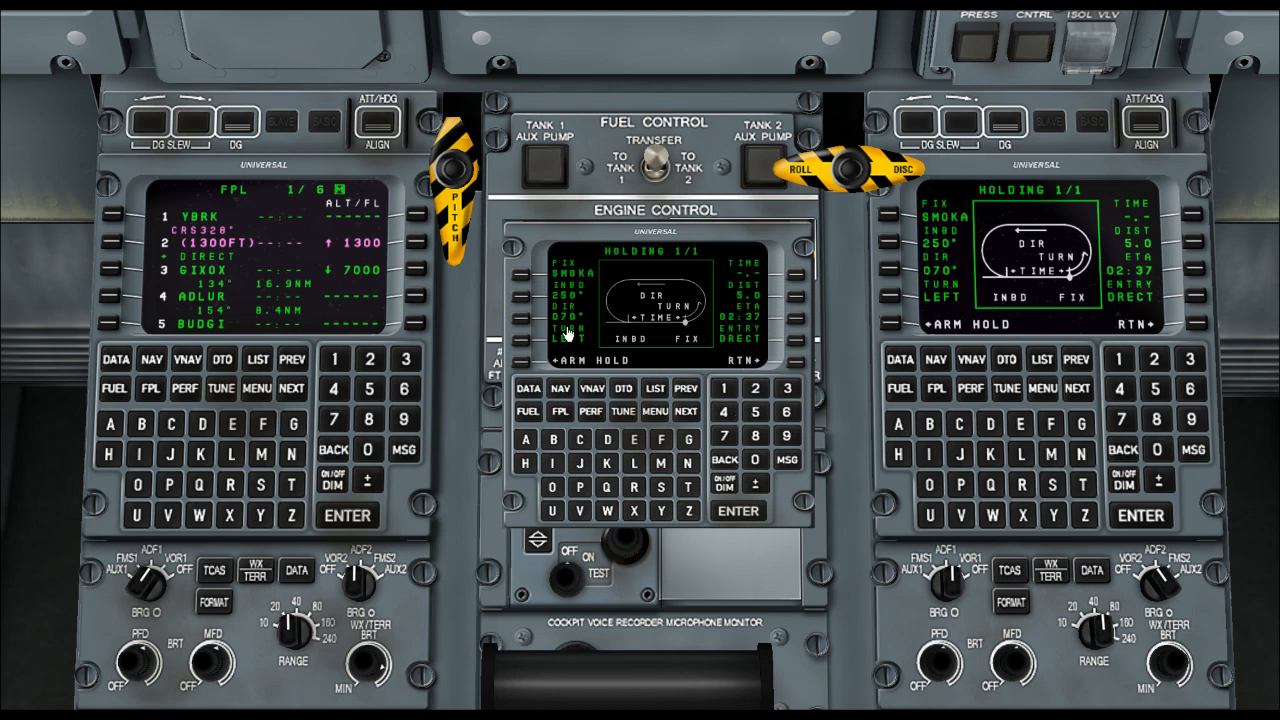
{"action": "left_click", "coordinate": [591, 388]}
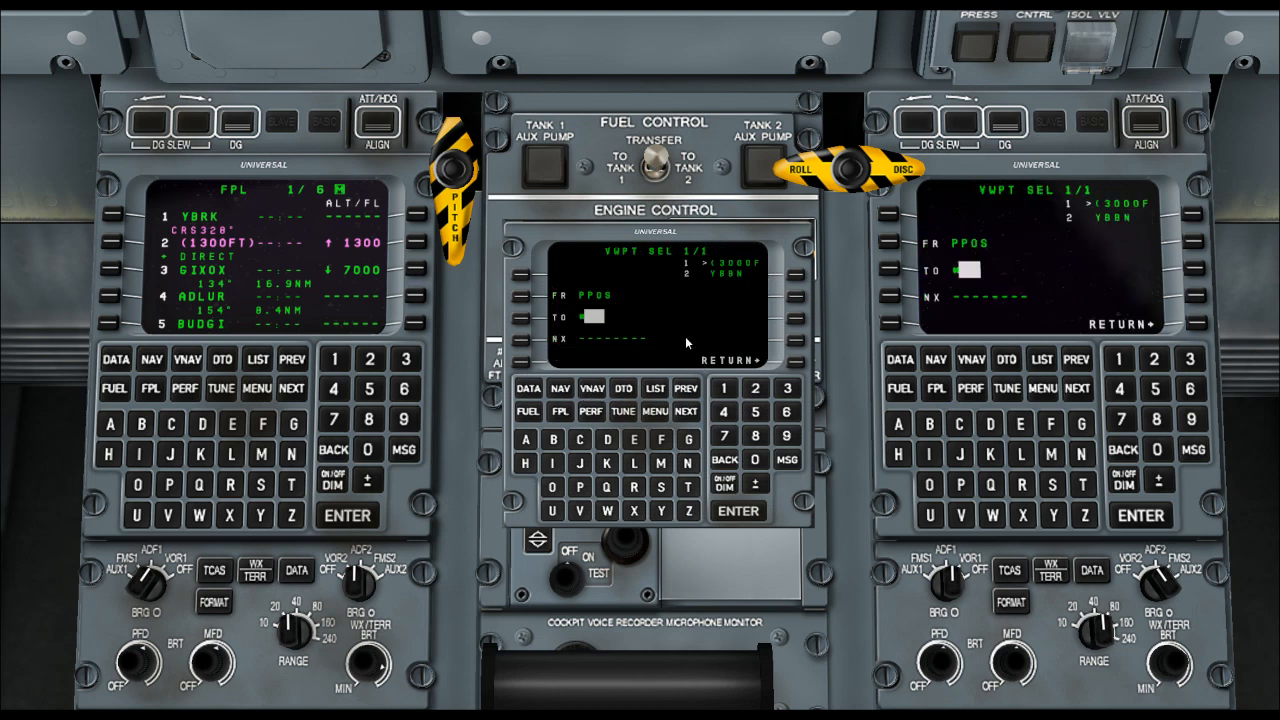
{"action": "mouse_move", "coordinate": [713, 287]}
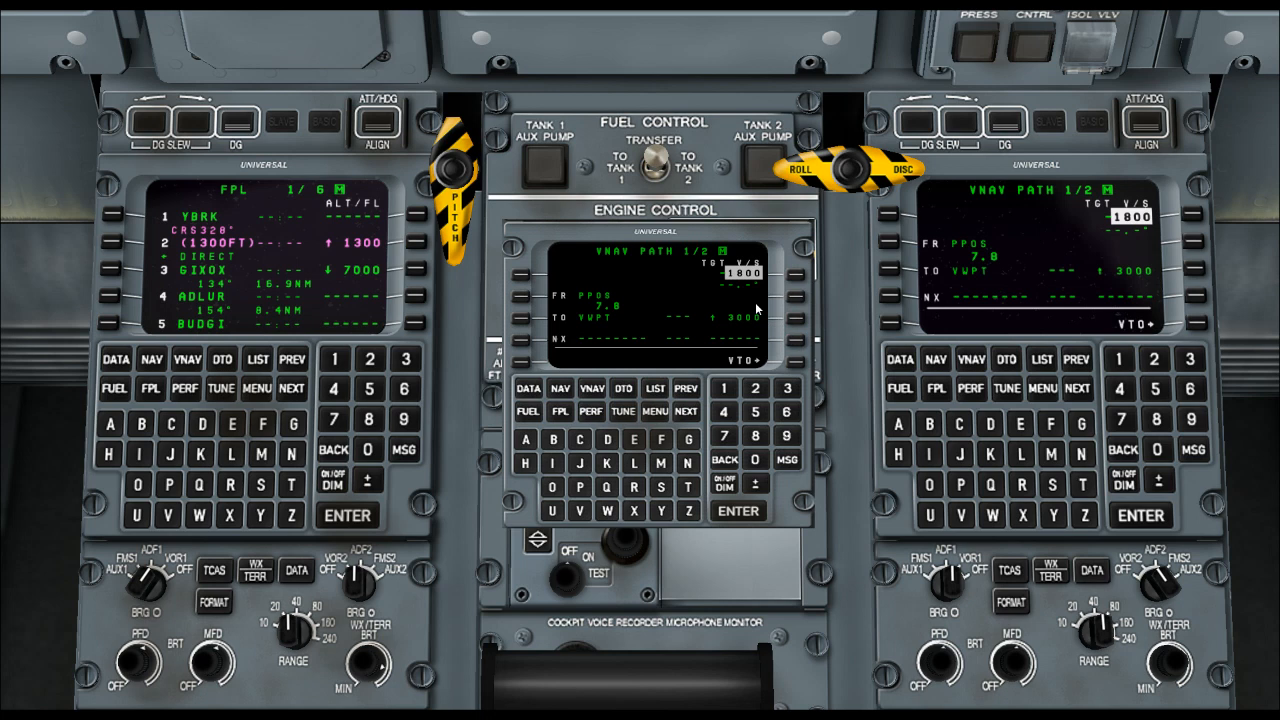
{"action": "mouse_move", "coordinate": [677, 321]}
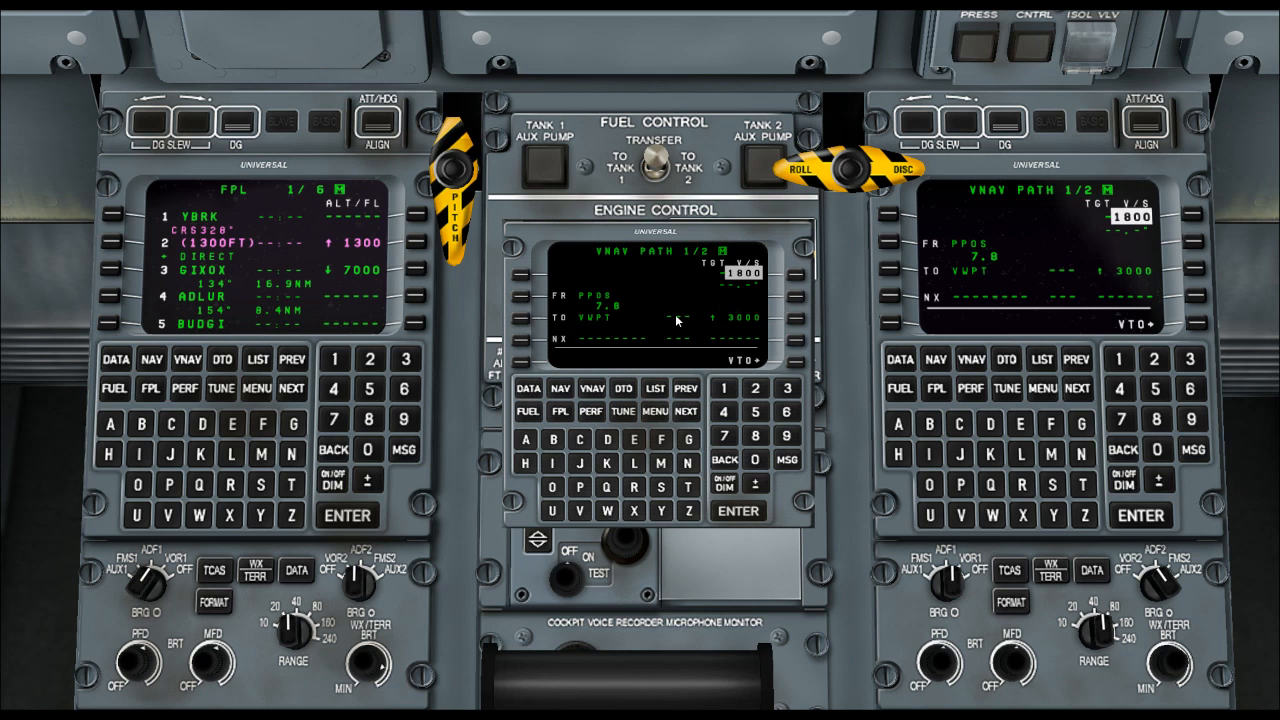
{"action": "mouse_move", "coordinate": [680, 320]}
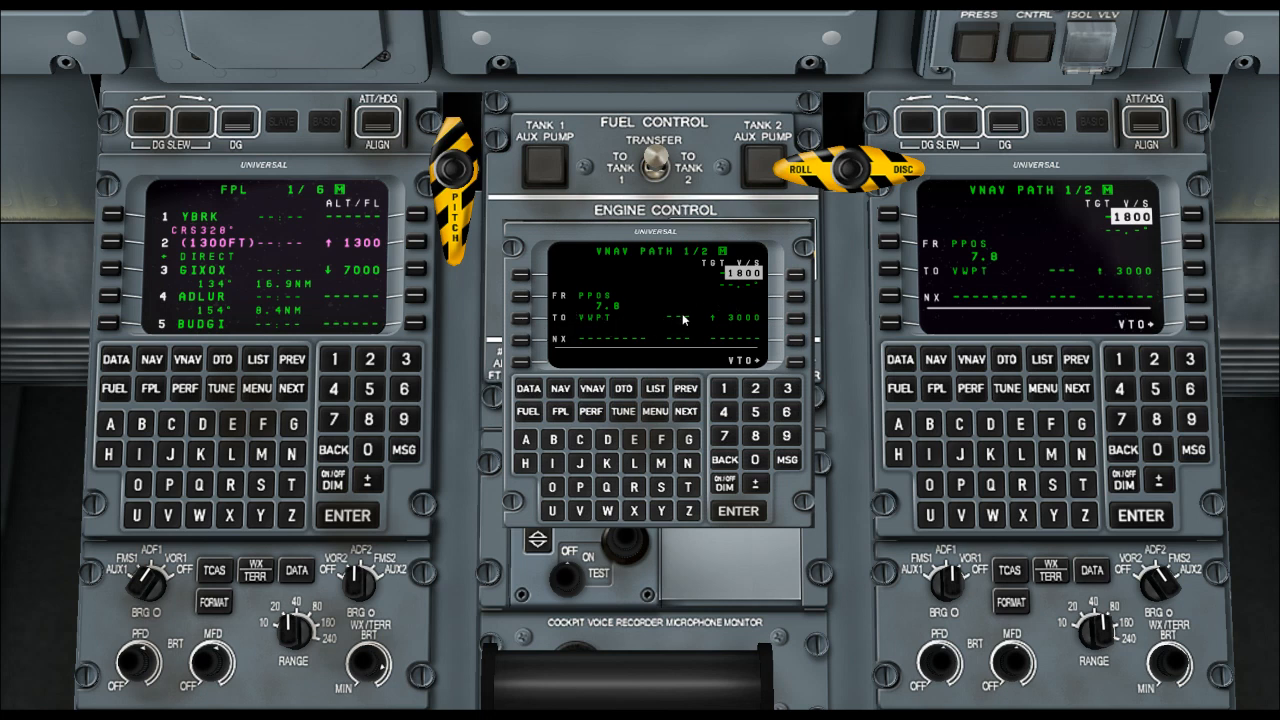
{"action": "mouse_move", "coordinate": [717, 322]}
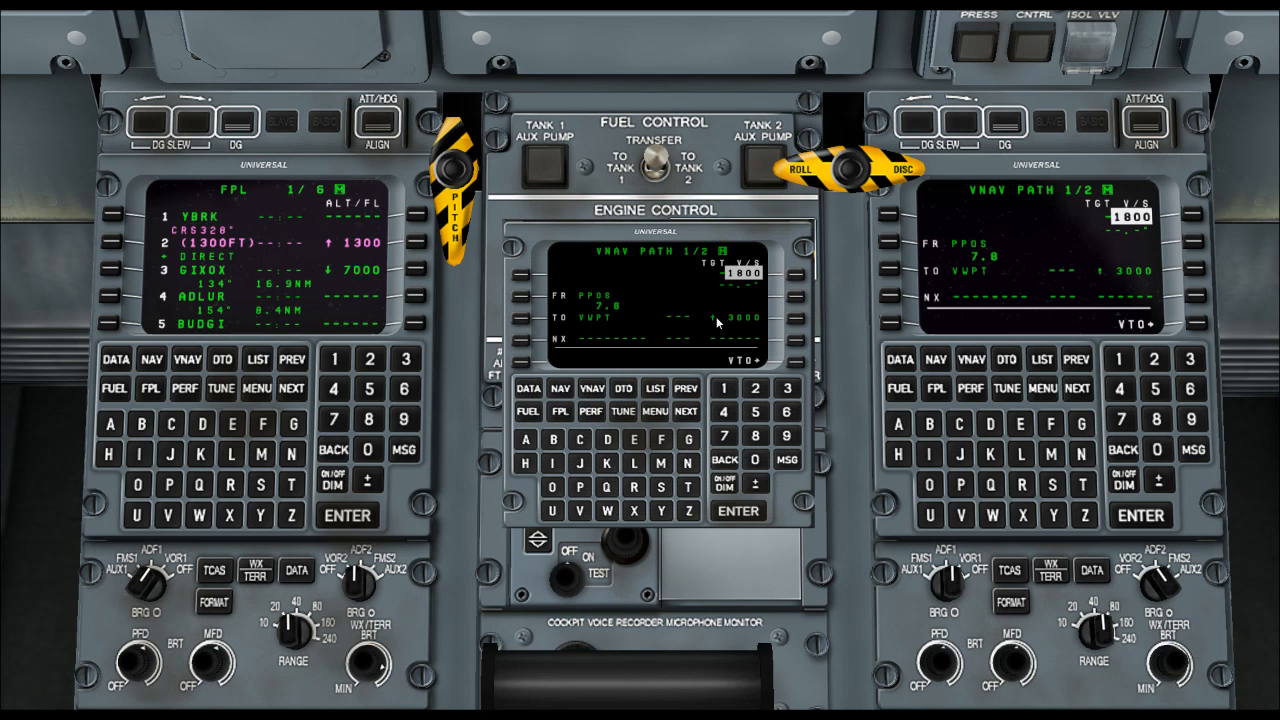
{"action": "mouse_move", "coordinate": [738, 288]}
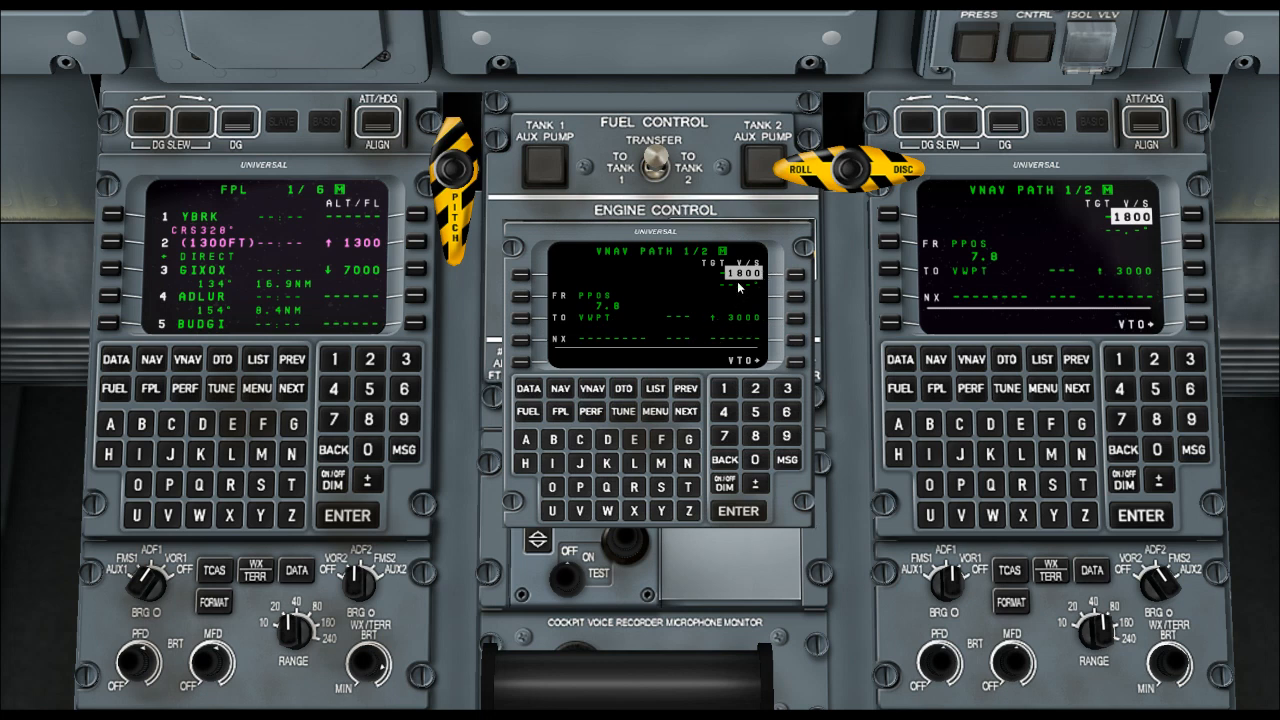
{"action": "mouse_move", "coordinate": [490, 338]}
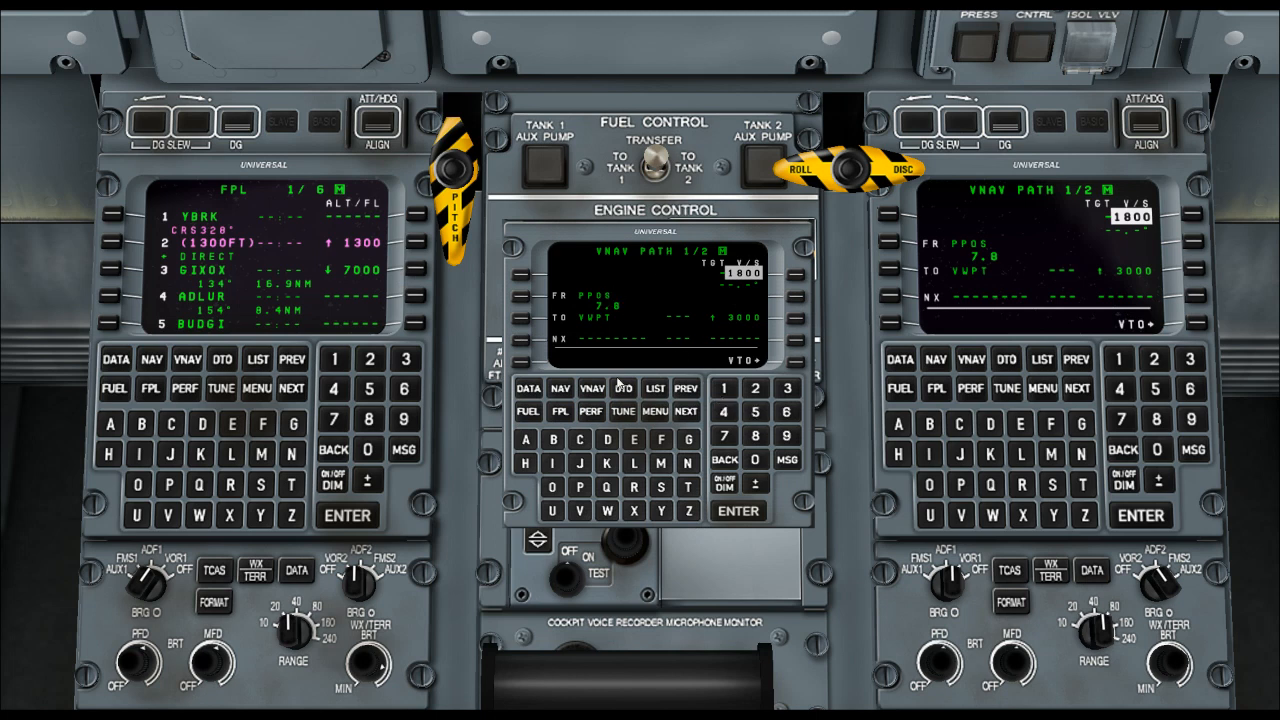
Go direct to SMOKA, 26.7 NM from present position.
{"action": "left_click", "coordinate": [623, 387]}
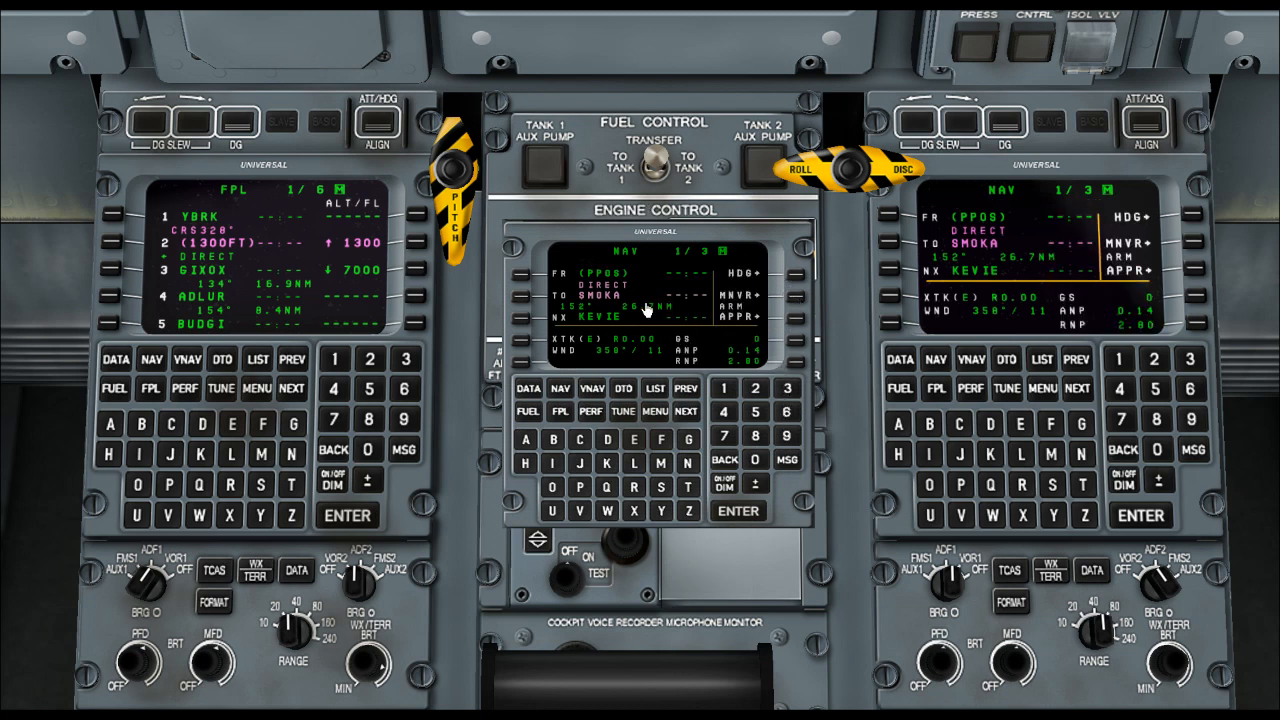
{"action": "mouse_move", "coordinate": [290, 320]}
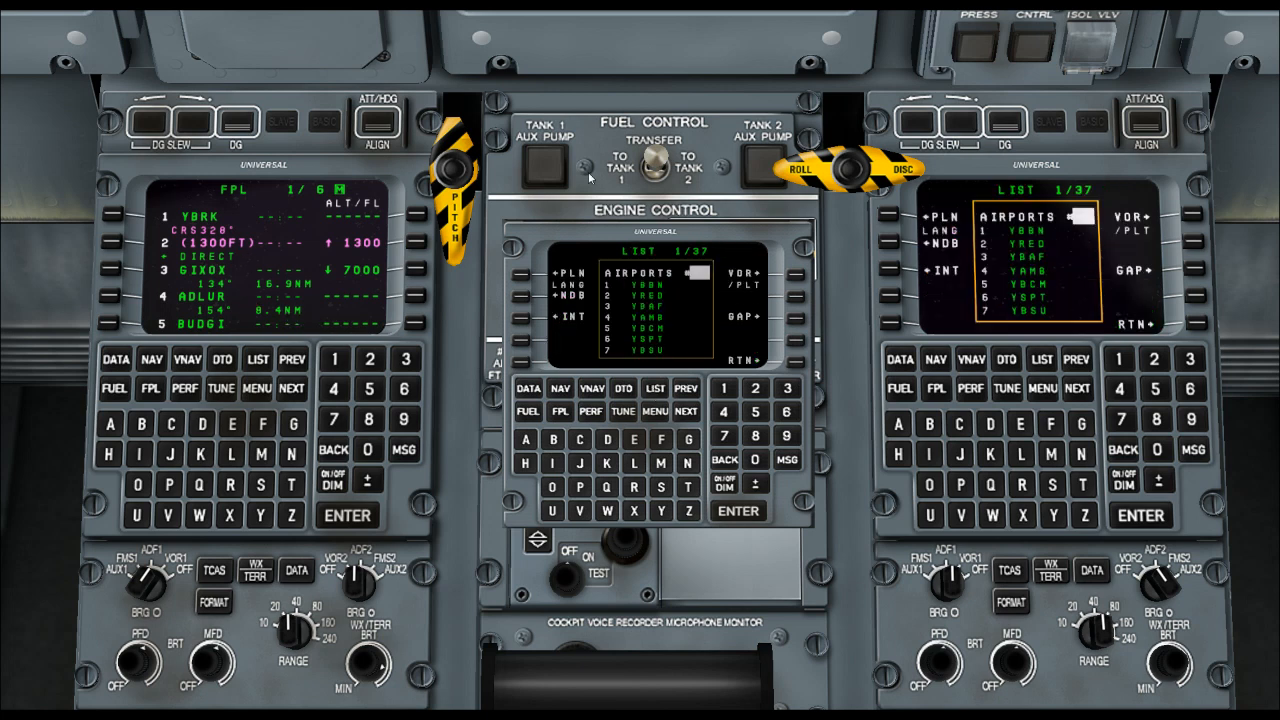
{"action": "mouse_move", "coordinate": [662, 402]}
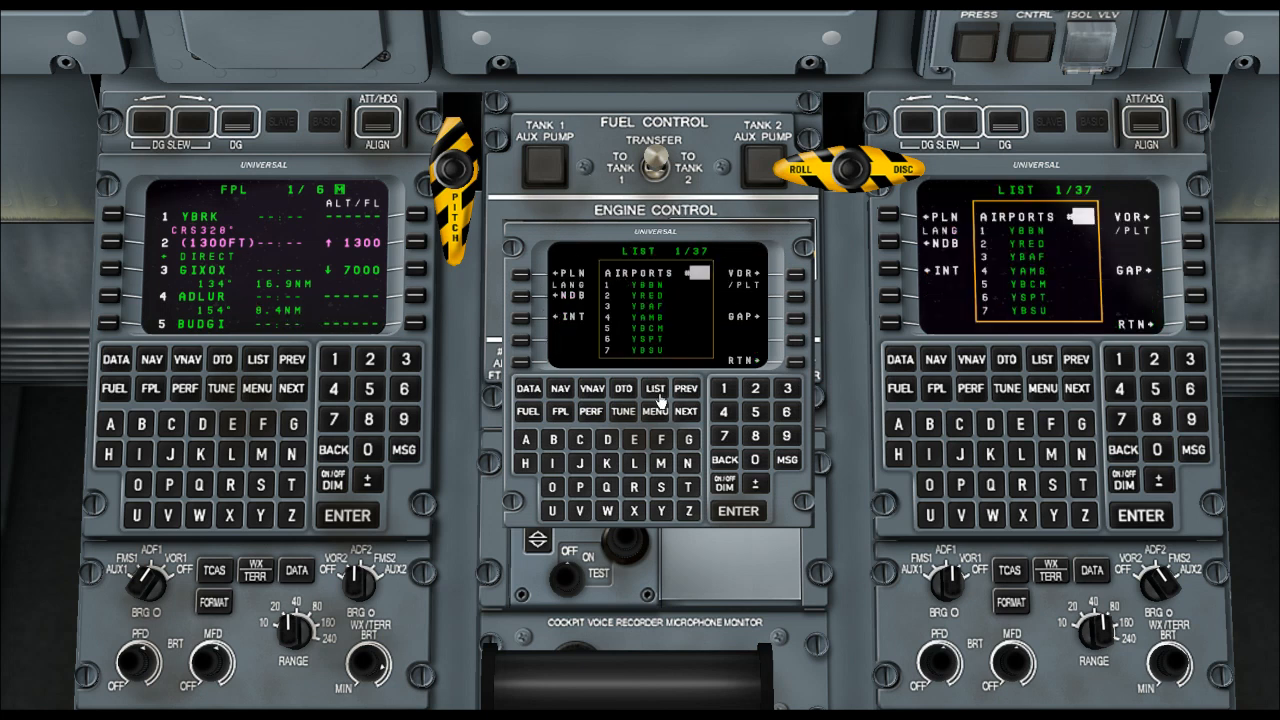
{"action": "mouse_move", "coordinate": [520, 325]}
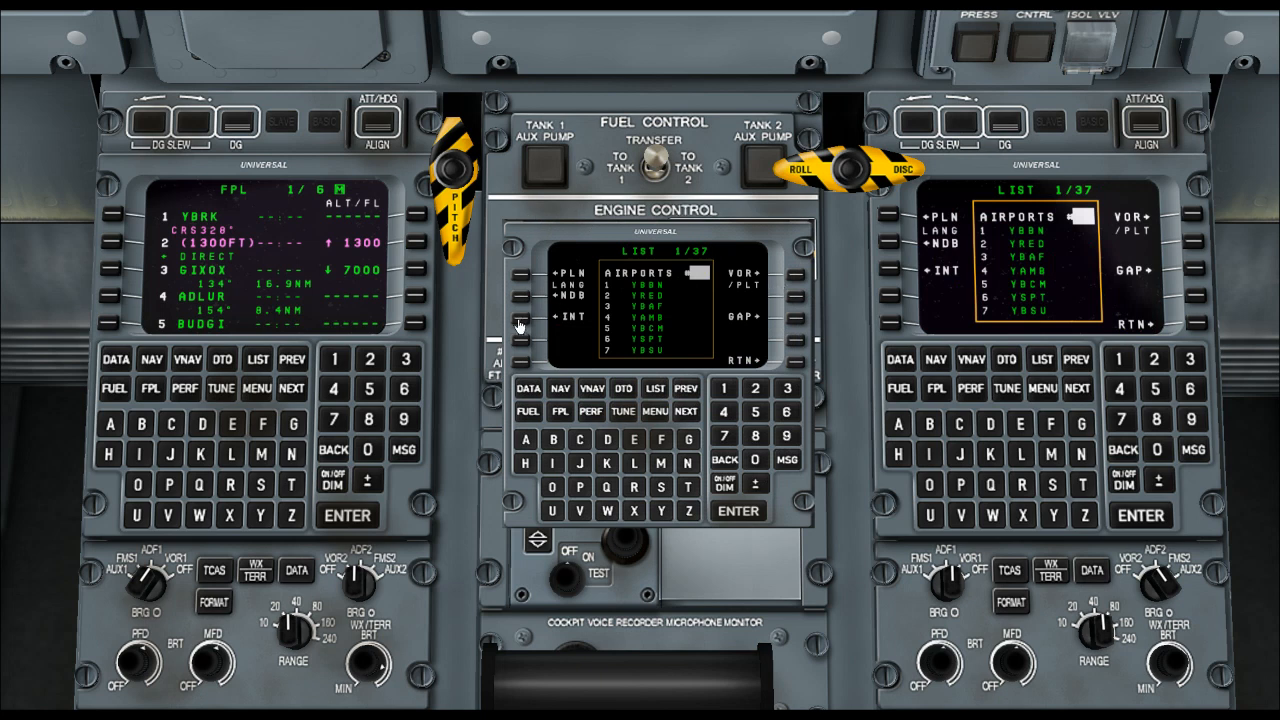
{"action": "mouse_move", "coordinate": [672, 400]}
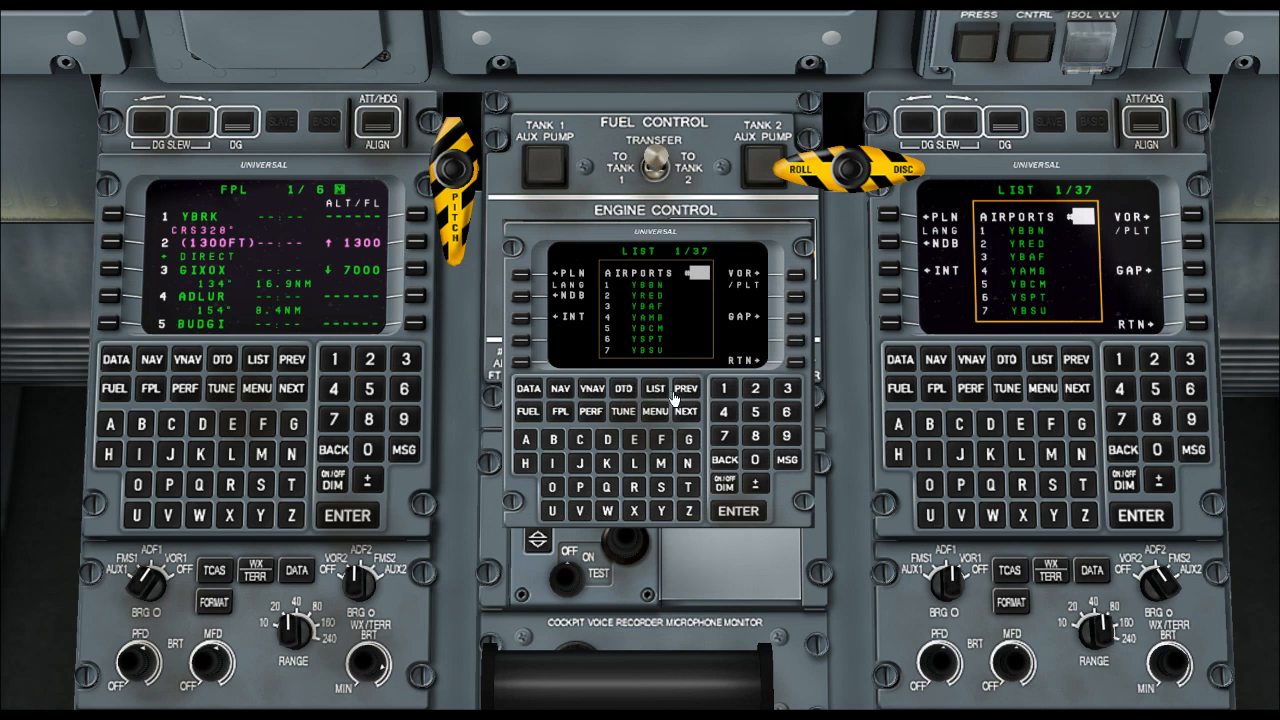
Page through the airport list to the final page 37/37, ending ZSNS and ZYYJ.
{"action": "left_click", "coordinate": [685, 388]}
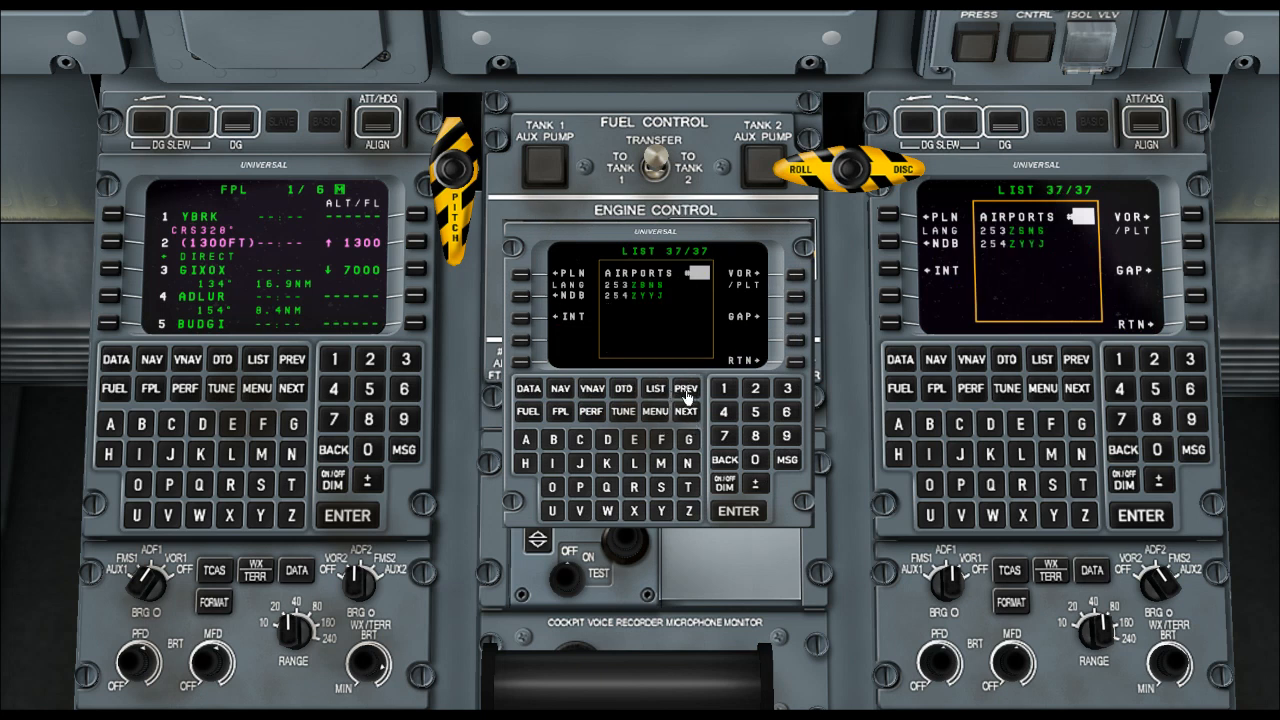
{"action": "left_click", "coordinate": [686, 411]}
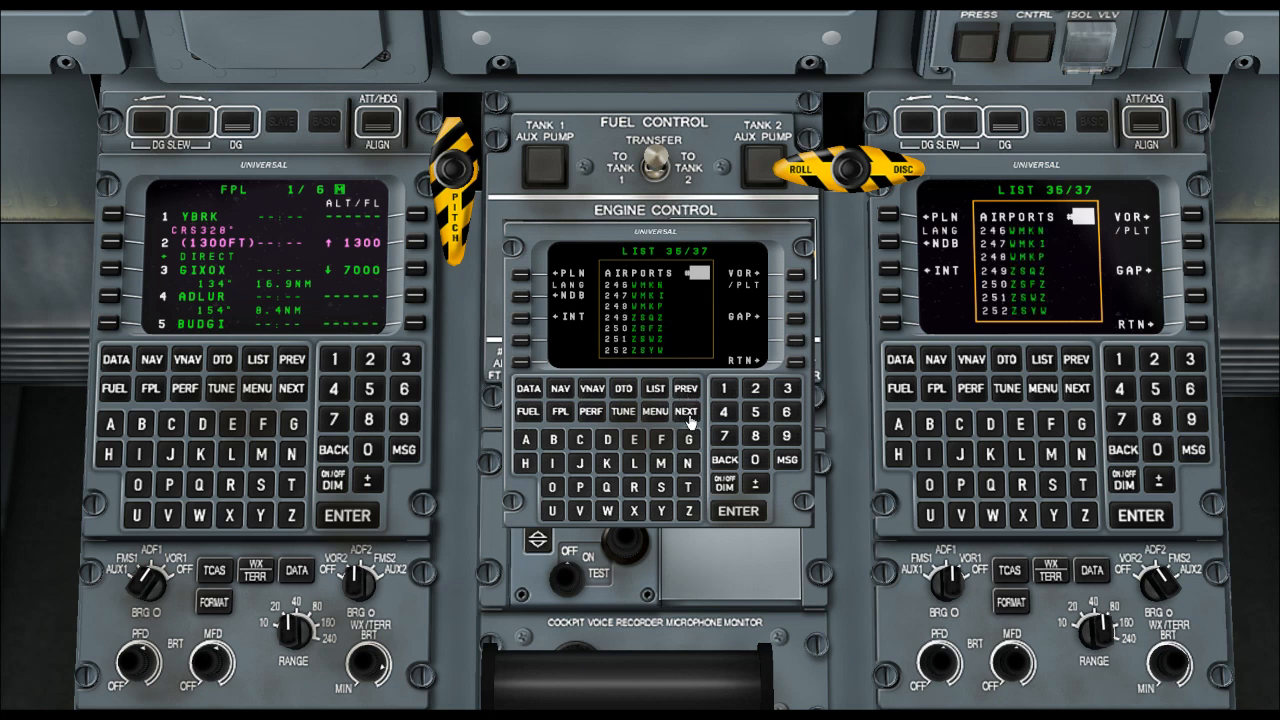
{"action": "left_click", "coordinate": [686, 411]}
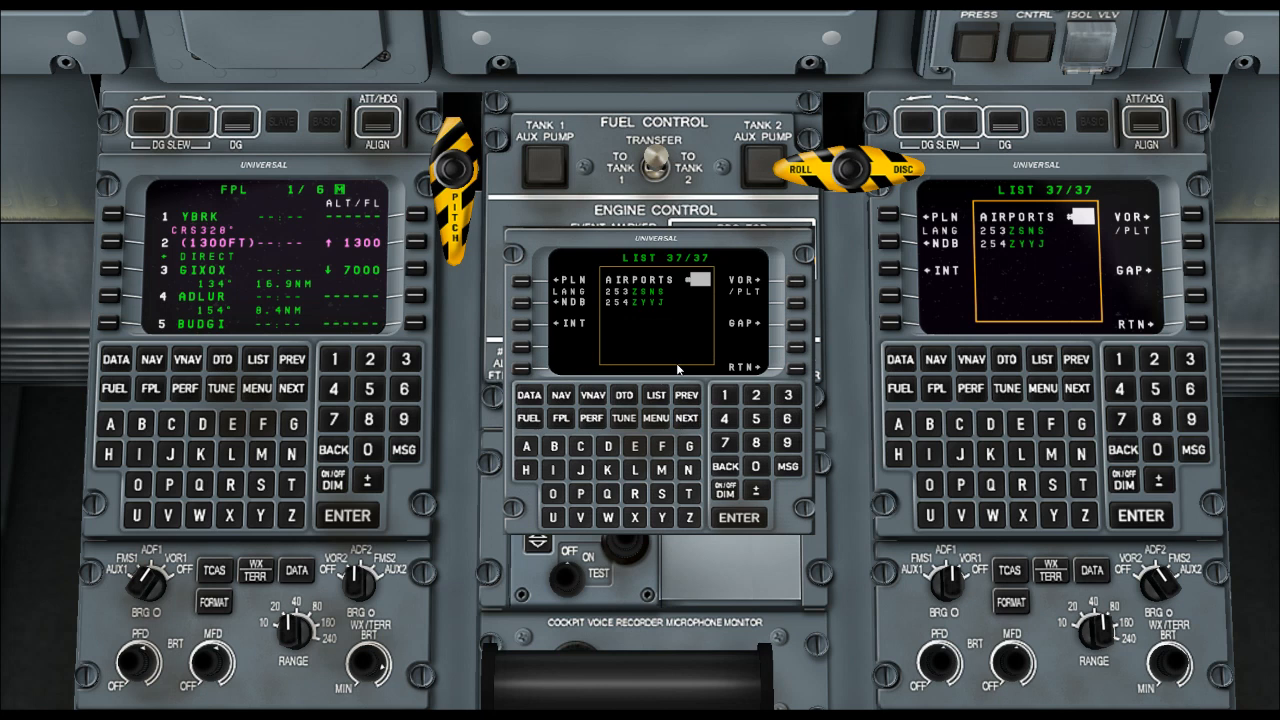
{"action": "mouse_move", "coordinate": [657, 517]}
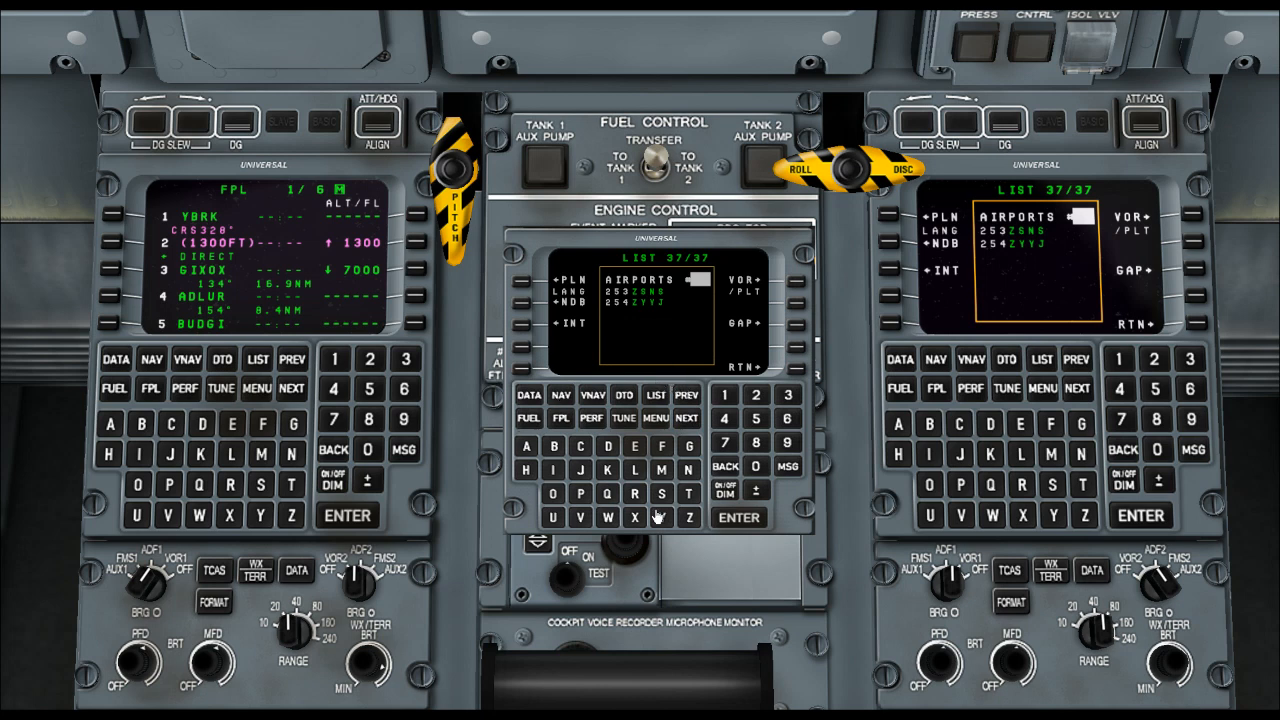
{"action": "mouse_move", "coordinate": [723, 497]}
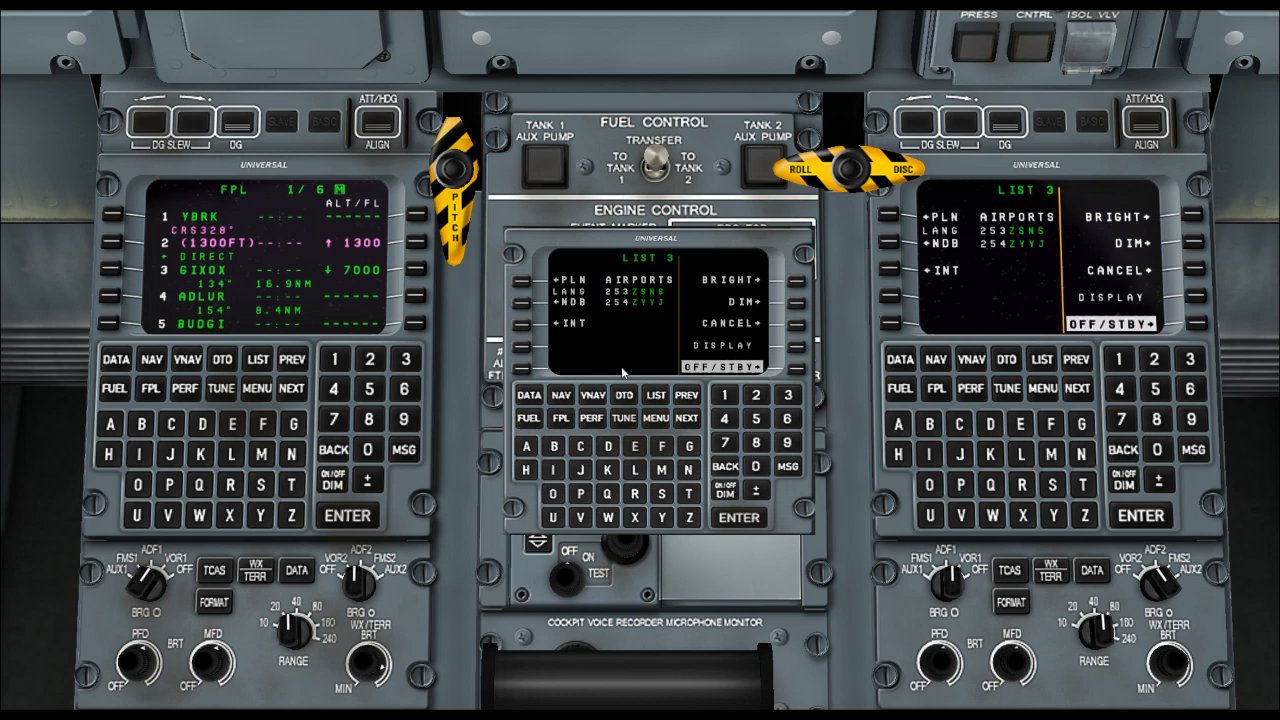
{"action": "mouse_move", "coordinate": [795, 300]}
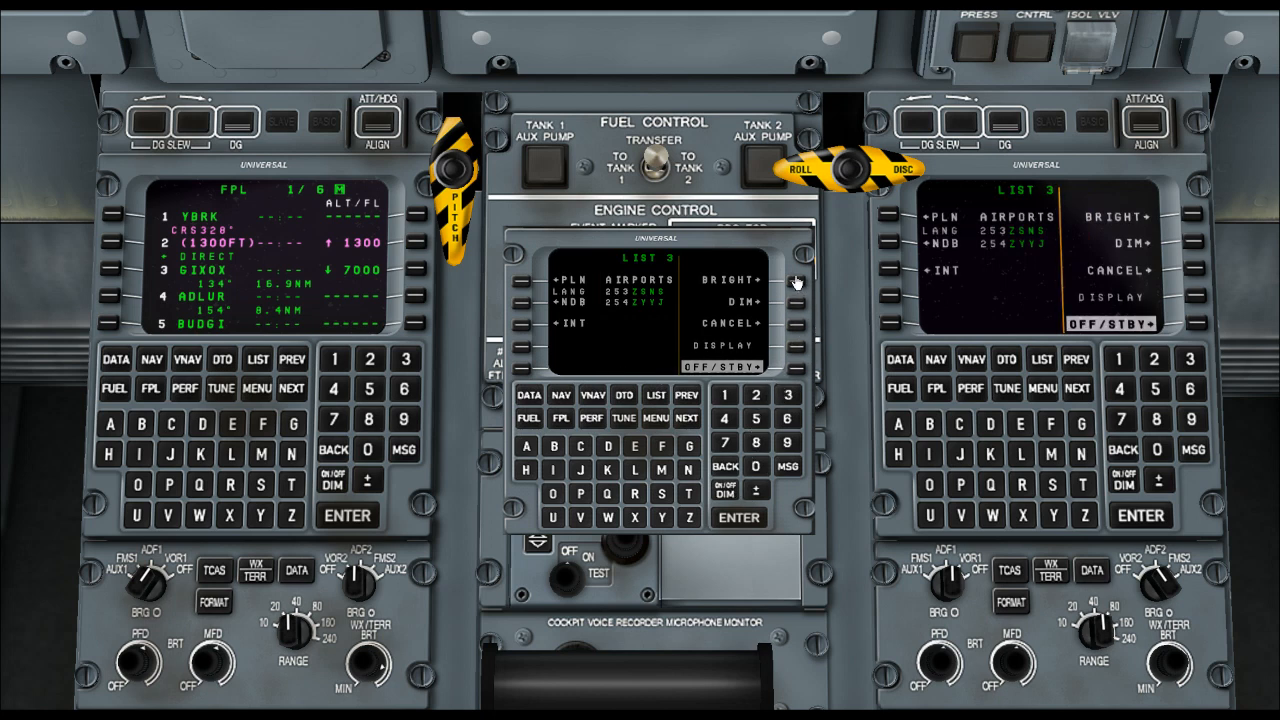
{"action": "mouse_move", "coordinate": [800, 337]}
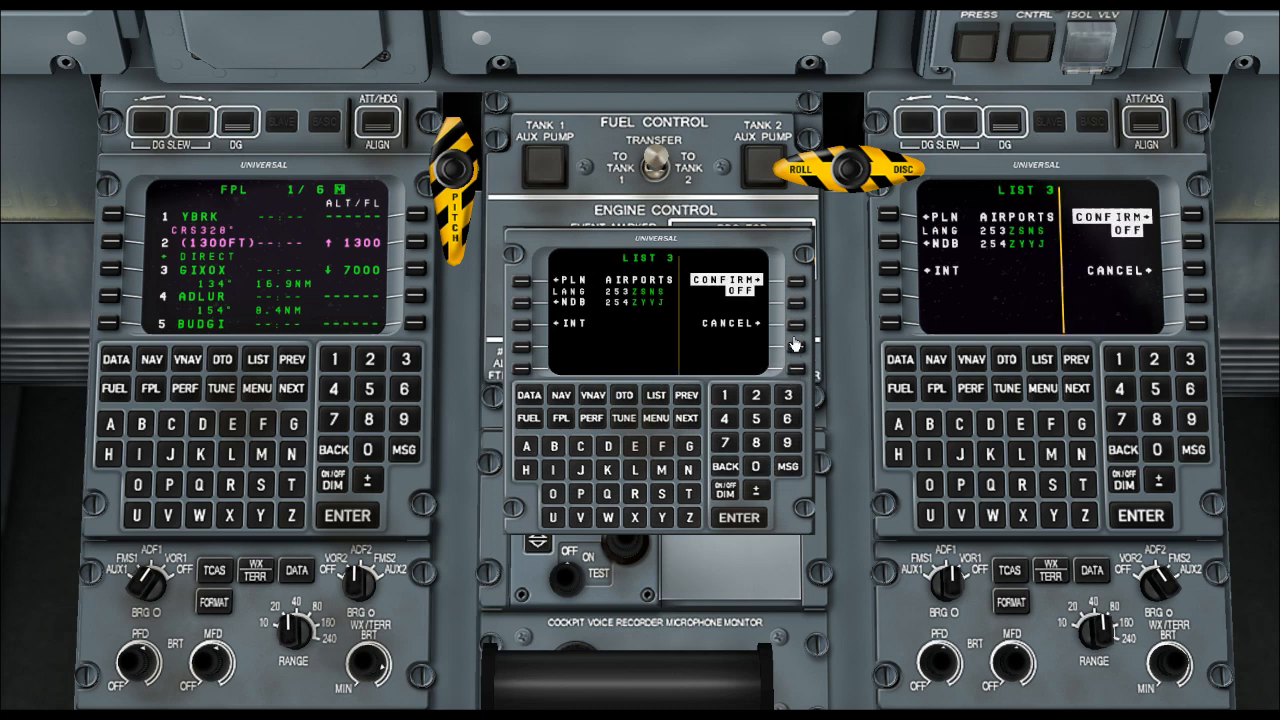
Cancel the OFF/STBY display prompt and close the enlarged centre FMS window.
{"action": "left_click", "coordinate": [730, 280]}
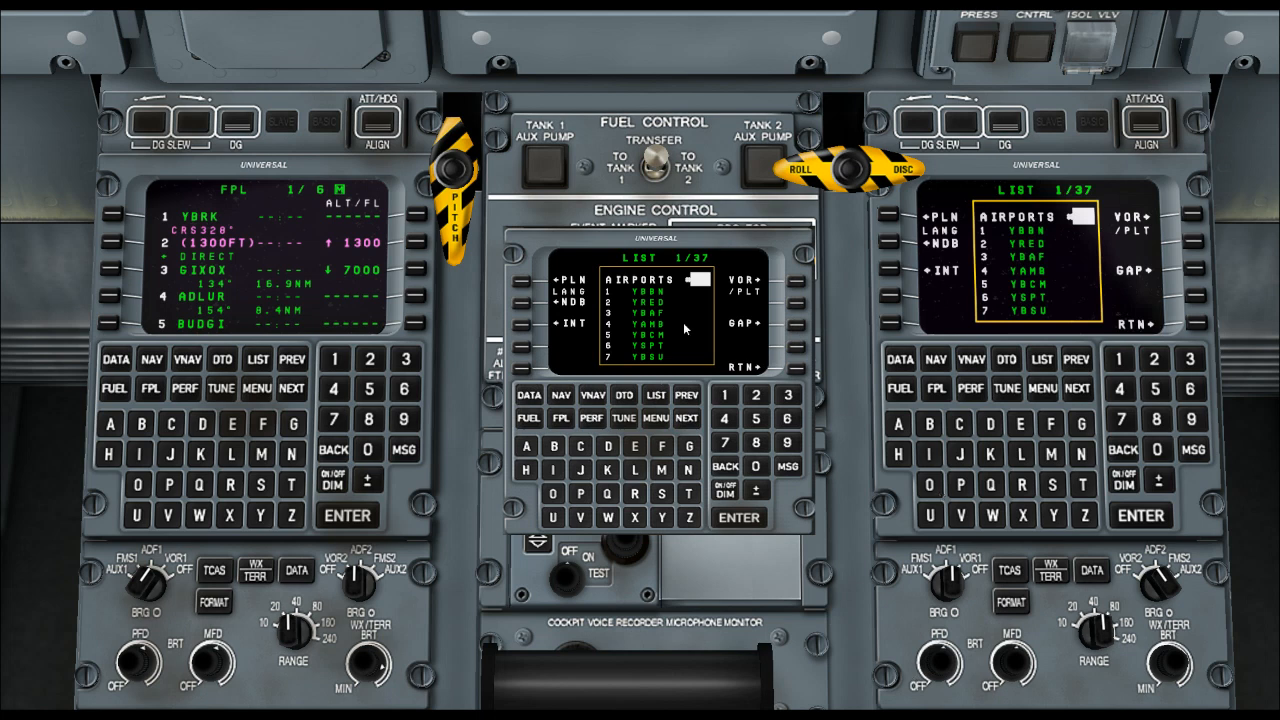
{"action": "mouse_move", "coordinate": [728, 498]}
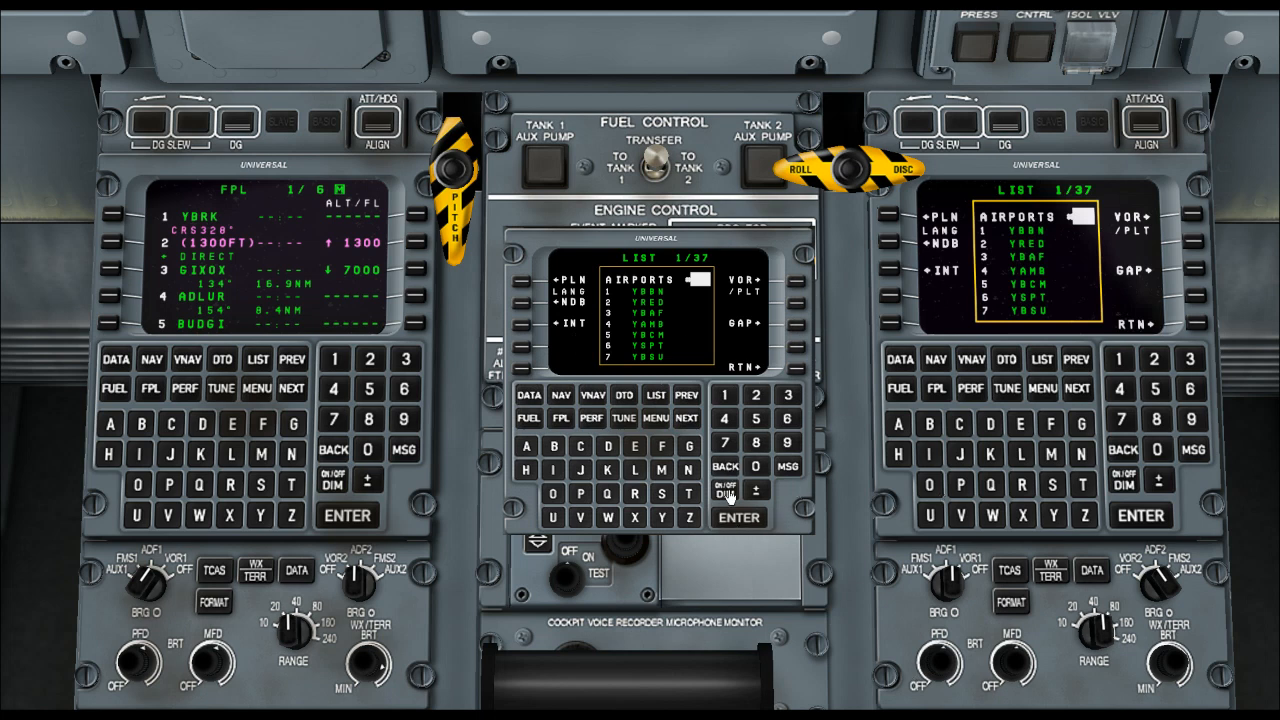
{"action": "left_click", "coordinate": [731, 490]}
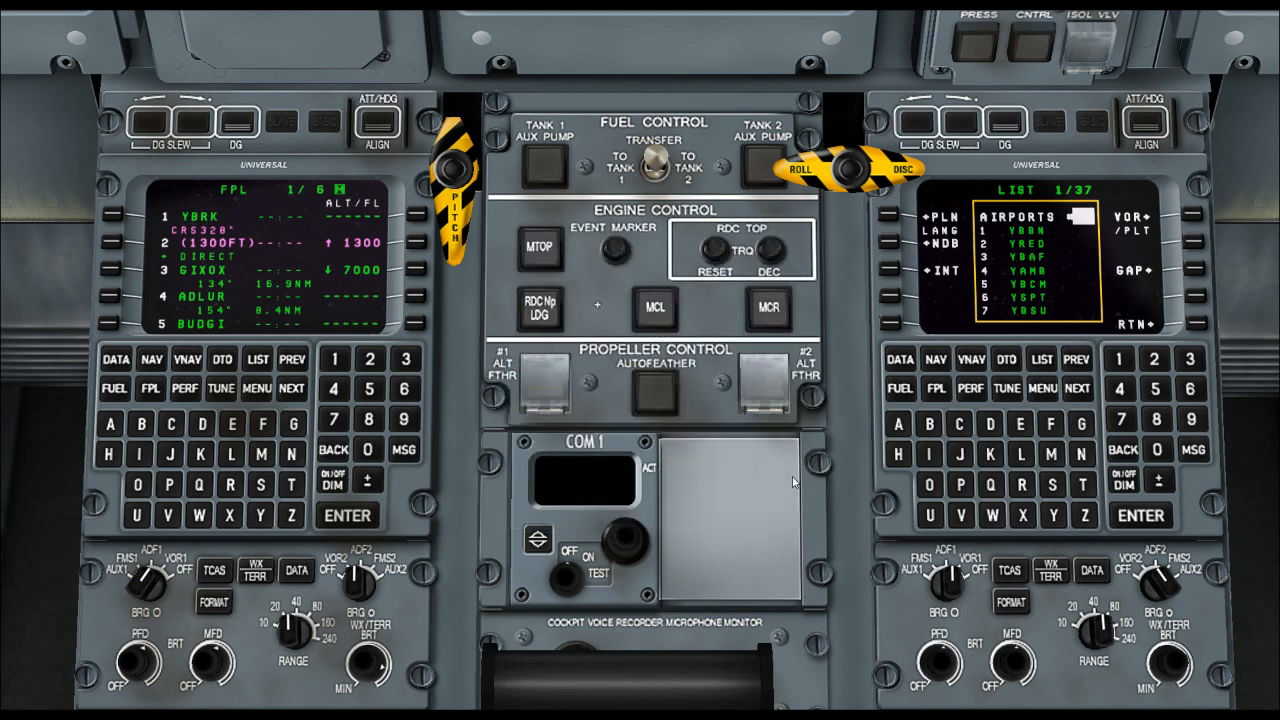
{"action": "mouse_move", "coordinate": [770, 501]}
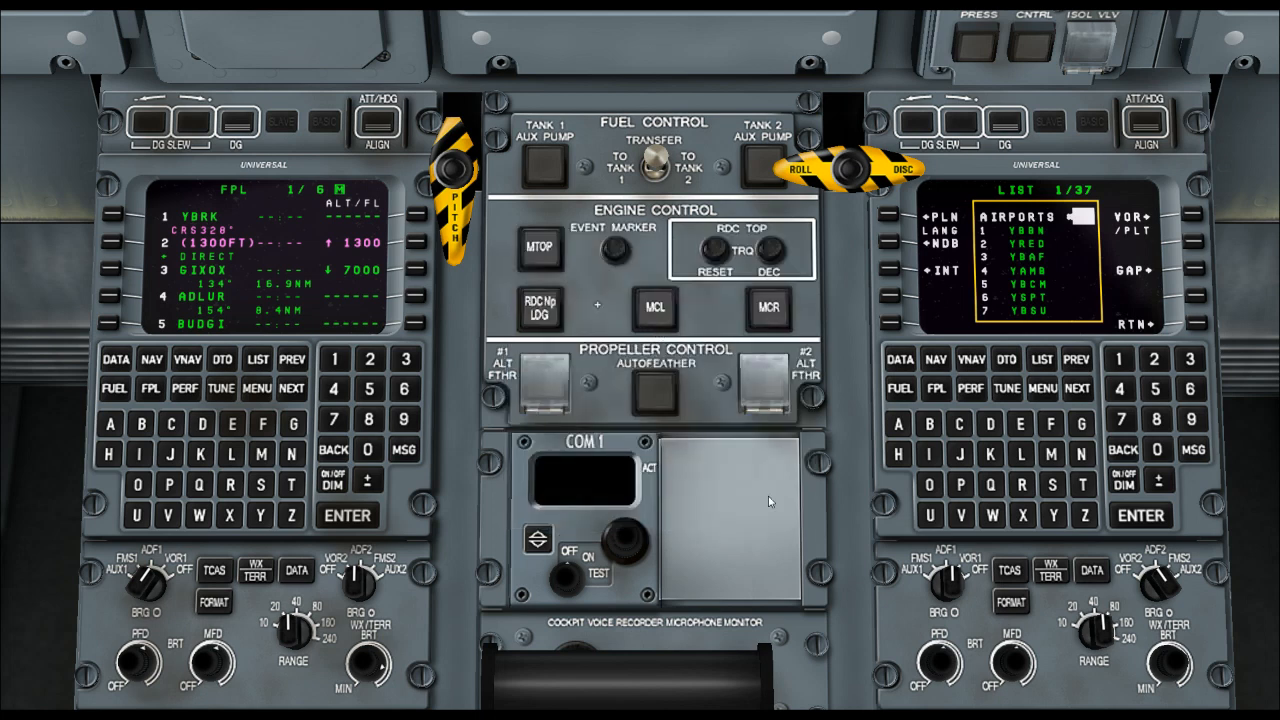